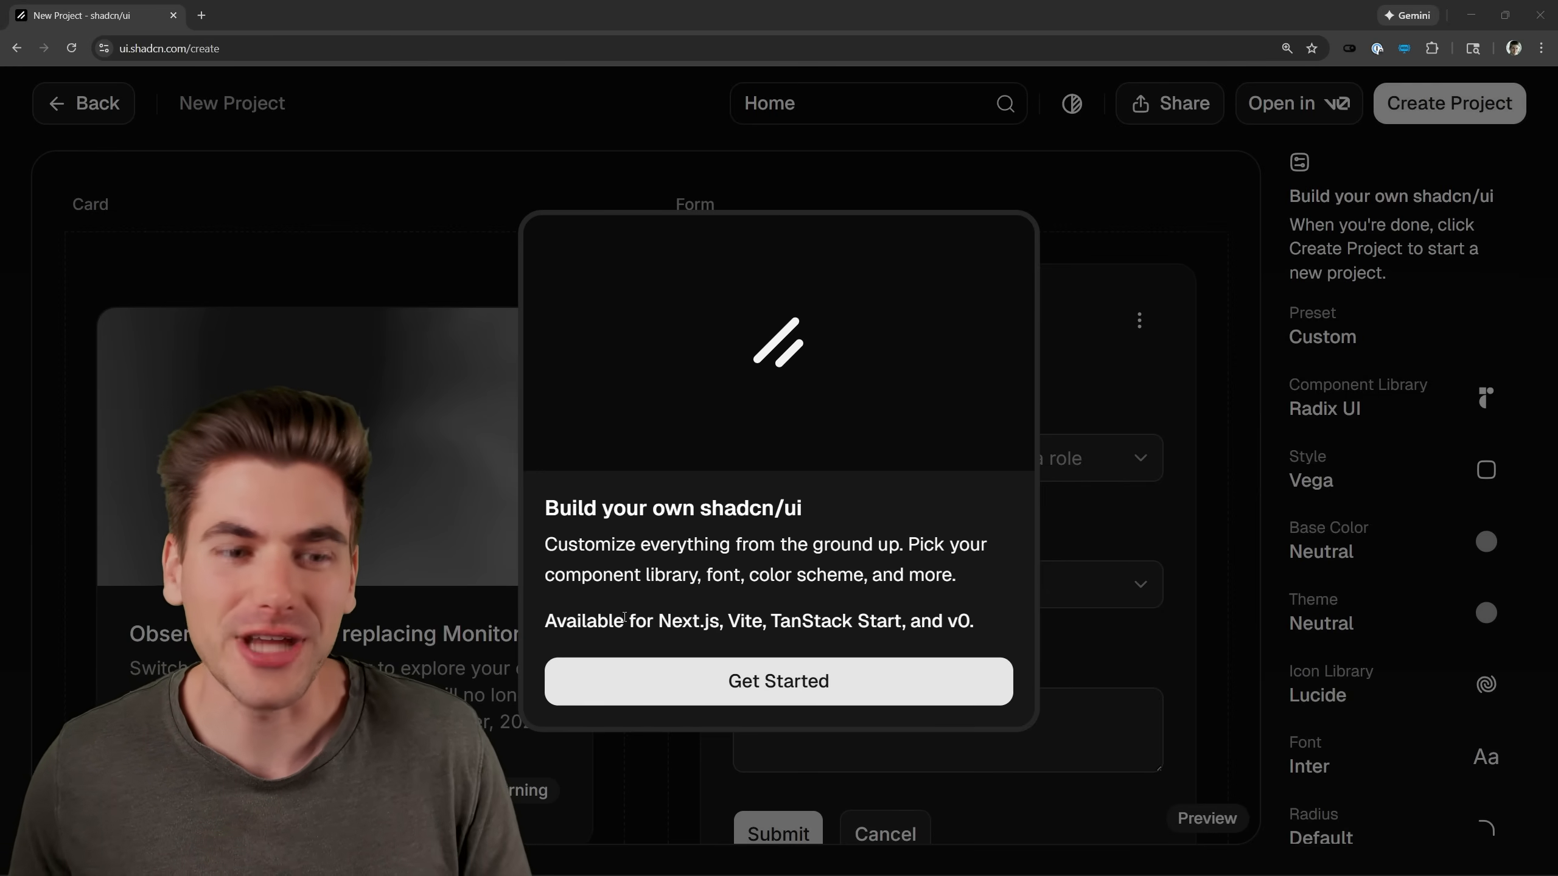
Return to the shadcn/ui home page and start a New Project in the ui.shadcn.com/create builder.
{"action": "left_click", "coordinate": [778, 681]}
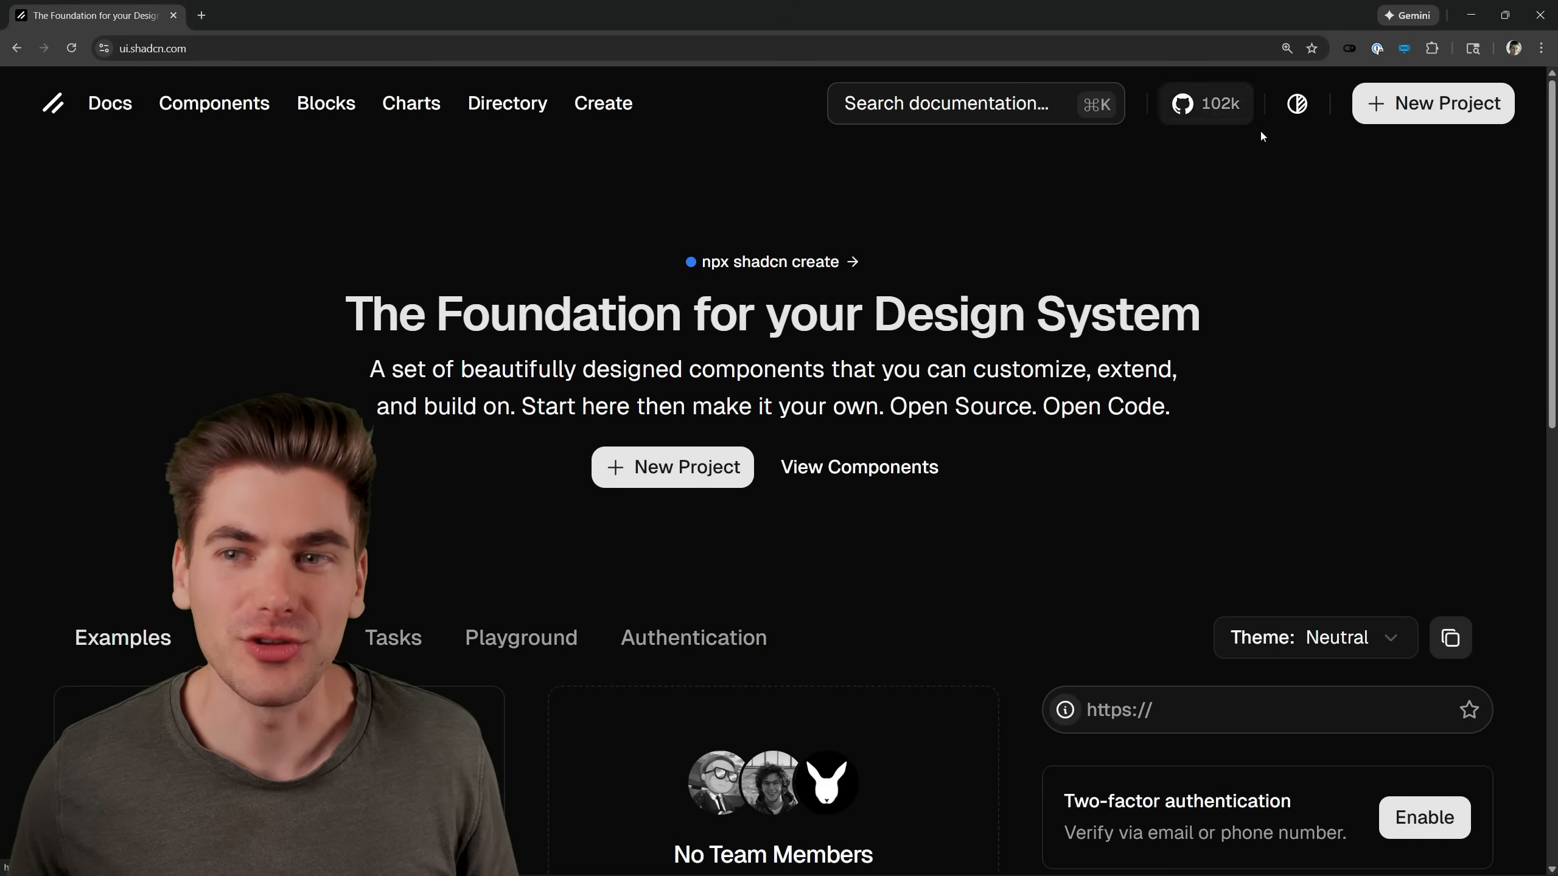
{"action": "left_click", "coordinate": [672, 467]}
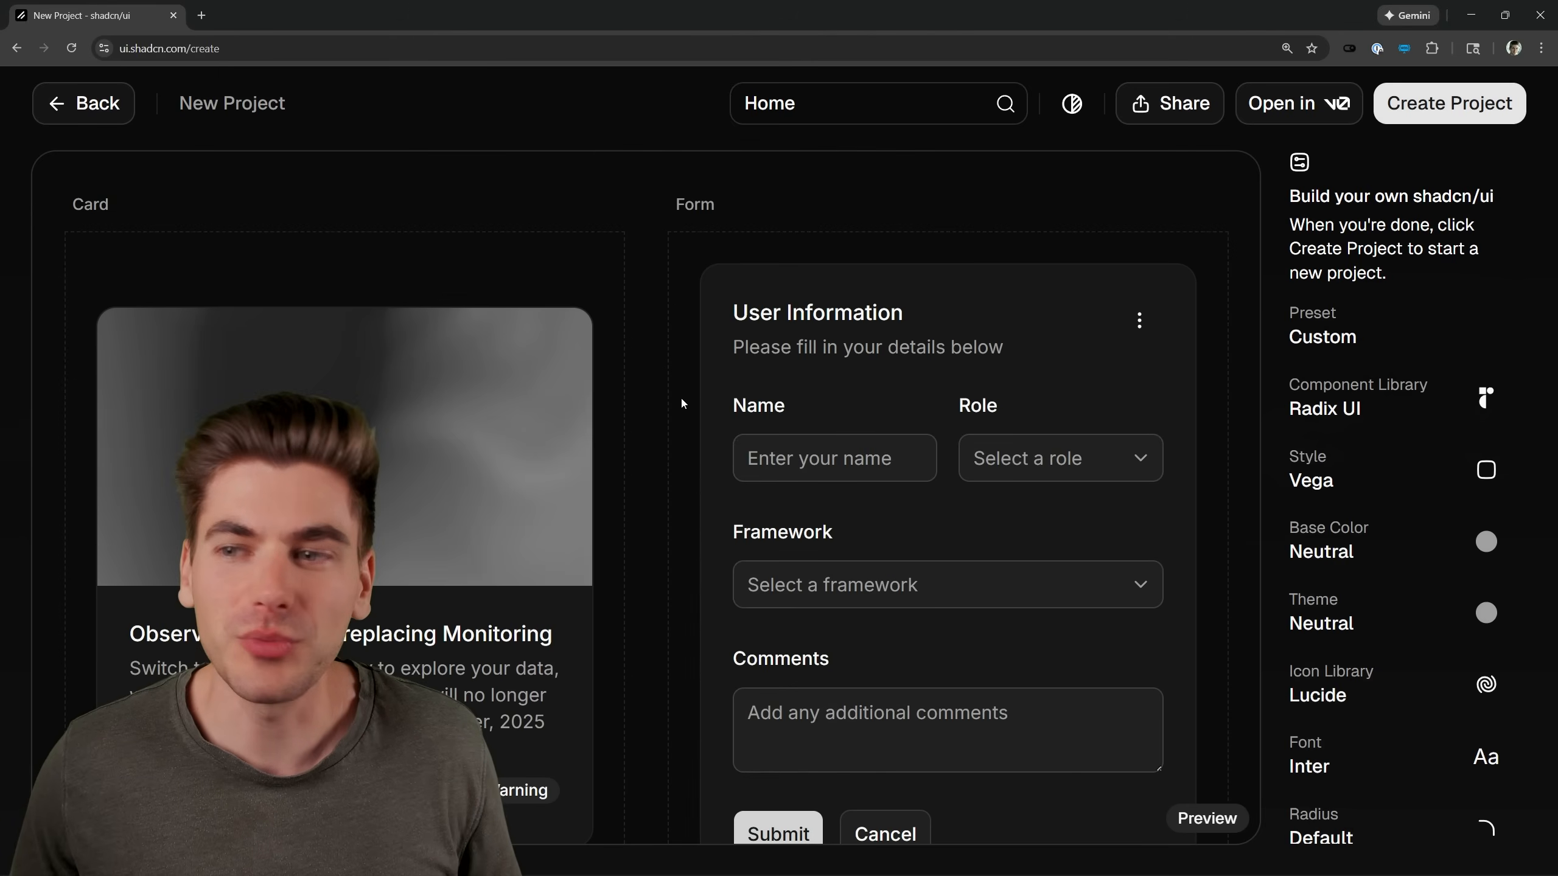
{"action": "scroll", "scroll_direction": "down", "scroll_amount": 3}
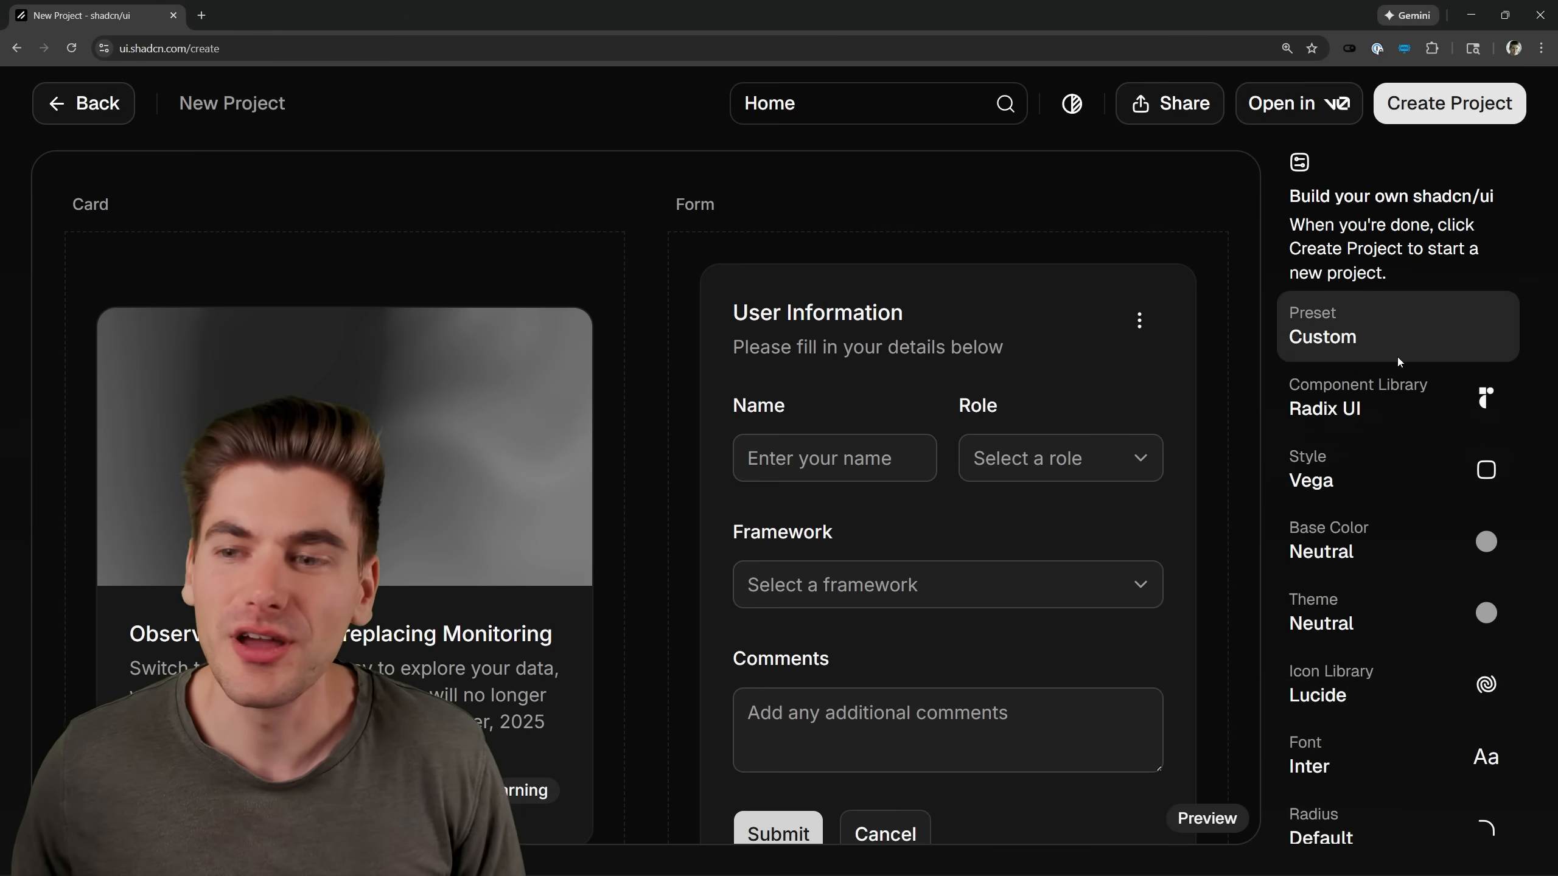
Cycle the preset through Vega, Nova, Maia, Lyra and Mira to compare the previews.
{"action": "left_click", "coordinate": [1398, 326]}
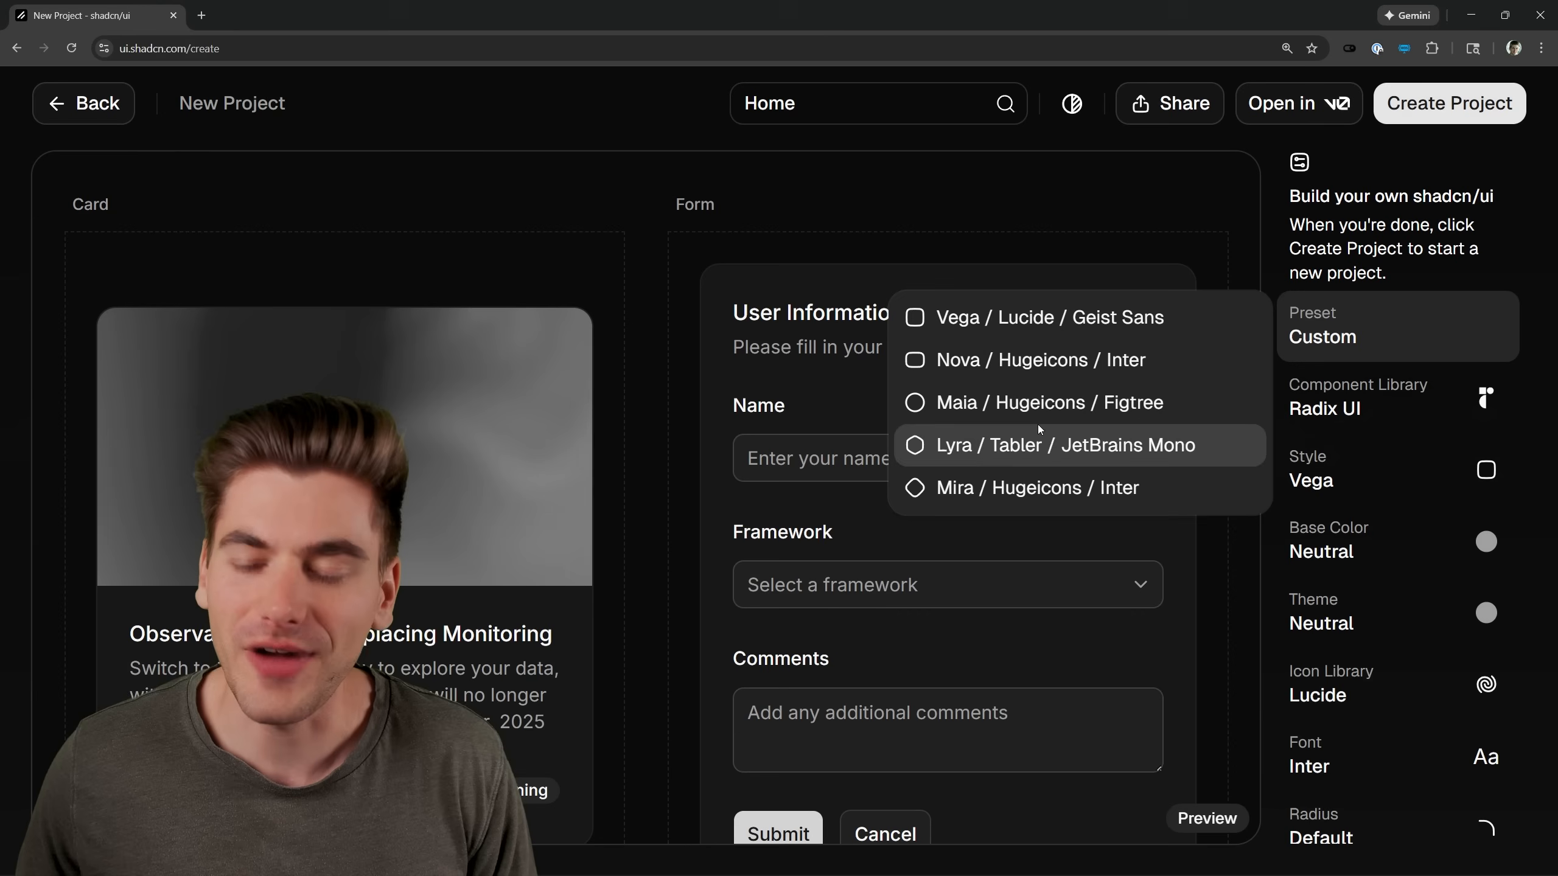
{"action": "left_click", "coordinate": [1048, 316]}
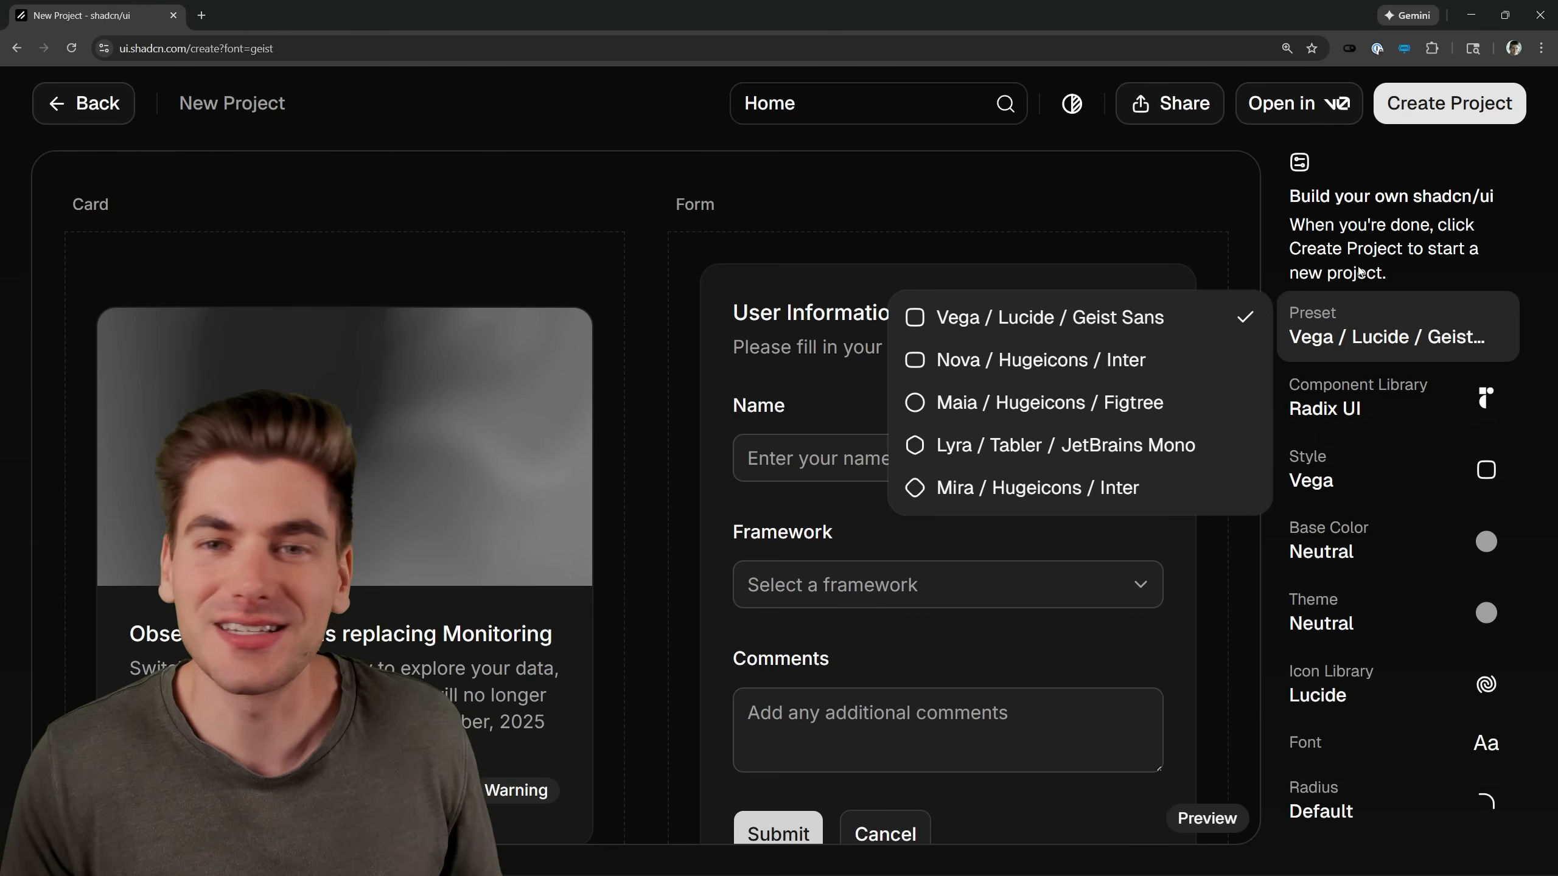
{"action": "left_click", "coordinate": [1030, 360]}
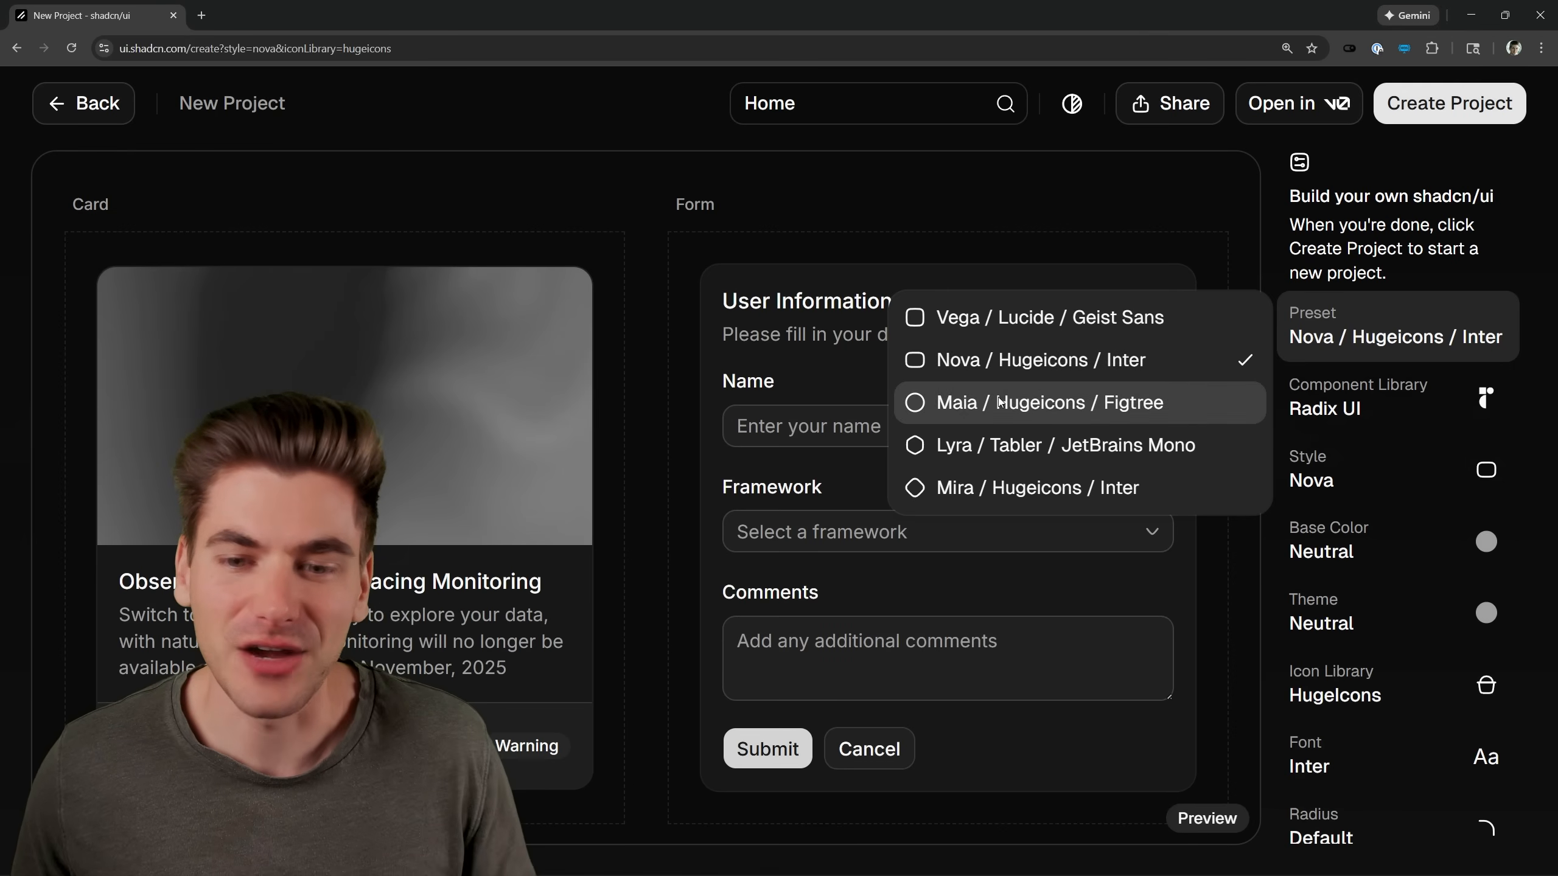
{"action": "left_click", "coordinate": [1035, 403]}
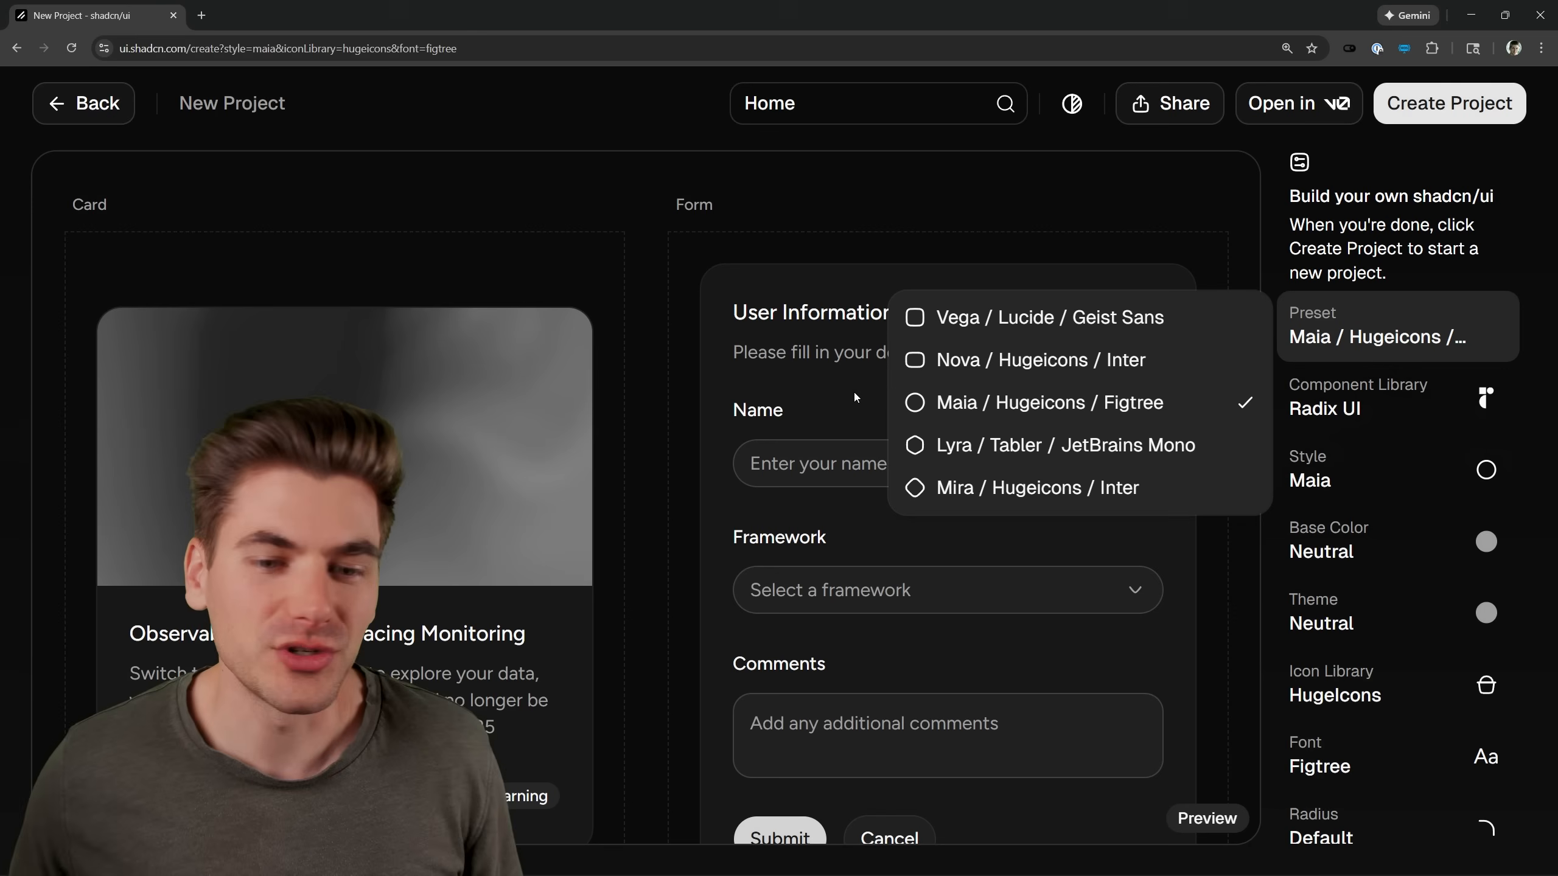
{"action": "mouse_move", "coordinate": [791, 501]}
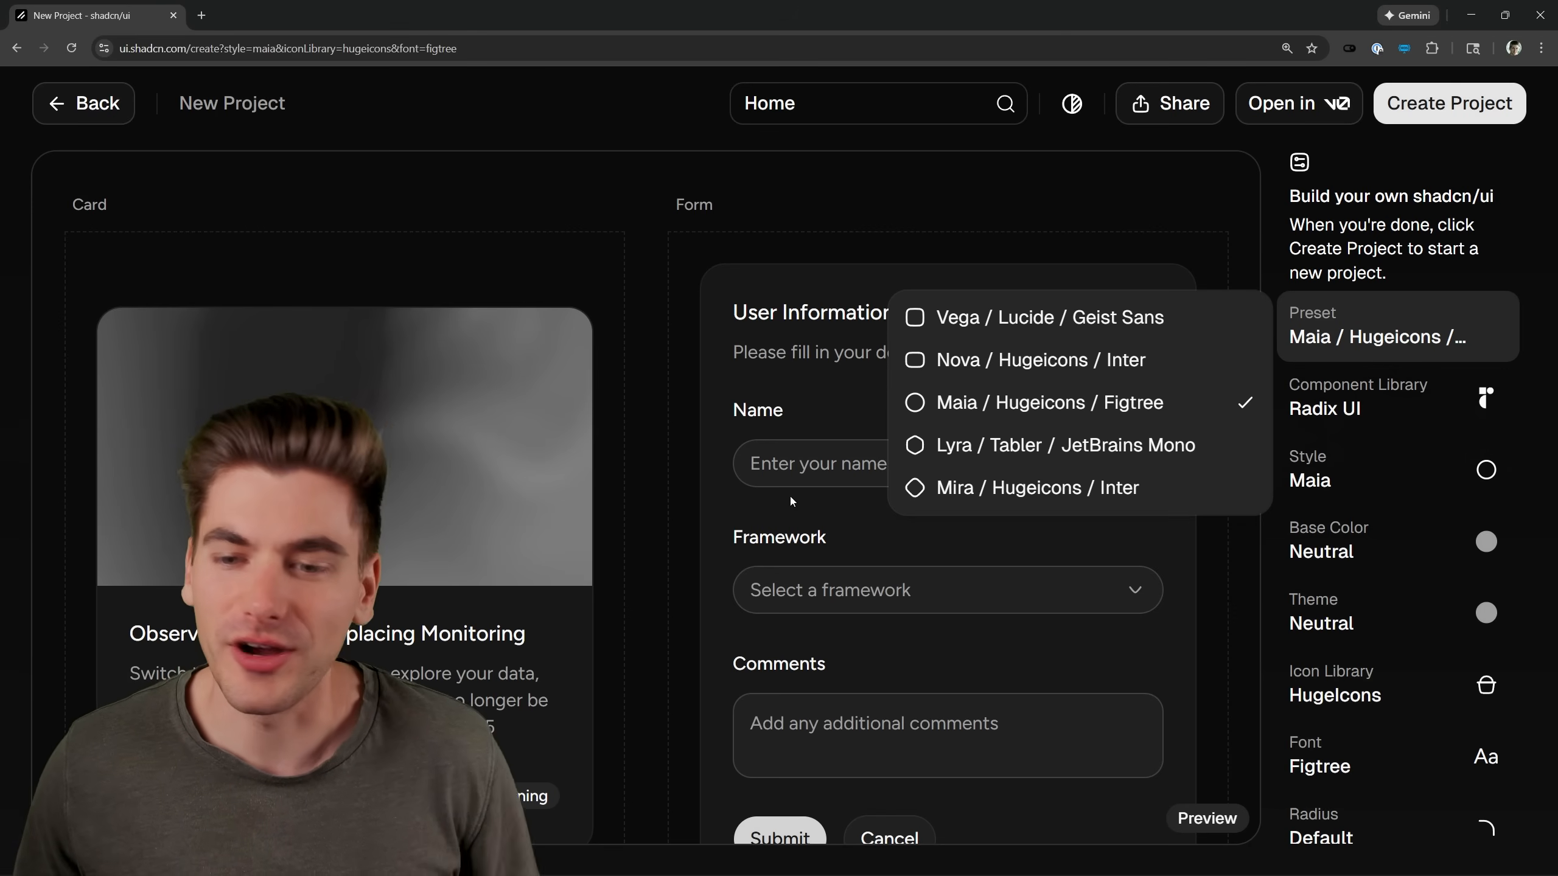
{"action": "left_click", "coordinate": [1066, 446]}
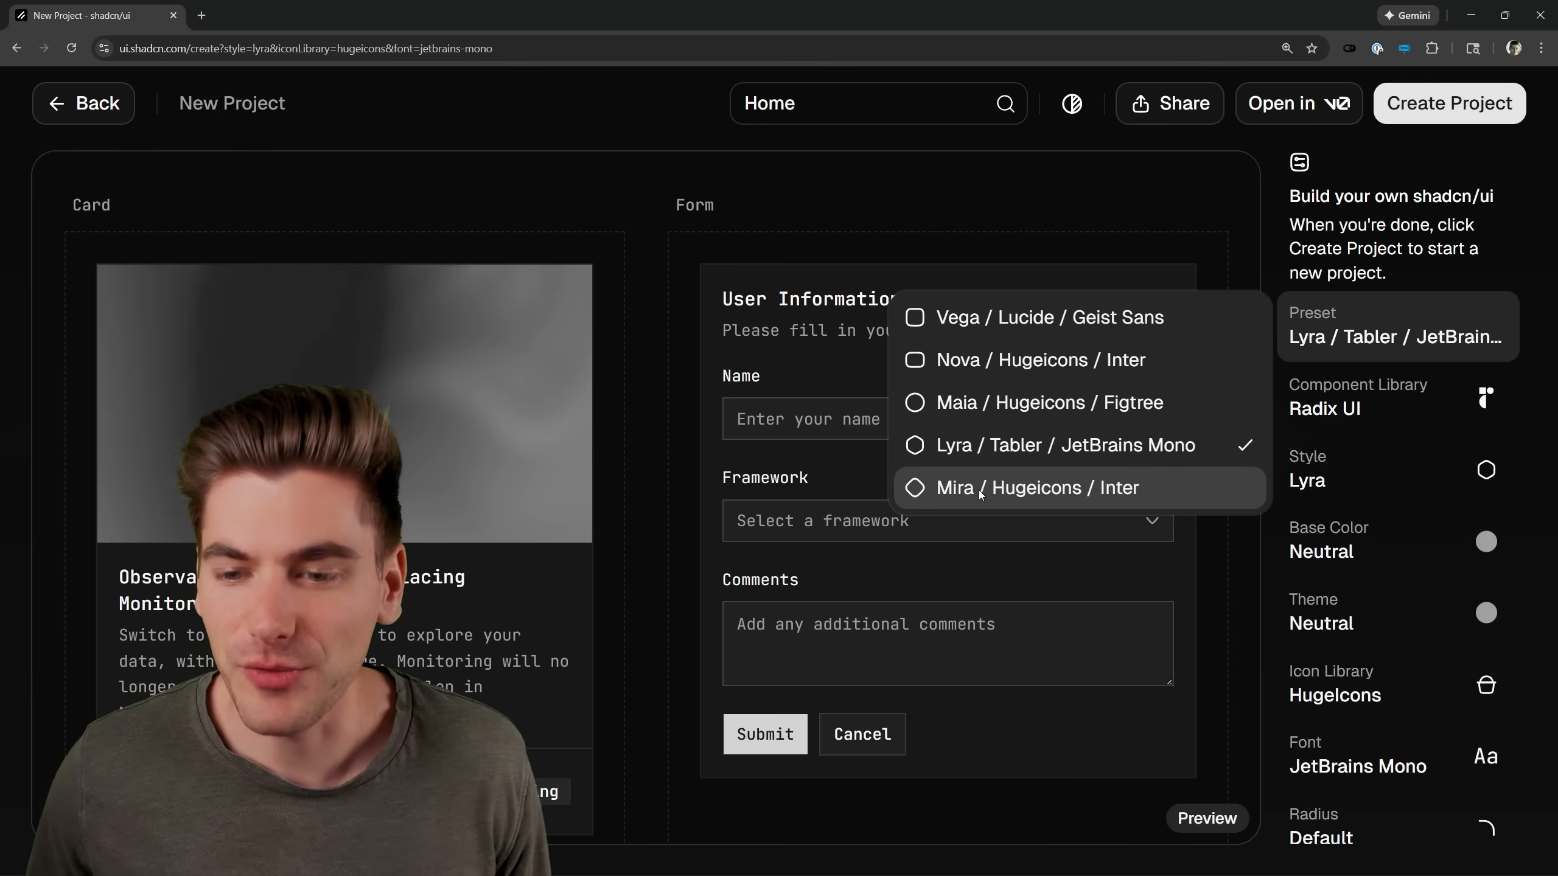
{"action": "left_click", "coordinate": [1033, 488]}
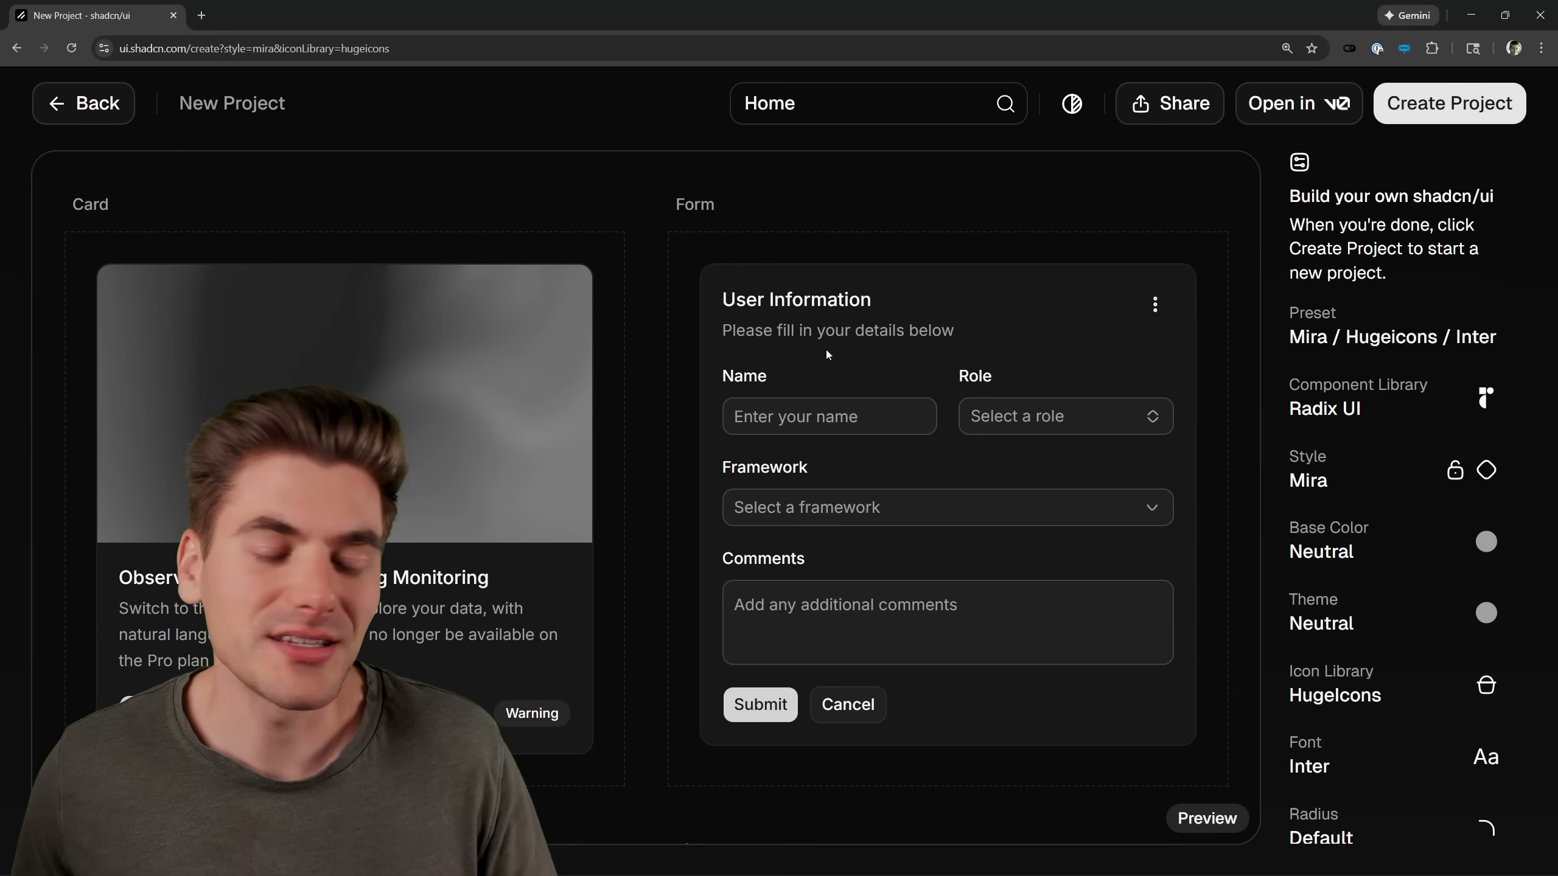
Revisit Nova and Mira, then settle on the Maia / Hugeicons / Figtree preset.
{"action": "left_click", "coordinate": [1392, 327]}
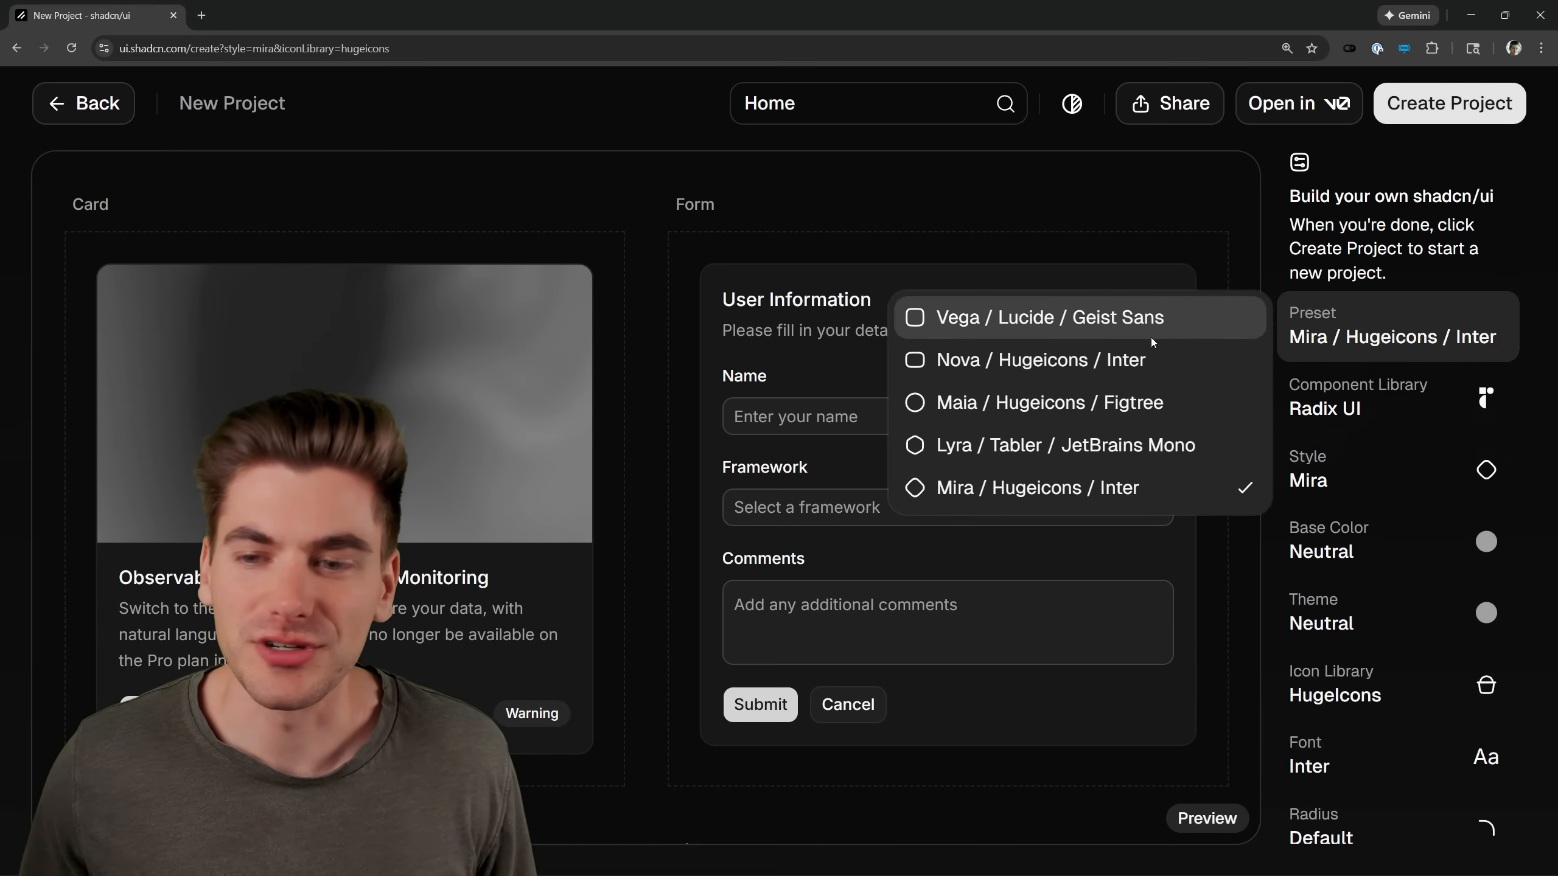
{"action": "left_click", "coordinate": [1040, 360]}
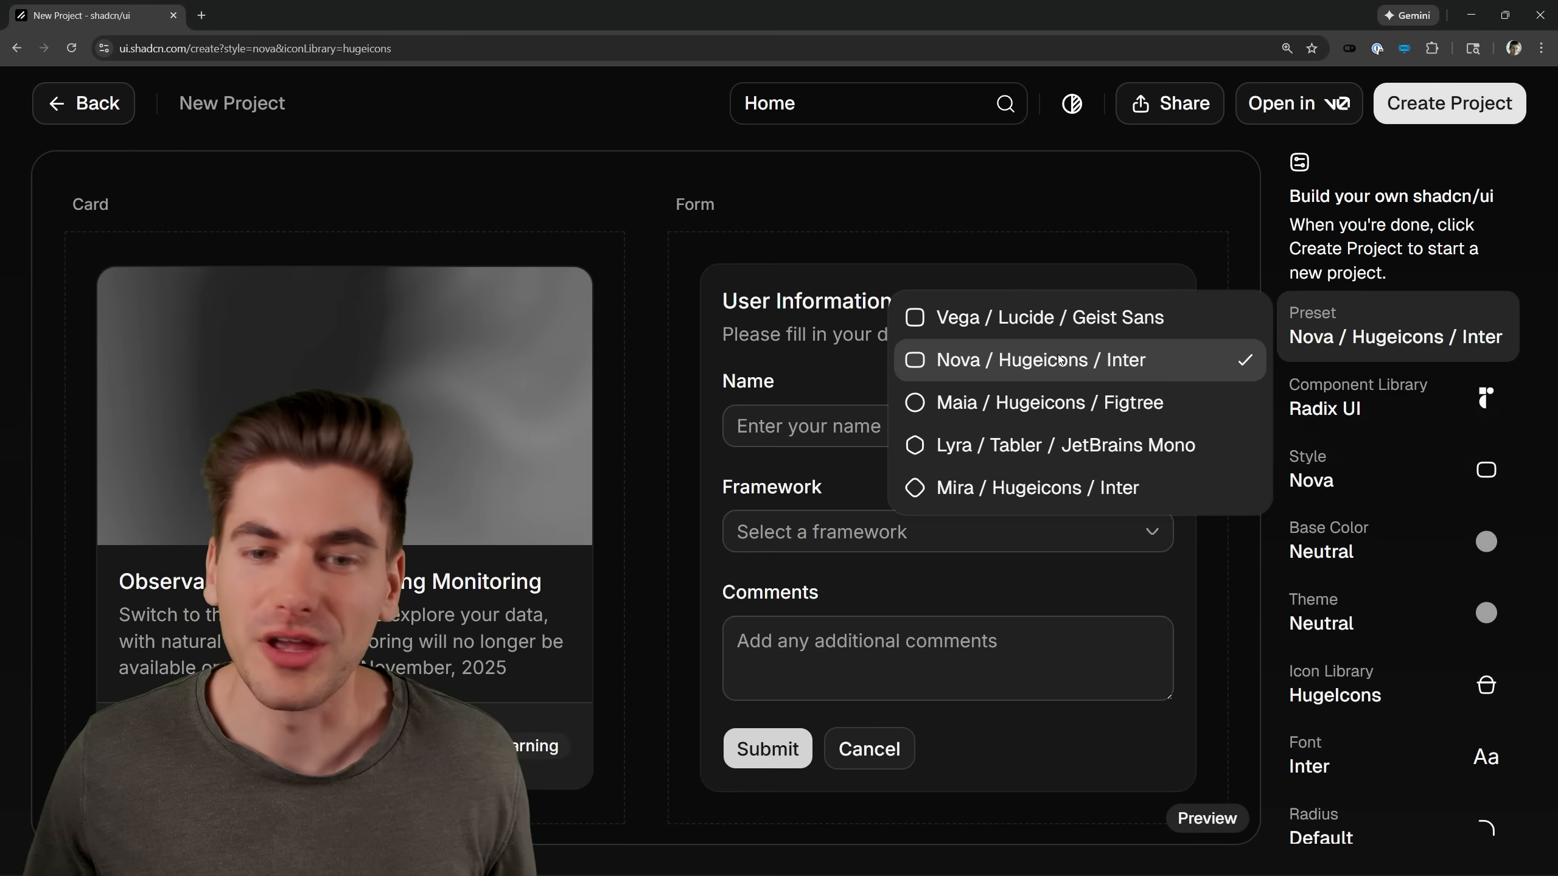
{"action": "left_click", "coordinate": [1044, 488]}
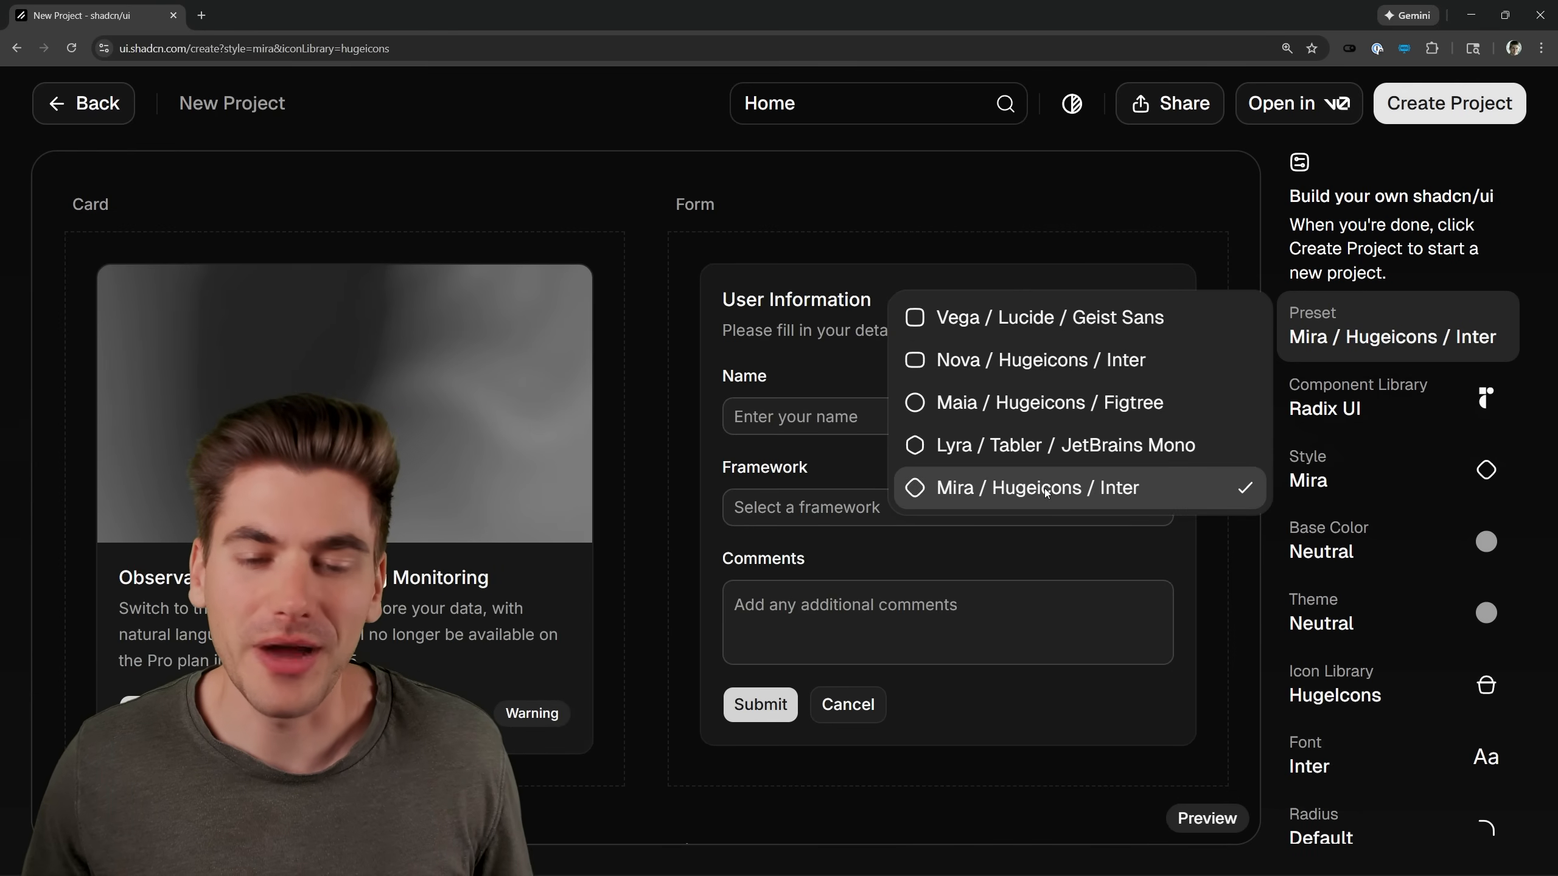
{"action": "mouse_move", "coordinate": [1028, 436]}
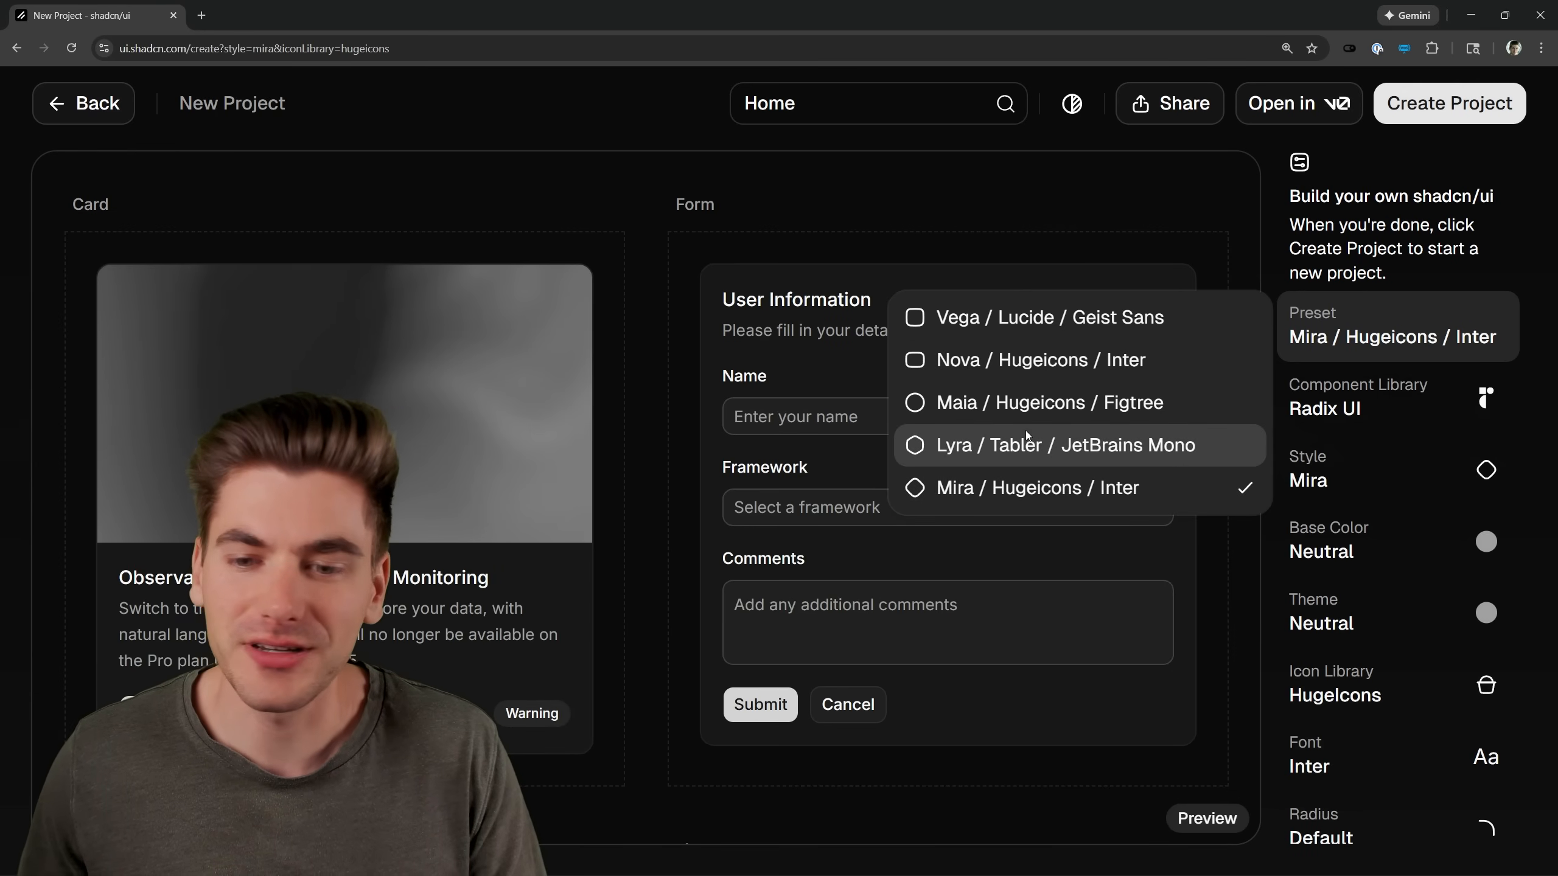
{"action": "left_click", "coordinate": [1049, 403]}
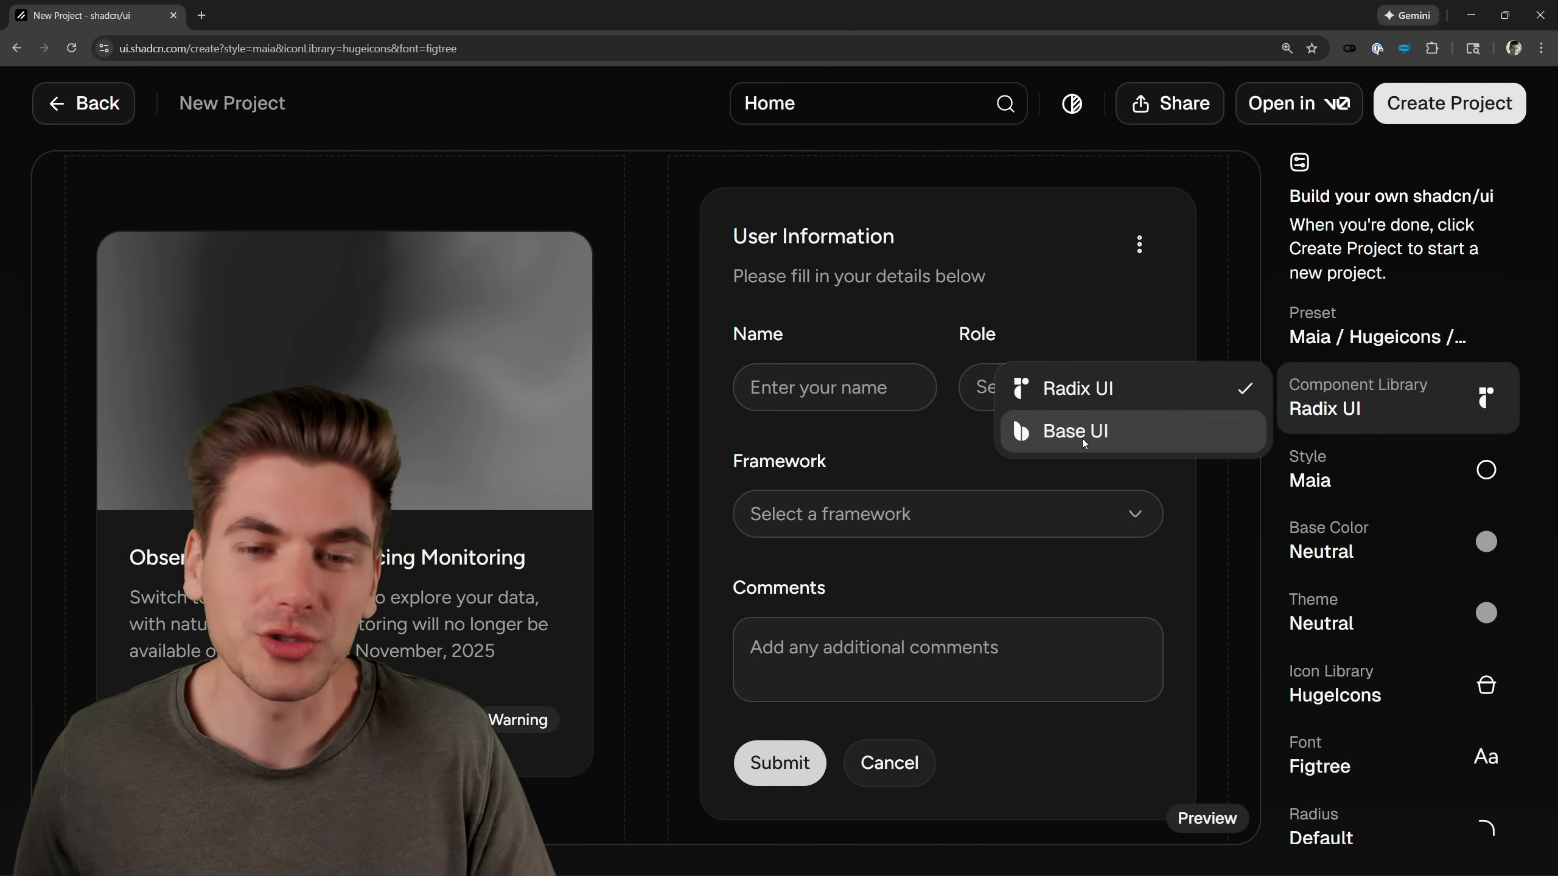
Change the Component Library setting from Radix UI to Base UI.
{"action": "left_click", "coordinate": [1084, 432]}
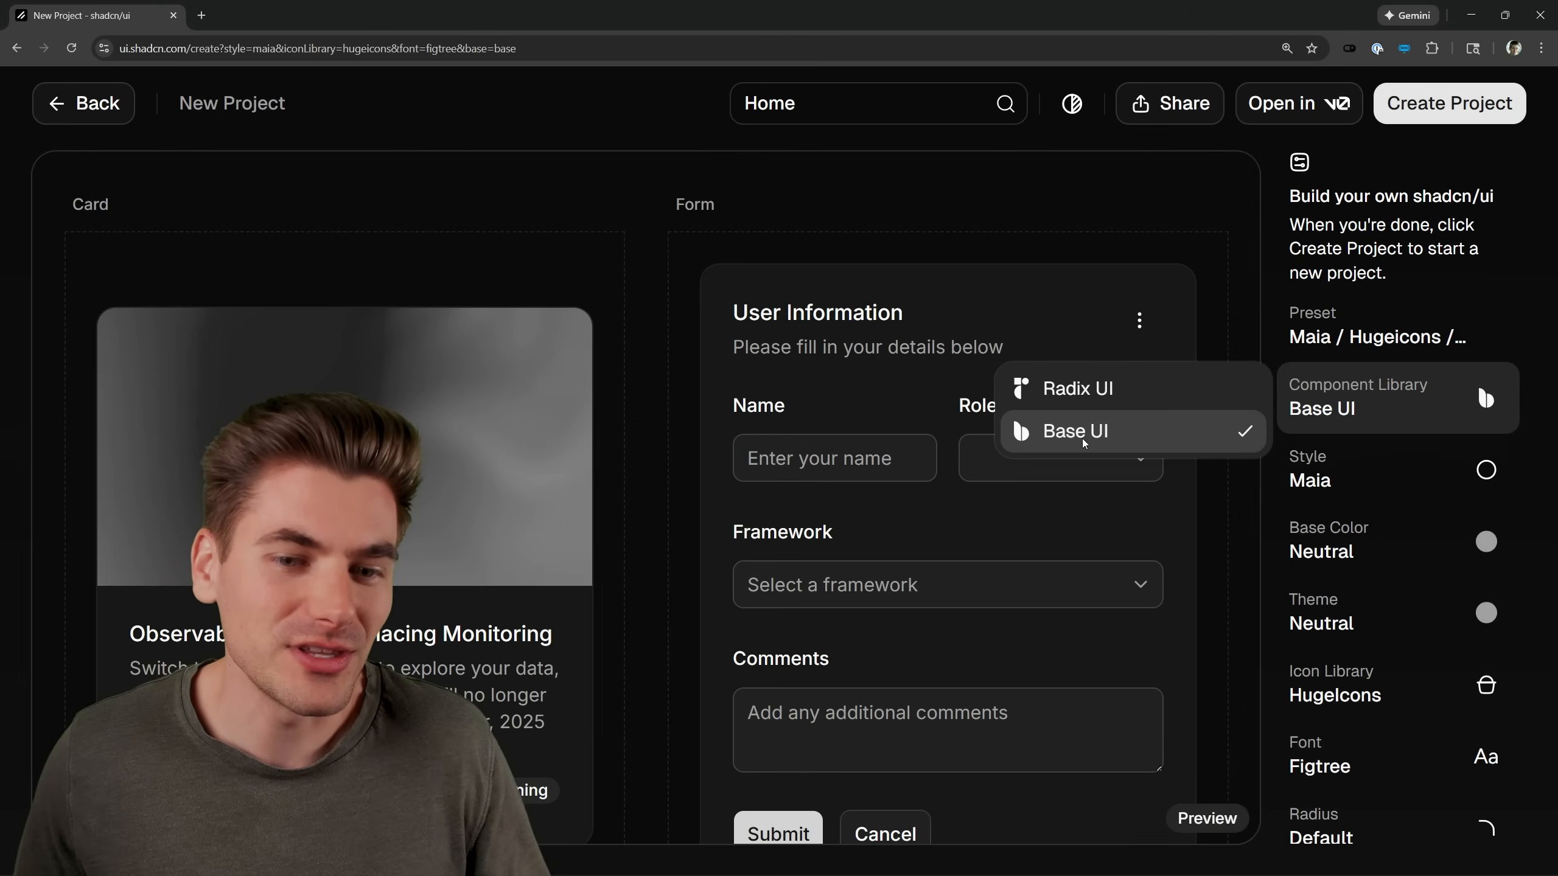
{"action": "left_click", "coordinate": [1076, 431]}
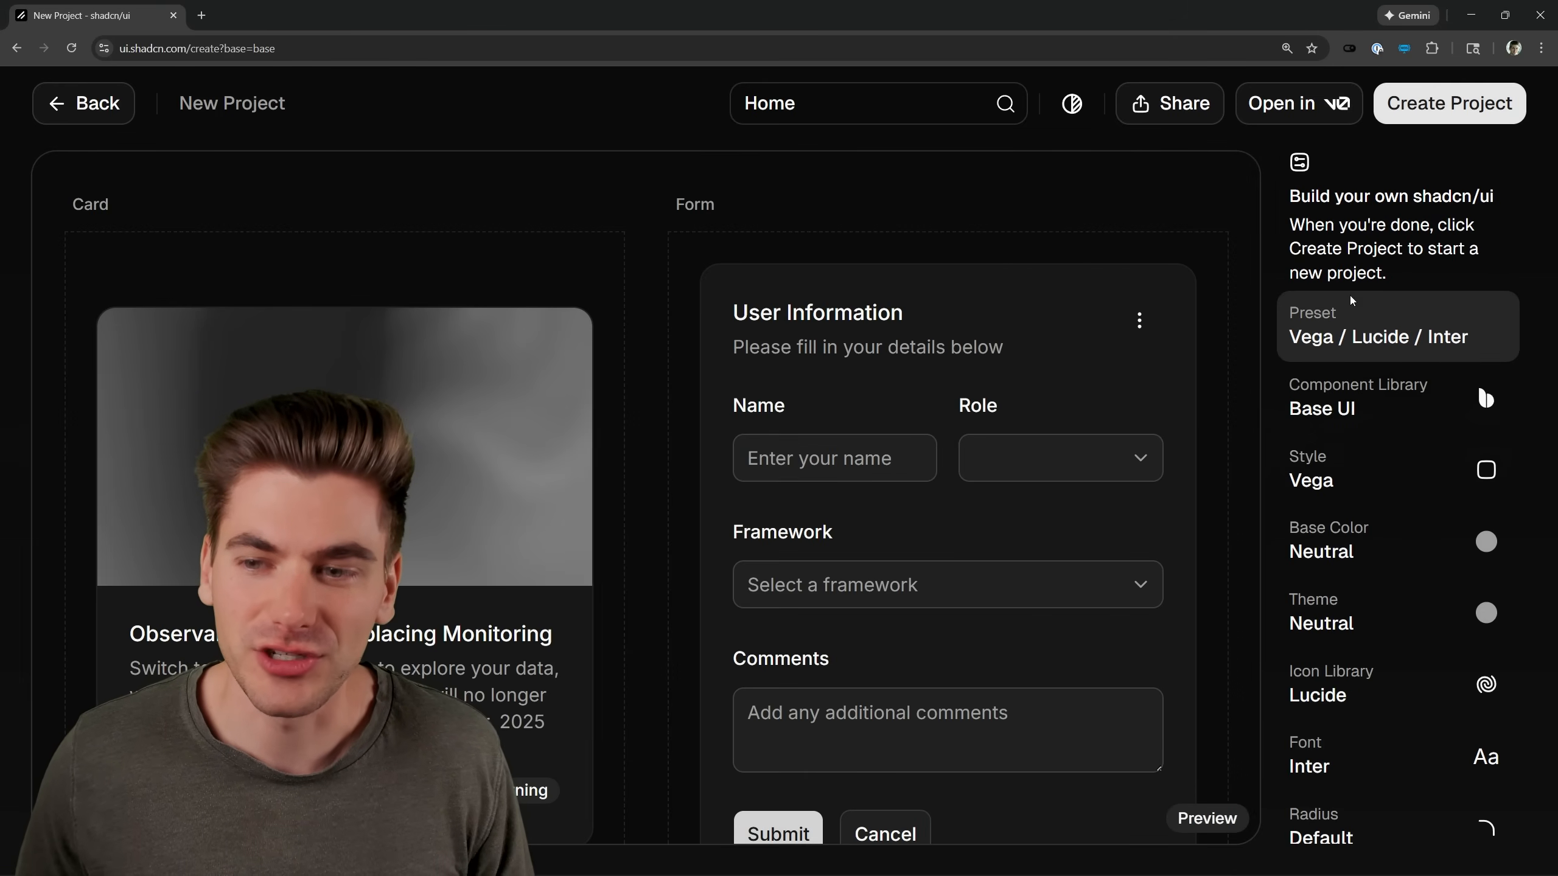
{"action": "left_click", "coordinate": [1397, 398]}
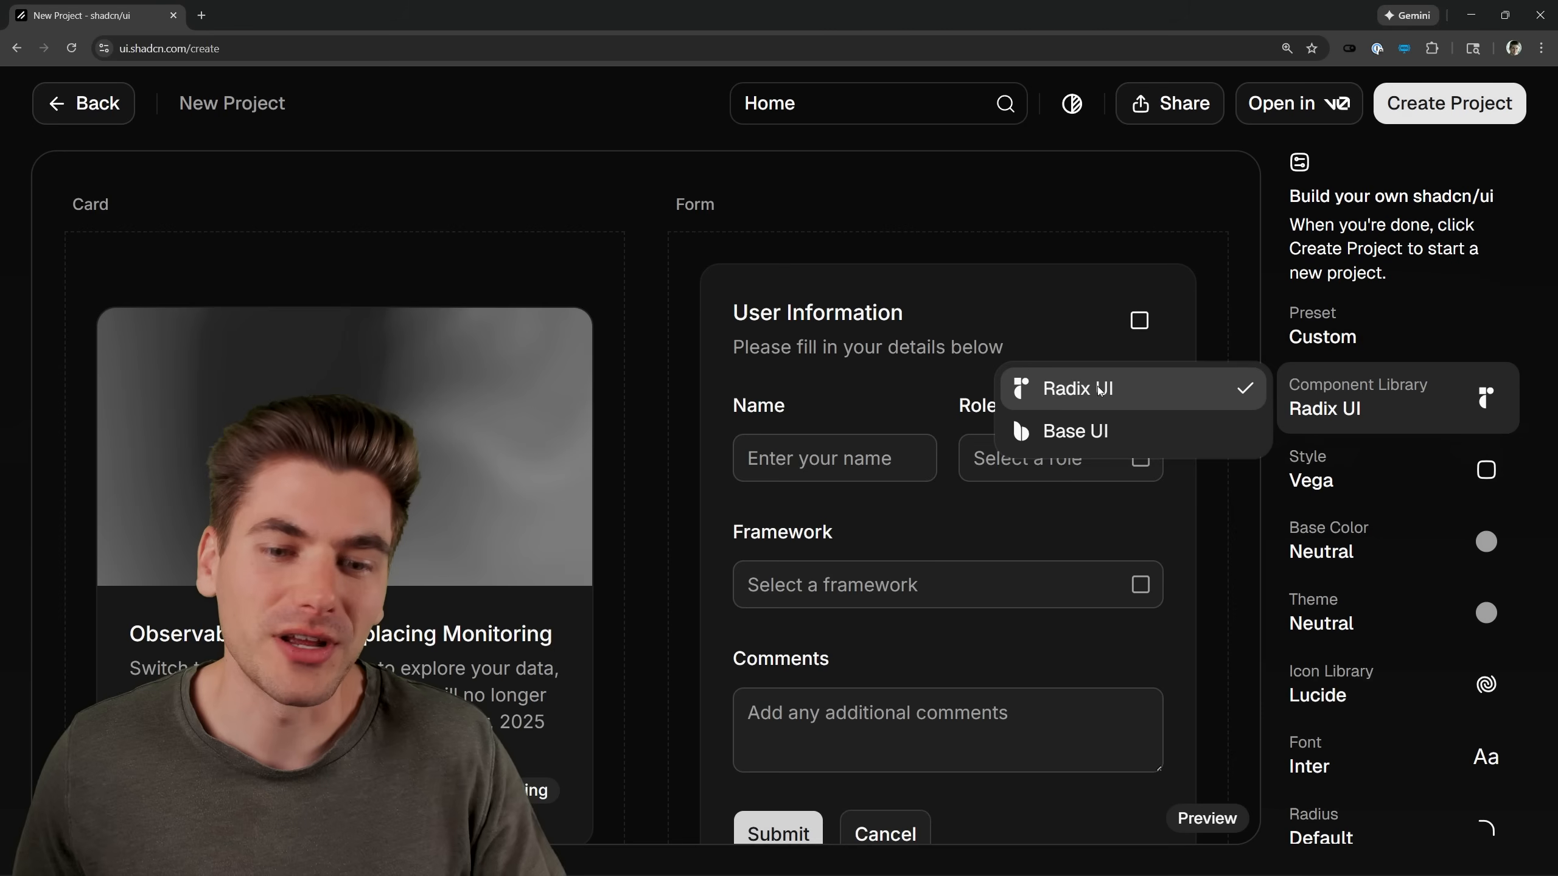
{"action": "left_click", "coordinate": [1074, 431]}
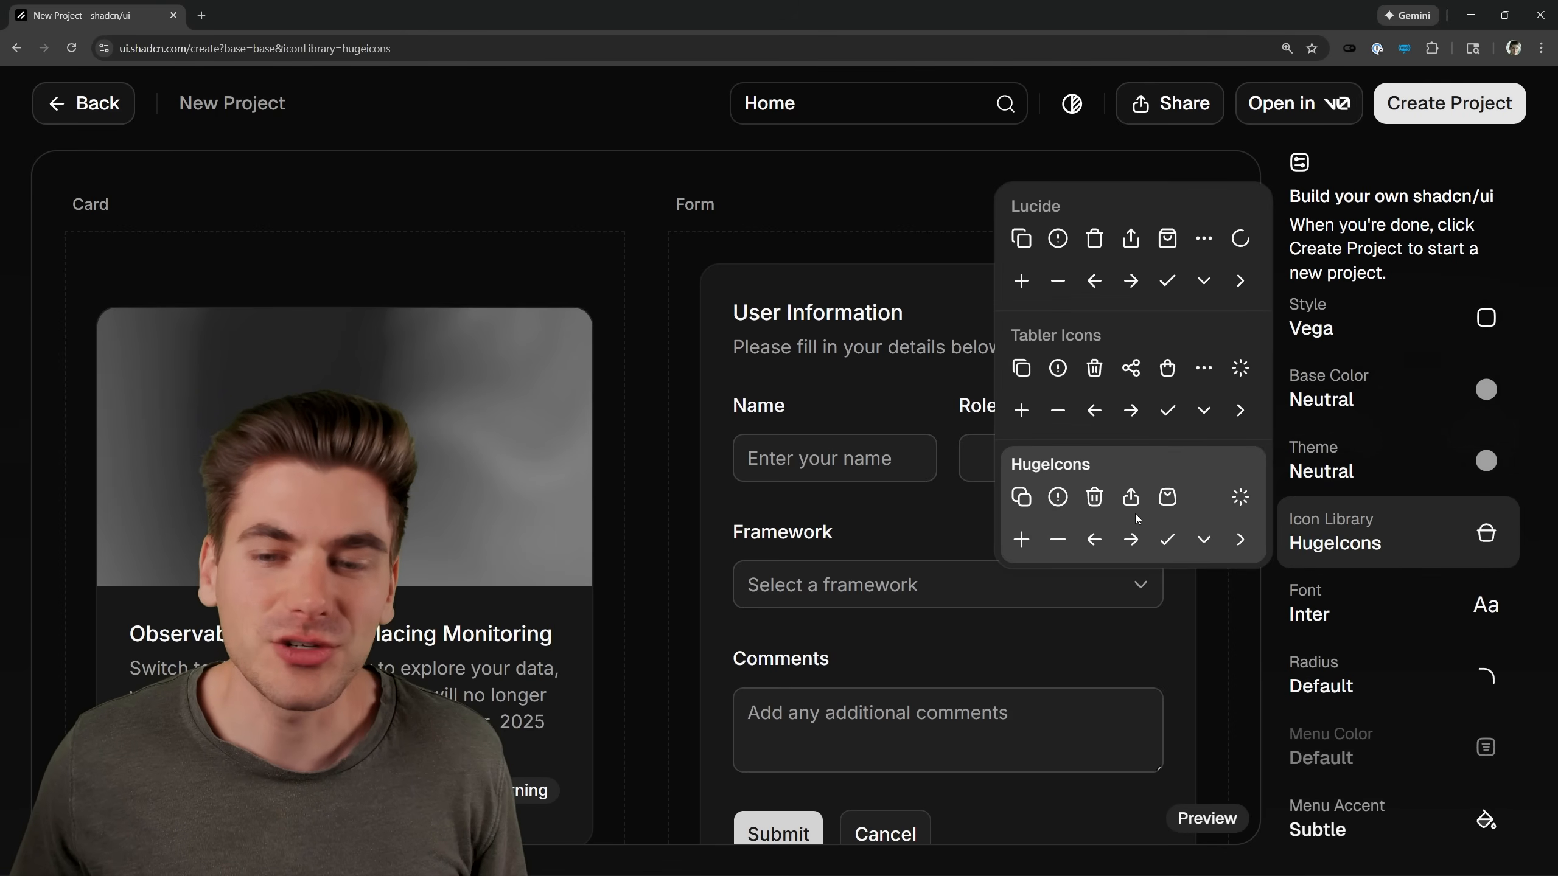
{"action": "mouse_move", "coordinate": [960, 443]}
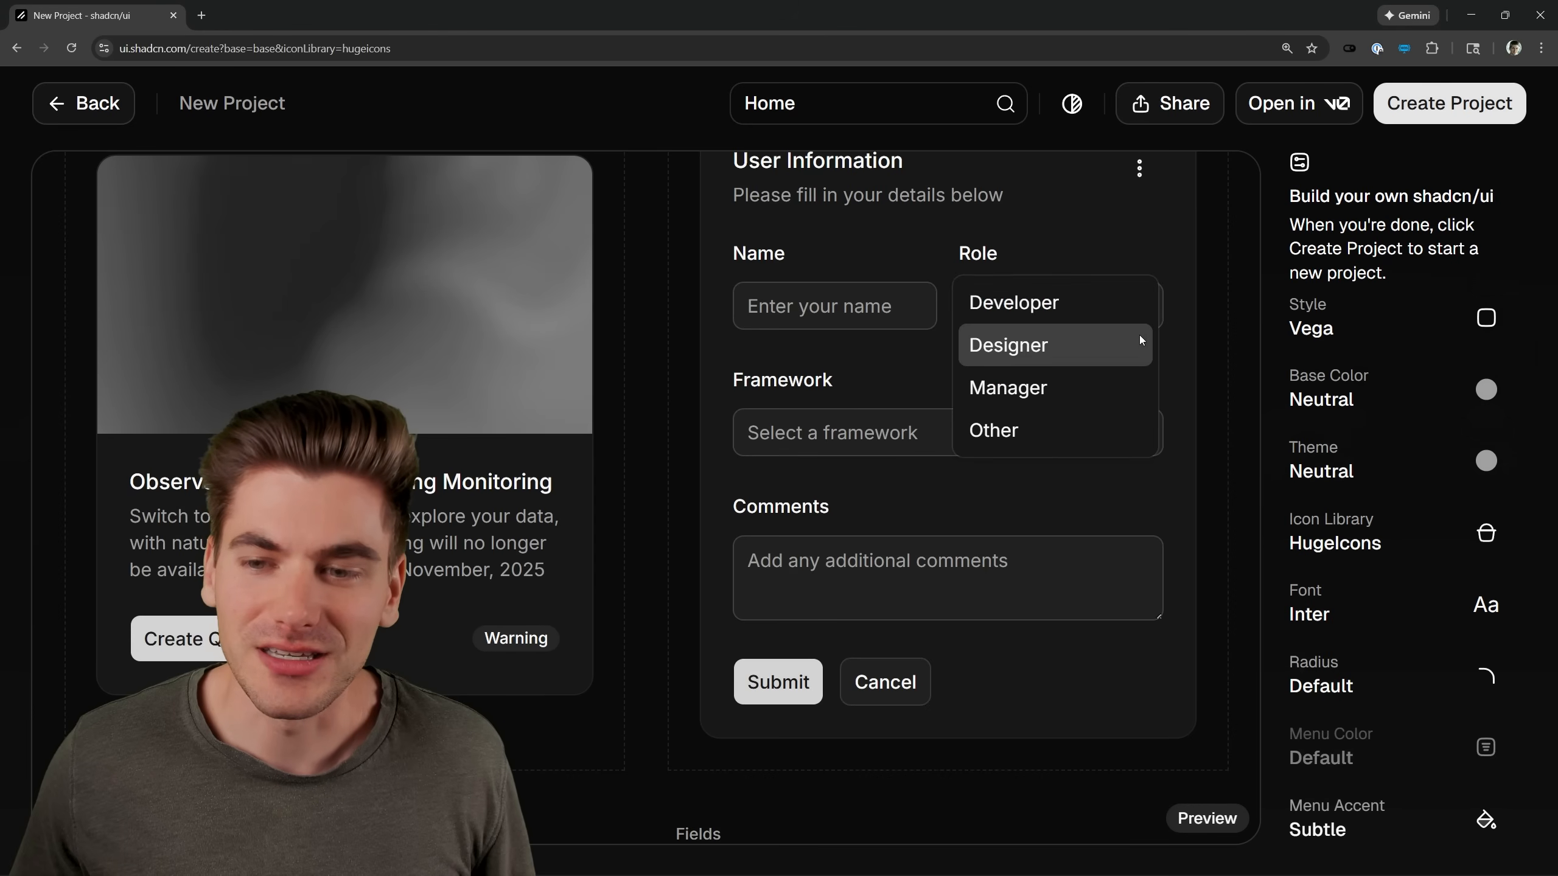
Try a Role choice in the previewed Form's select.
{"action": "left_click", "coordinate": [1354, 537]}
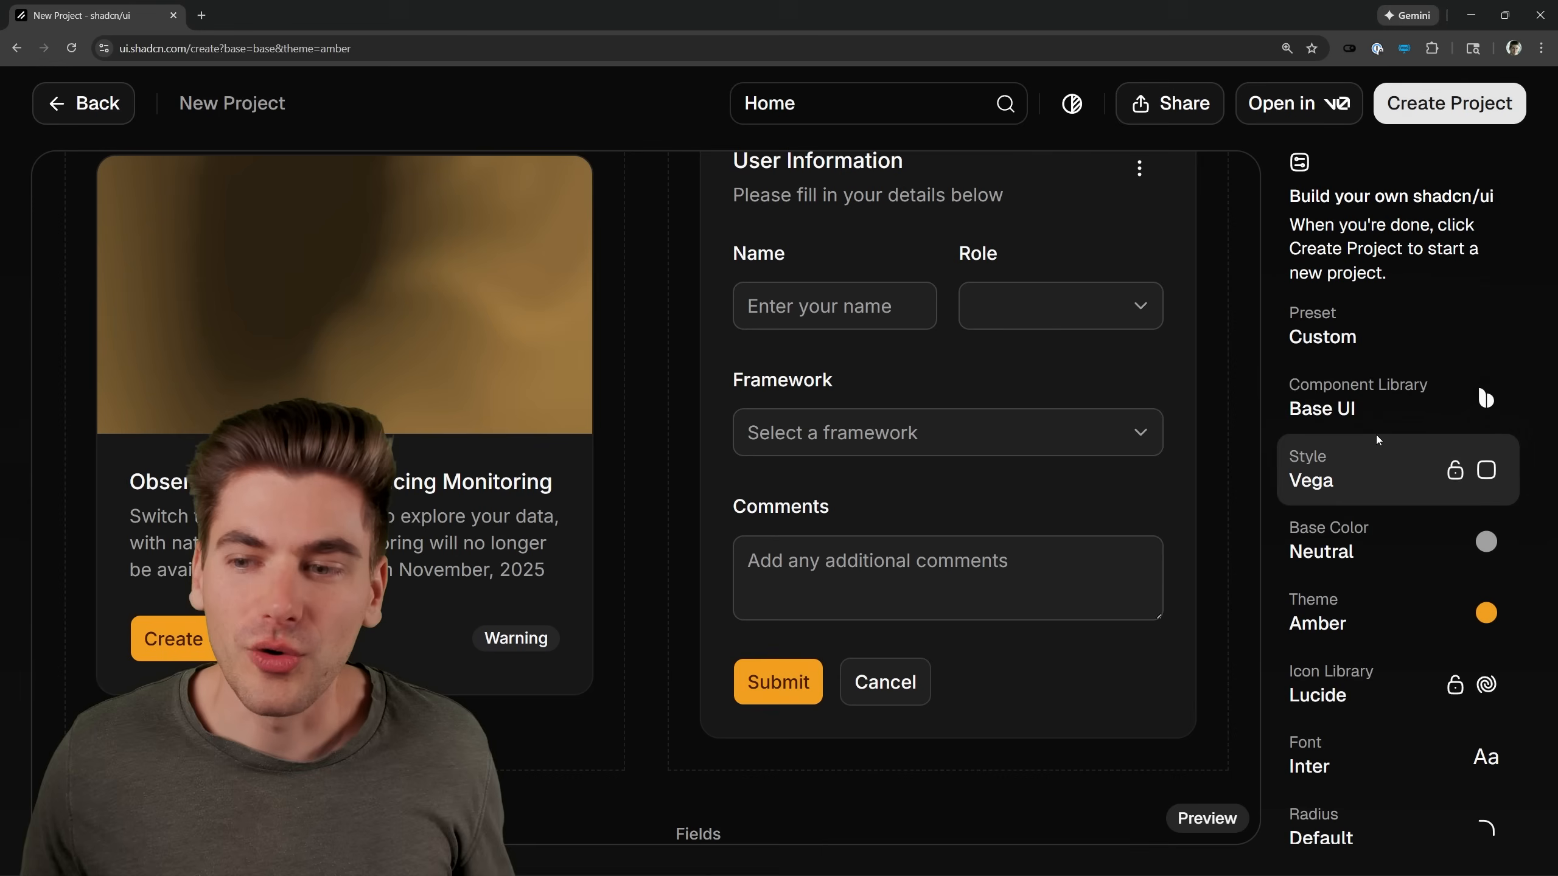
{"action": "left_click", "coordinate": [1385, 399]}
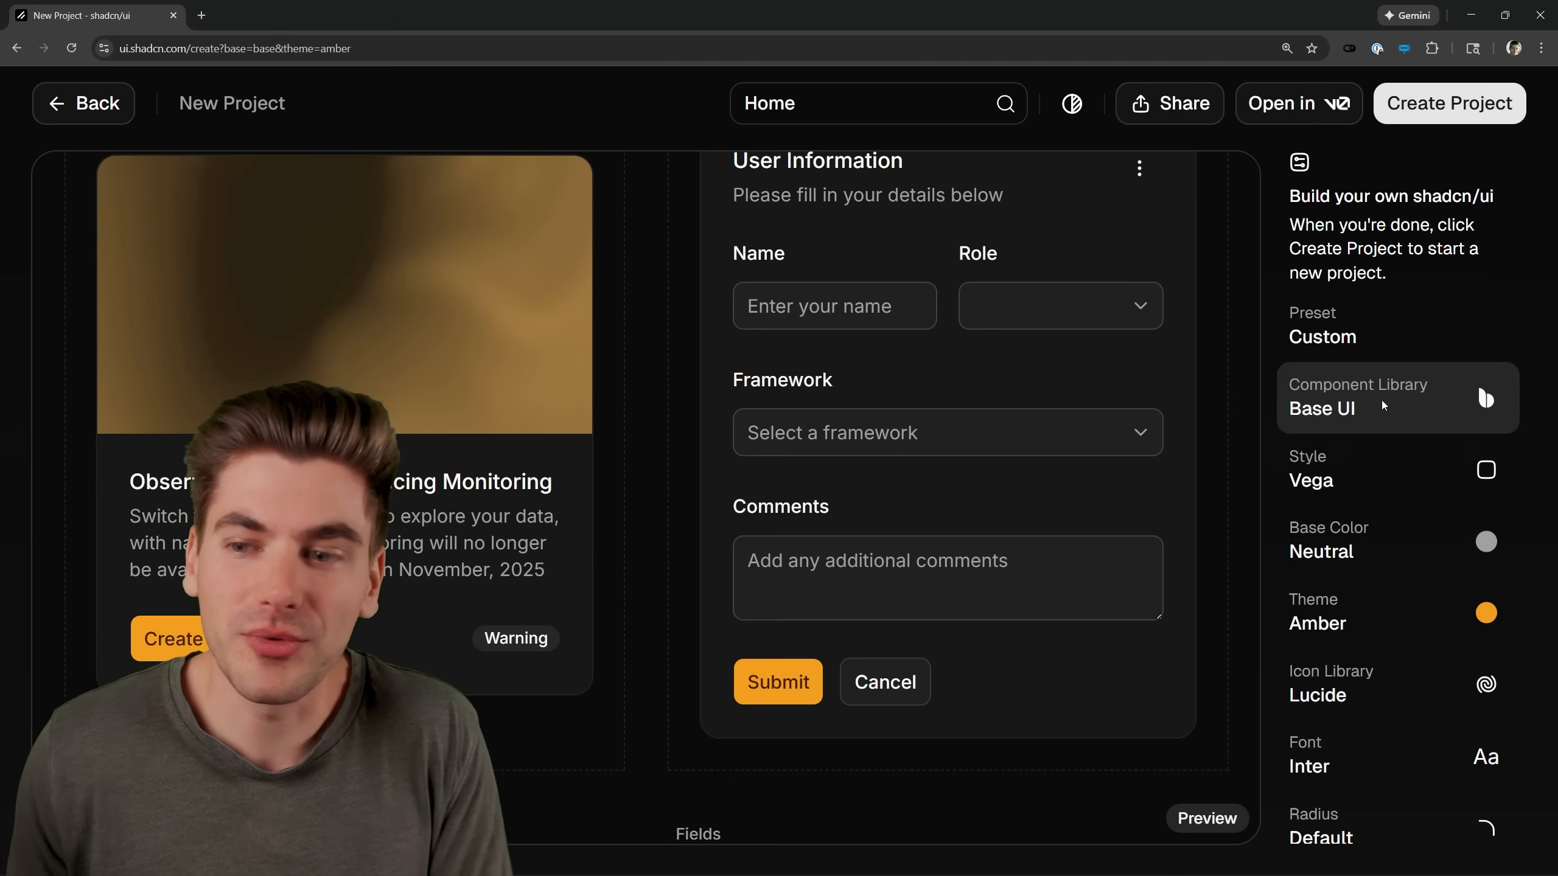
{"action": "left_click", "coordinate": [1398, 398]}
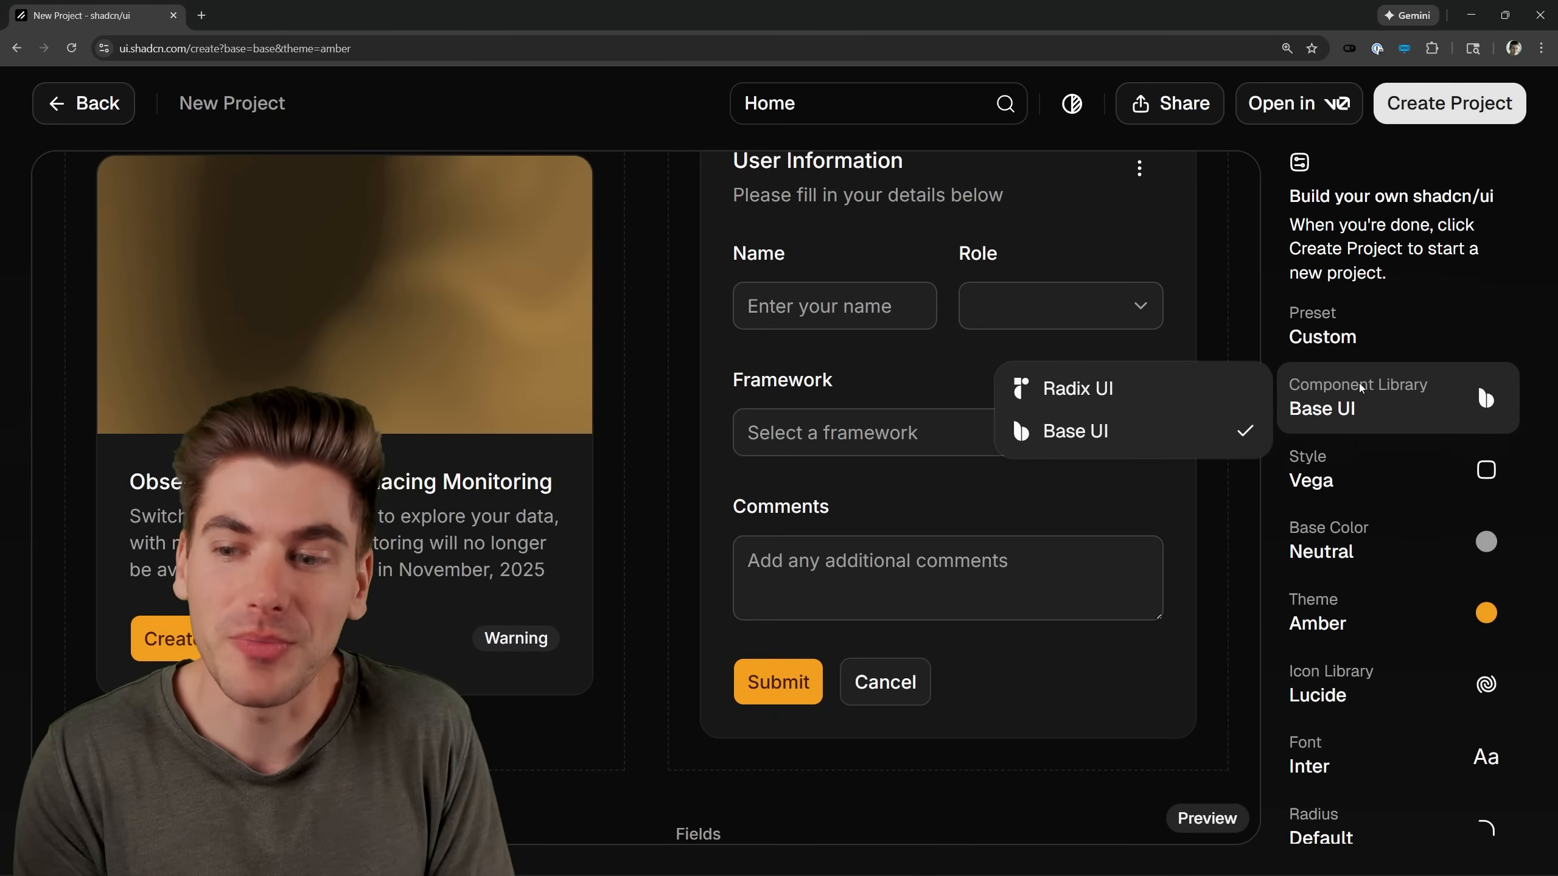
{"action": "left_click", "coordinate": [1076, 431]}
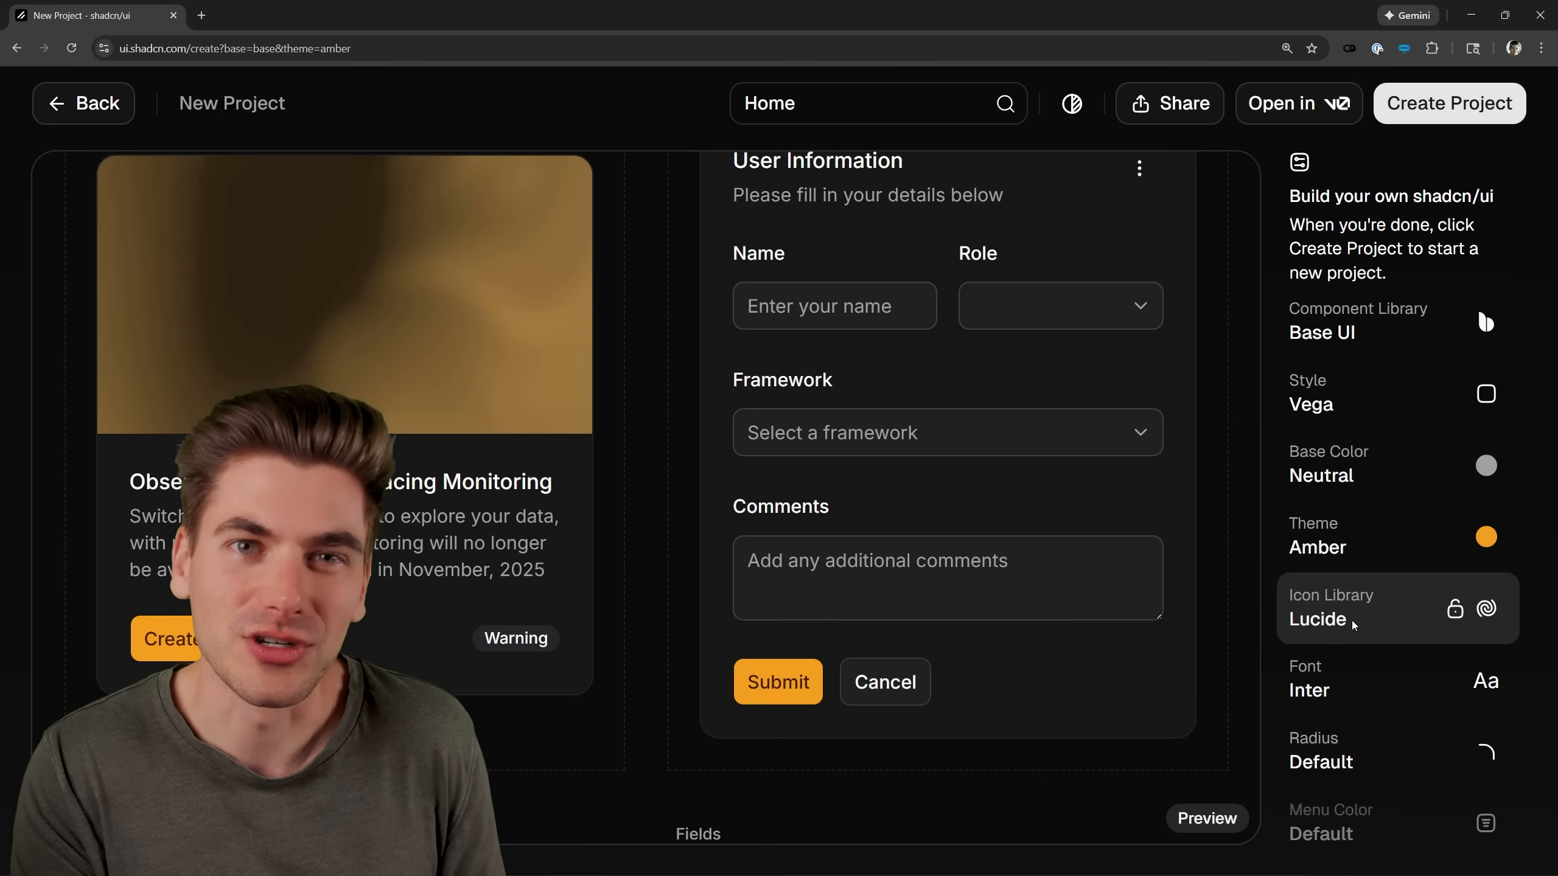
{"action": "mouse_move", "coordinate": [1314, 640]}
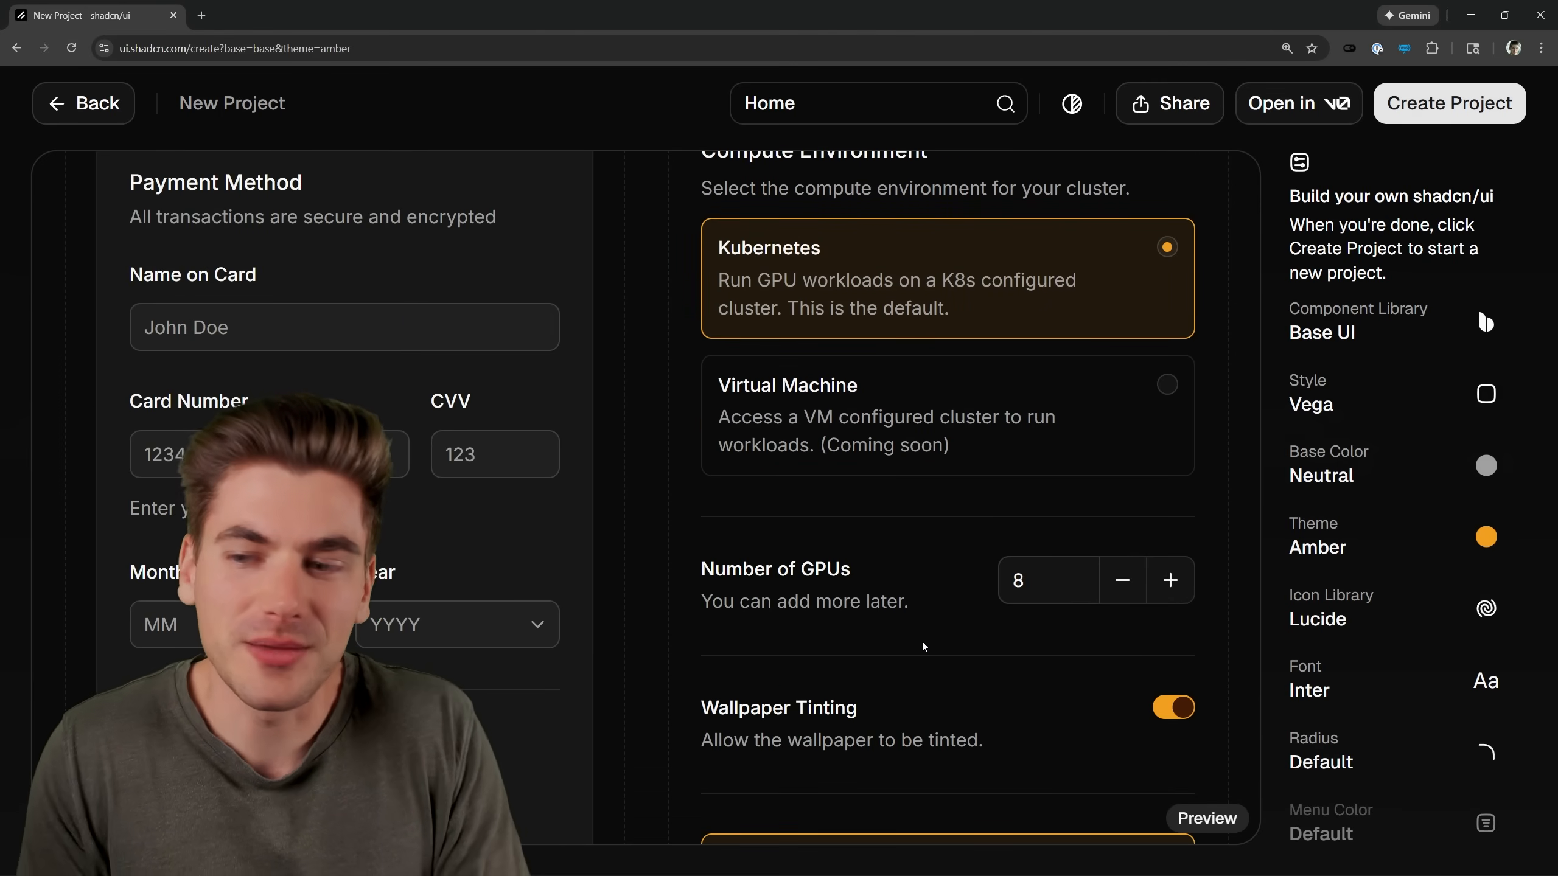
Browse the theme colour choices for the restyle, then bring up Create Project.
{"action": "scroll", "scroll_direction": "down", "scroll_amount": 3}
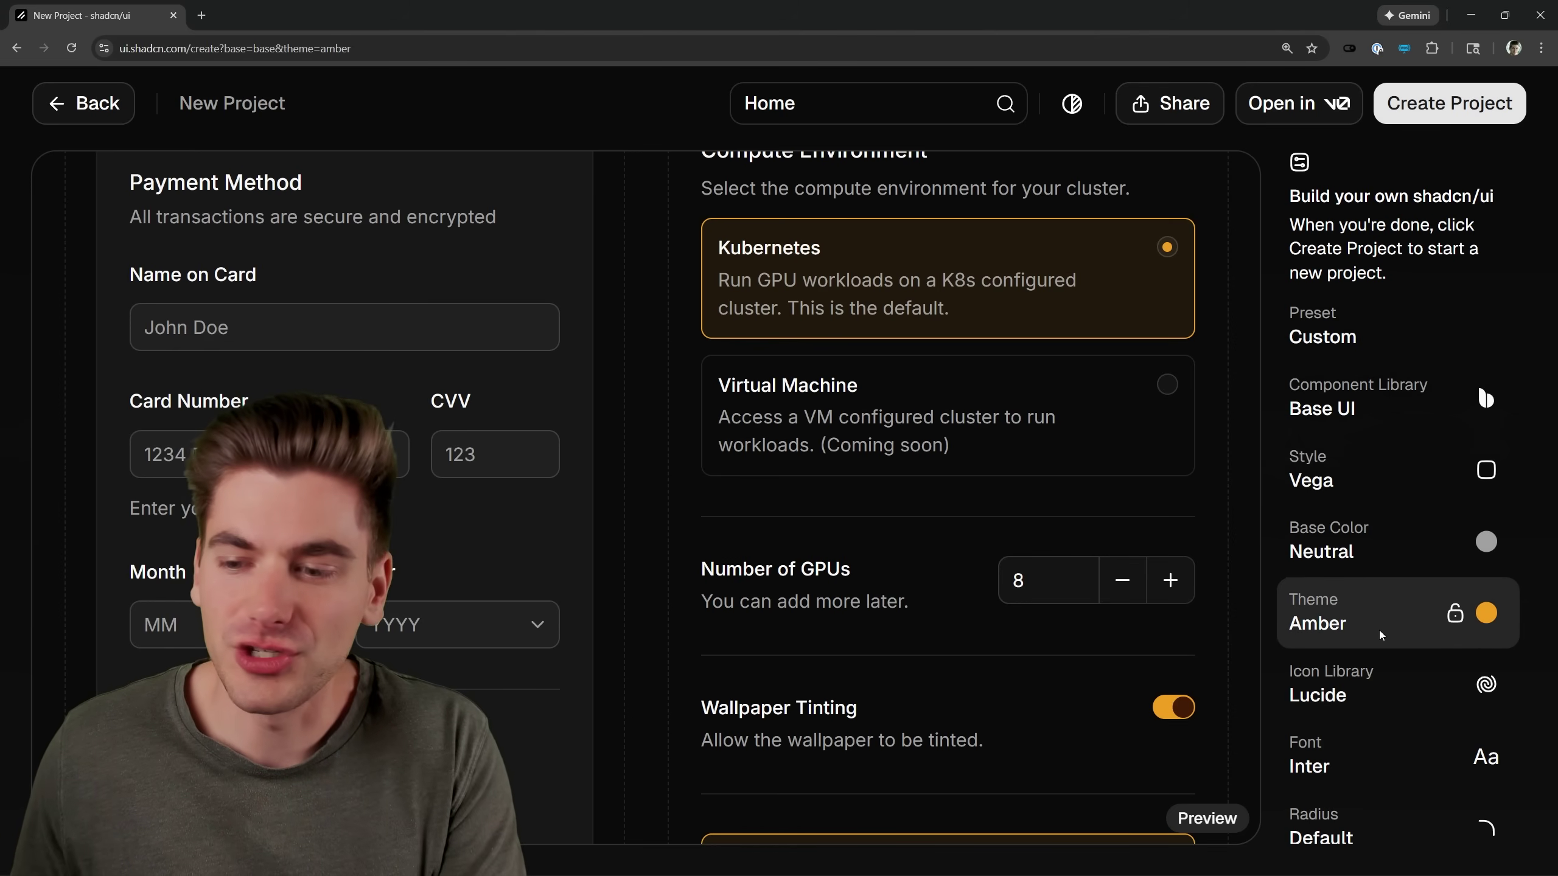
{"action": "left_click", "coordinate": [1397, 469]}
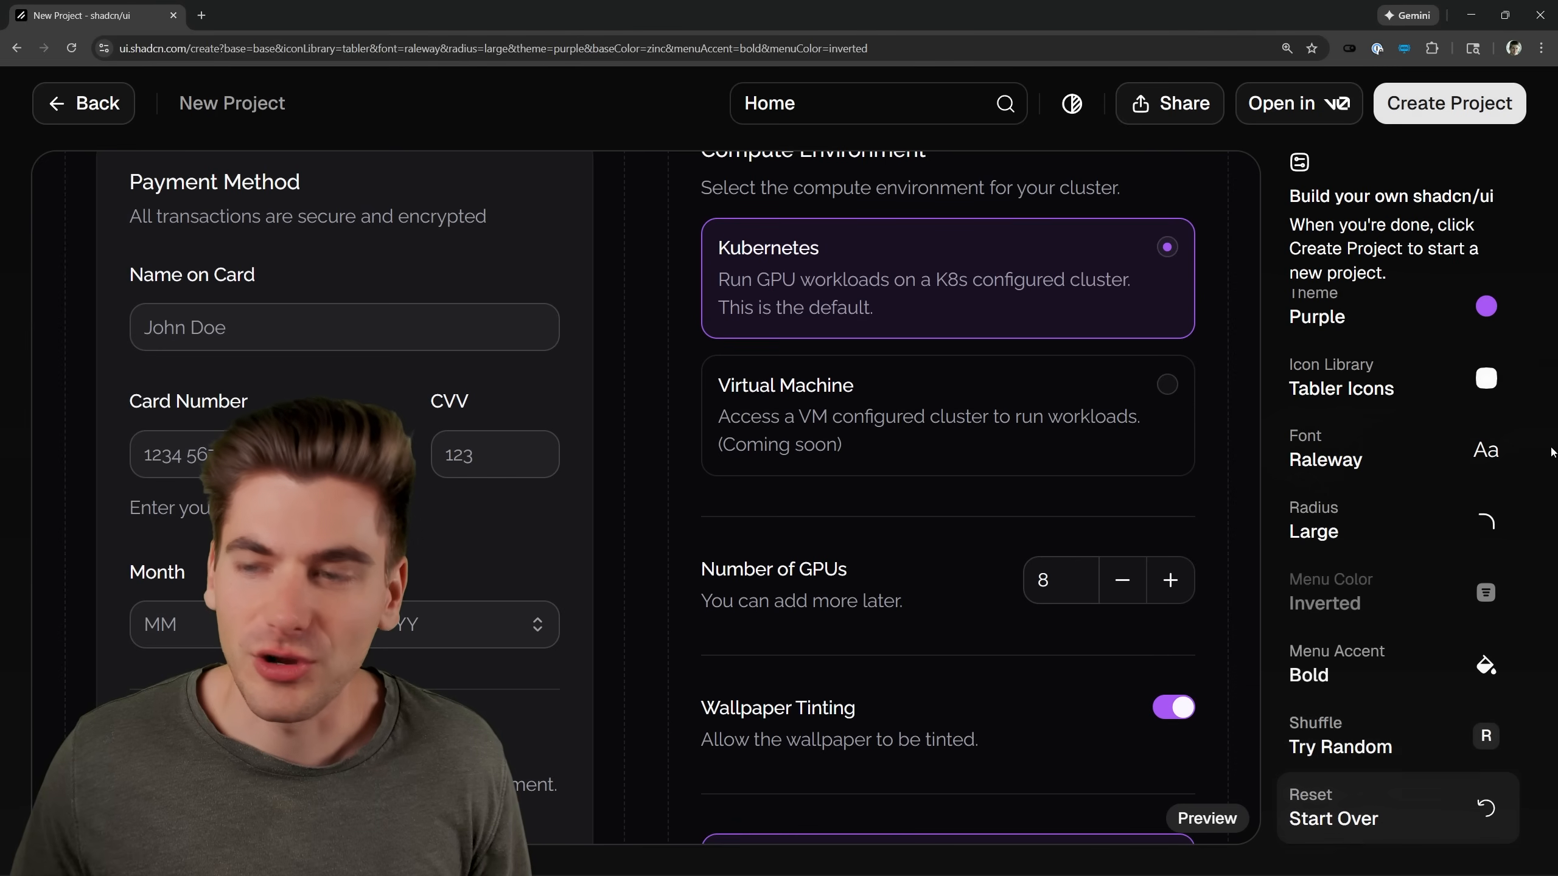
{"action": "left_click", "coordinate": [1450, 102]}
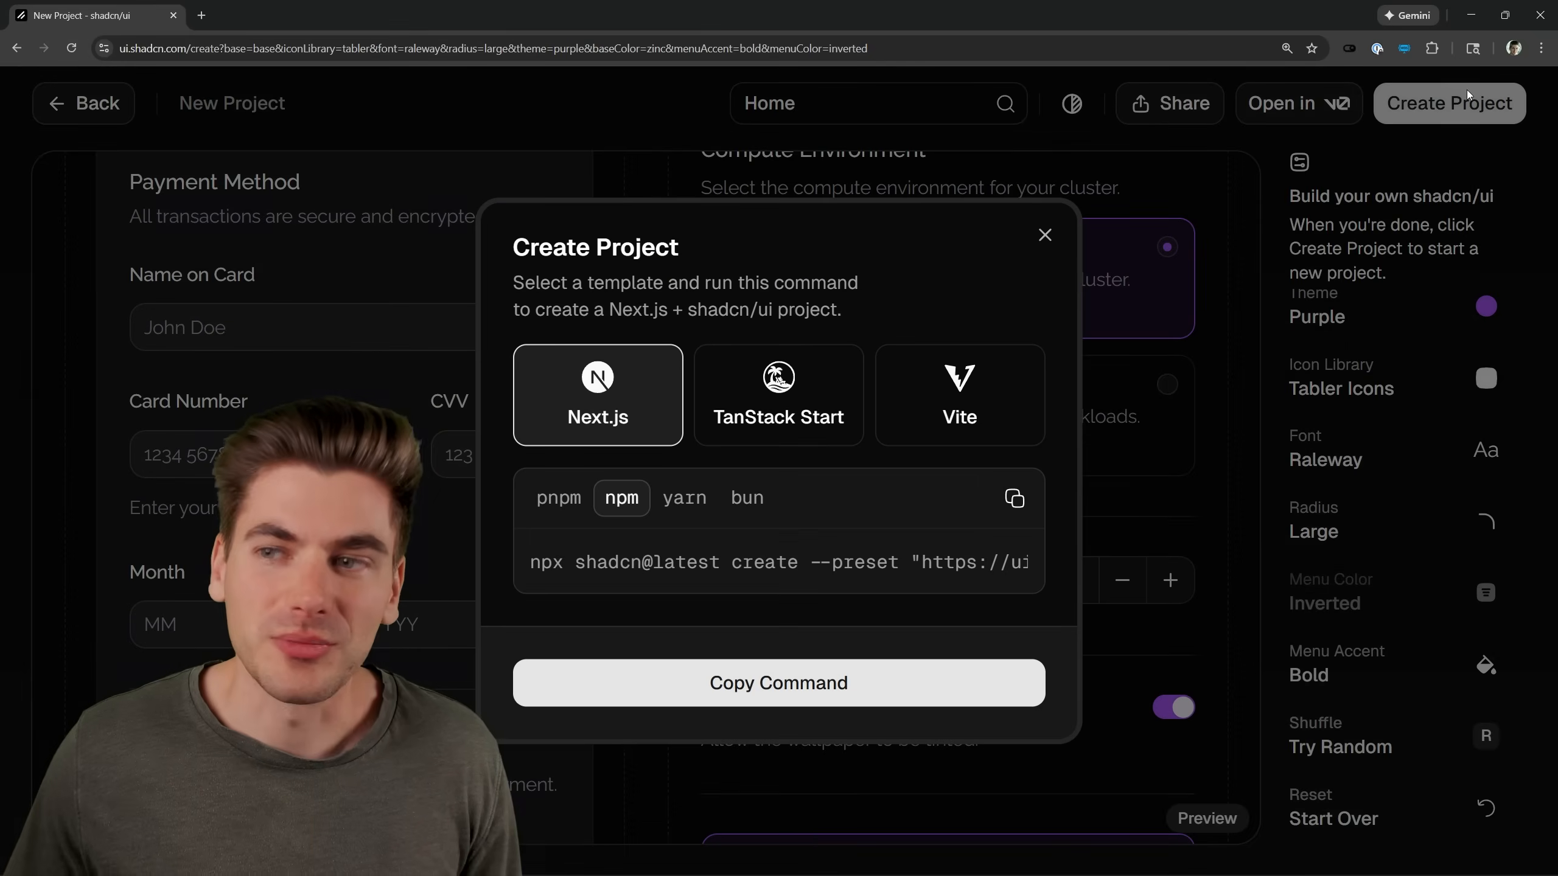
Compare TanStack Start and Vite templates, choose Next.js and copy its npx shadcn create command.
{"action": "left_click", "coordinate": [779, 394]}
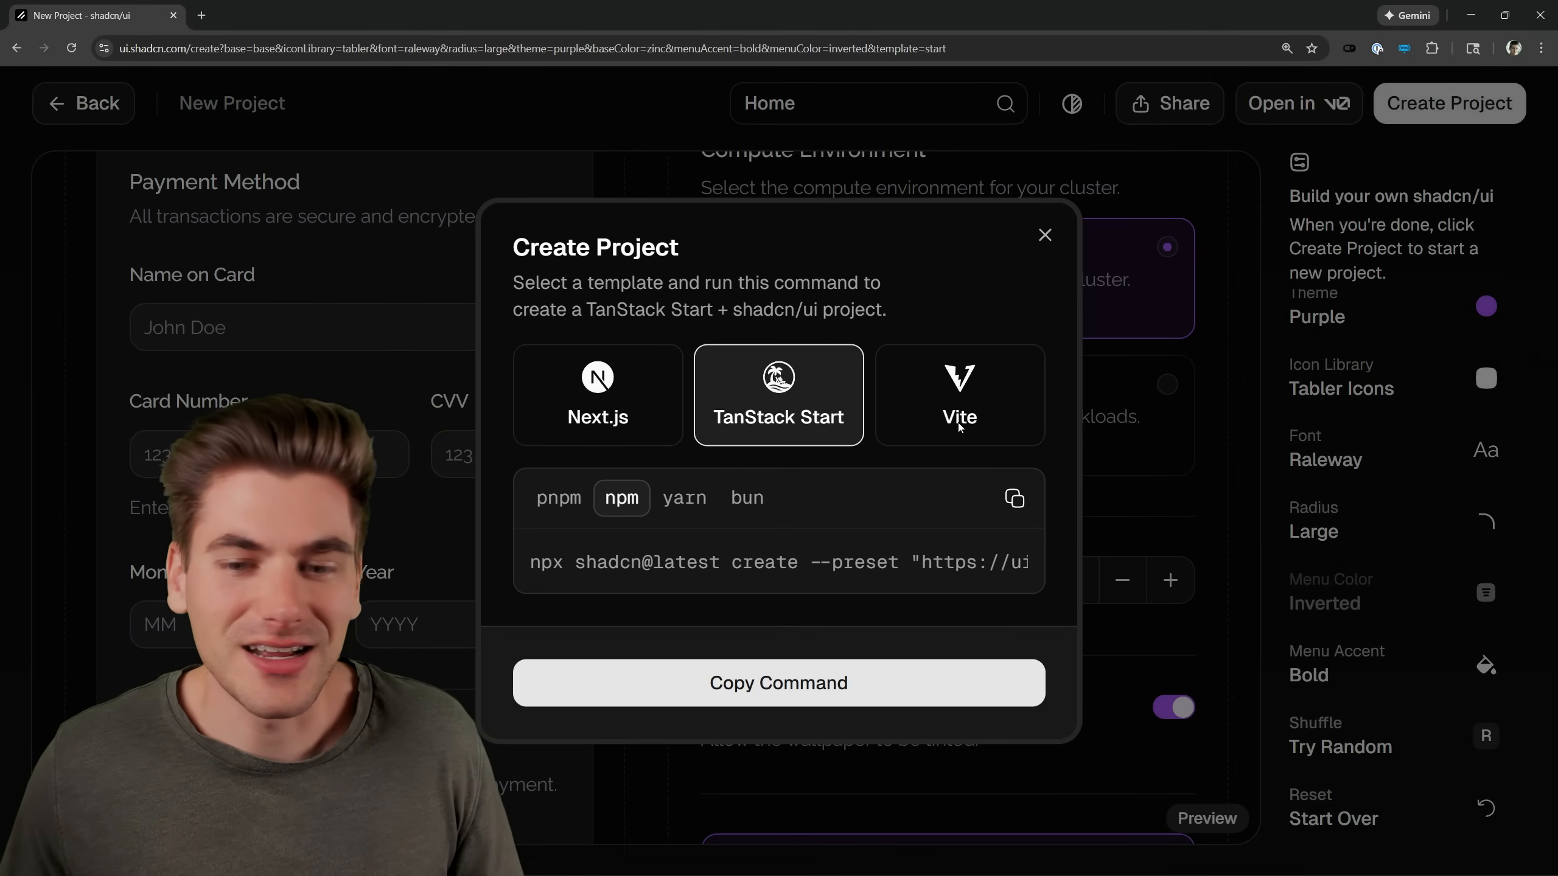
{"action": "left_click", "coordinate": [961, 394]}
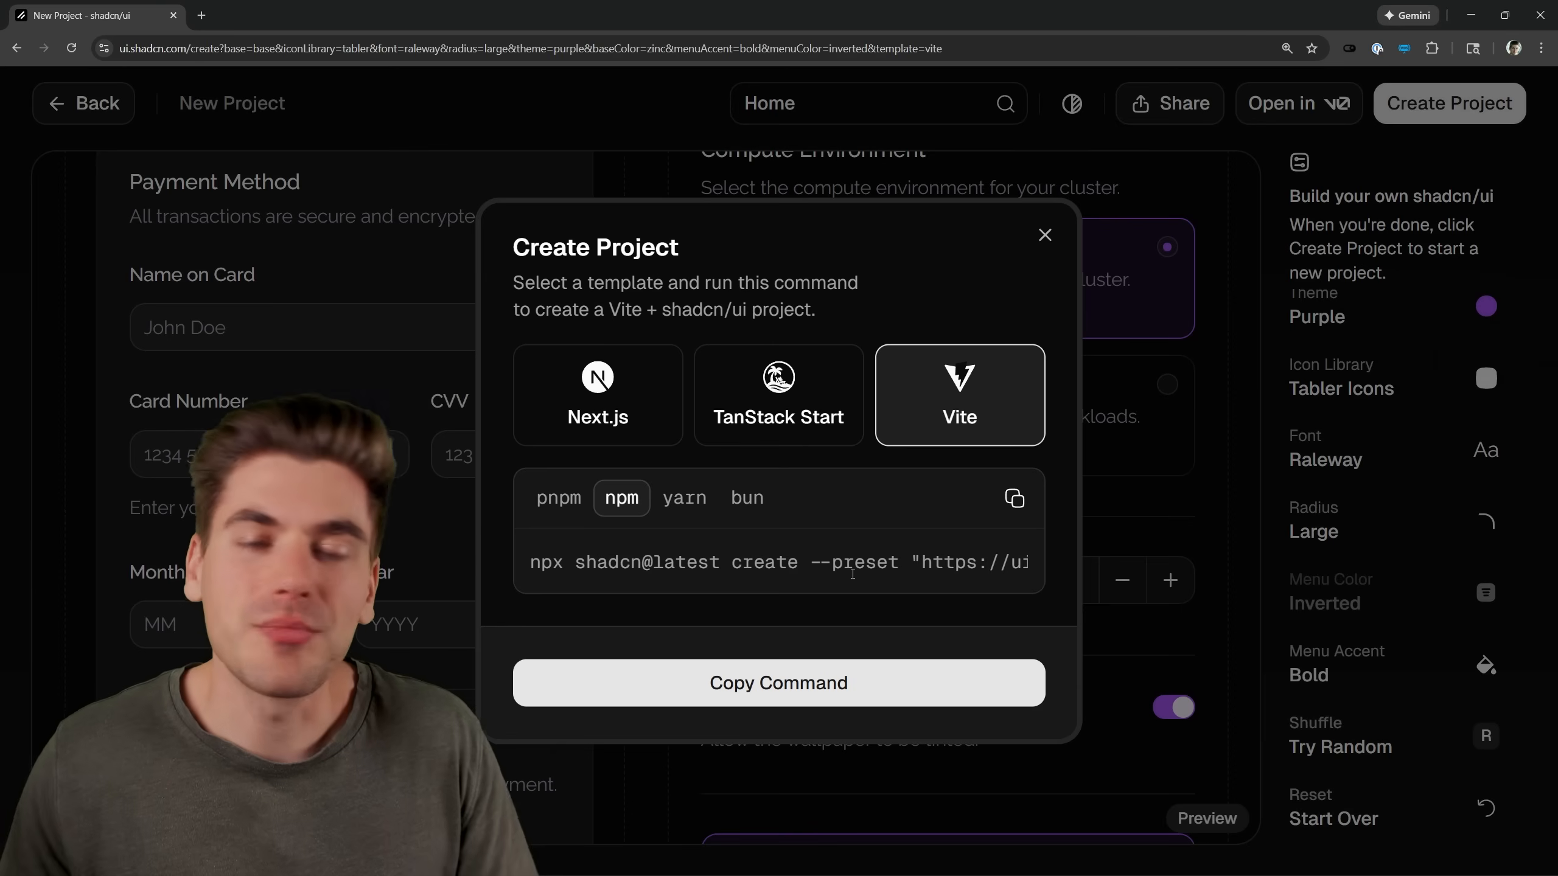
{"action": "left_click", "coordinate": [779, 395]}
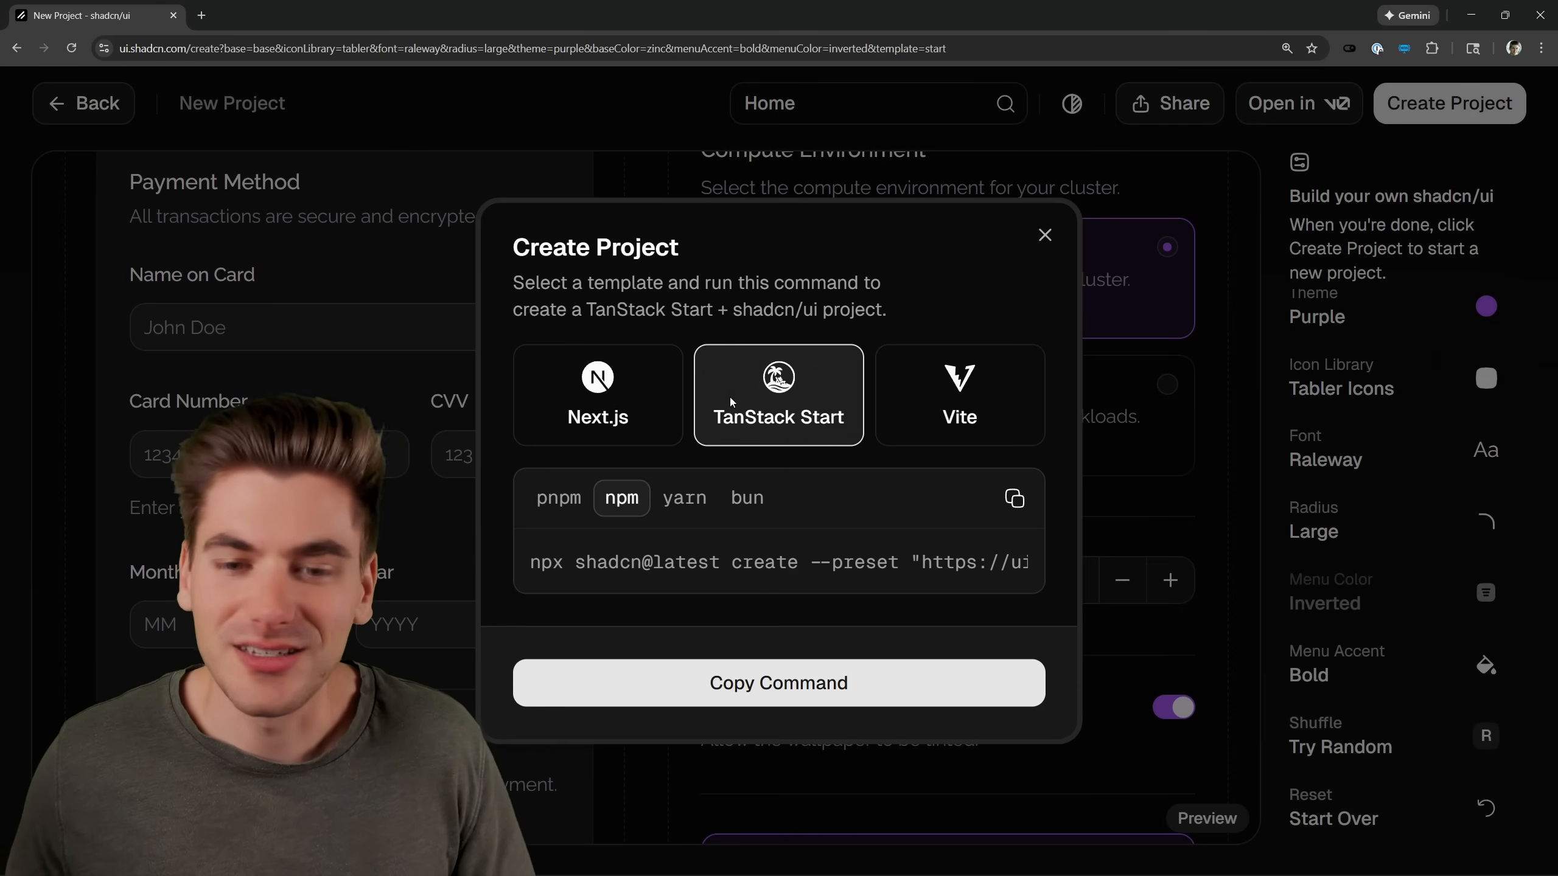
{"action": "left_click", "coordinate": [598, 395]}
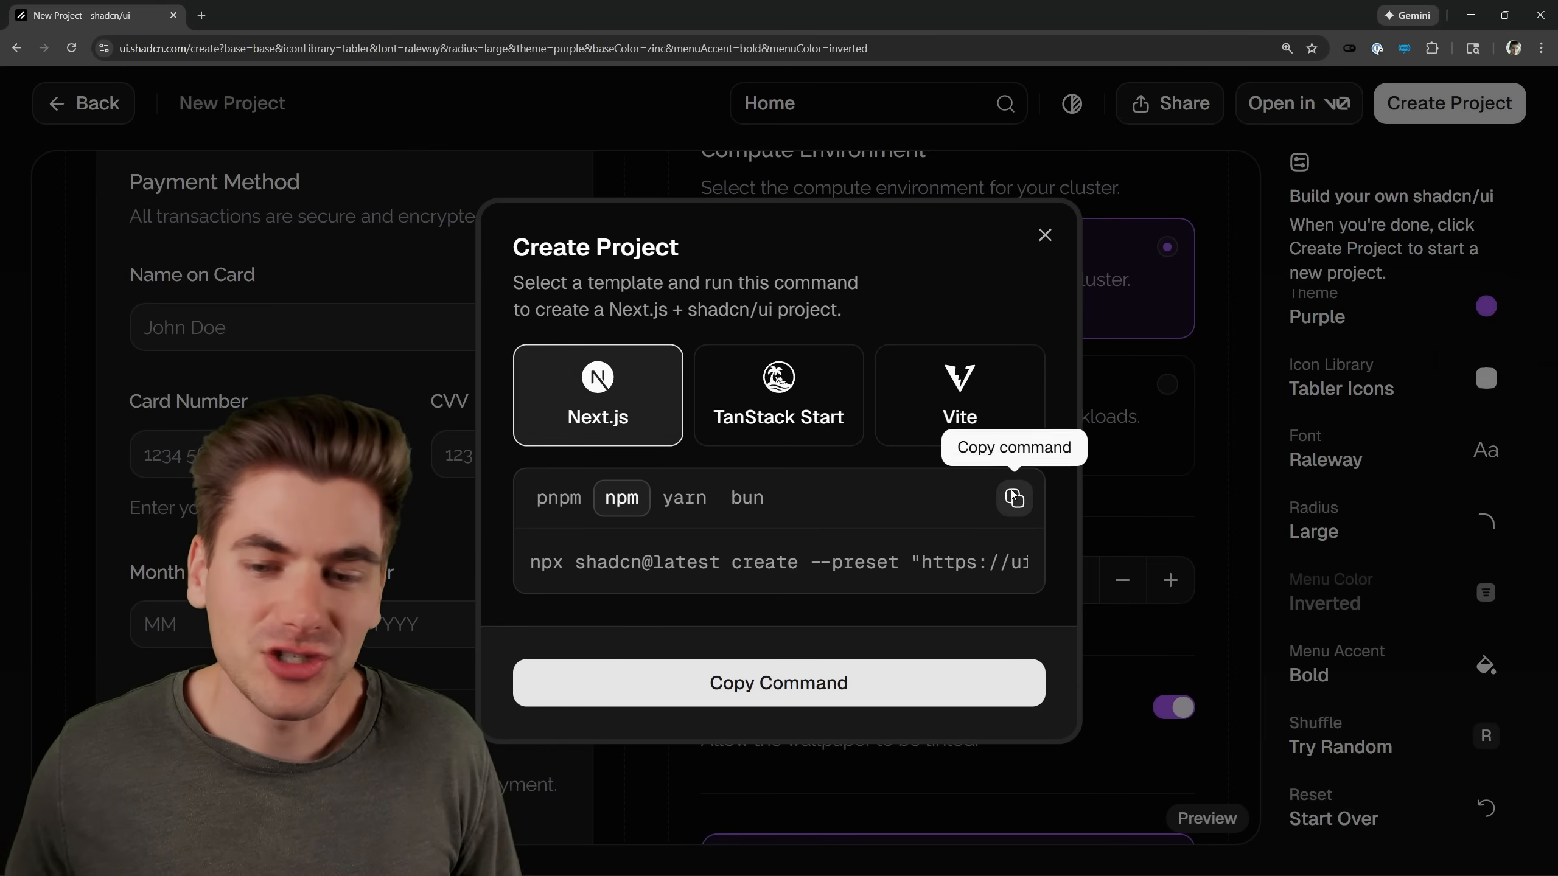
{"action": "left_click", "coordinate": [1015, 498]}
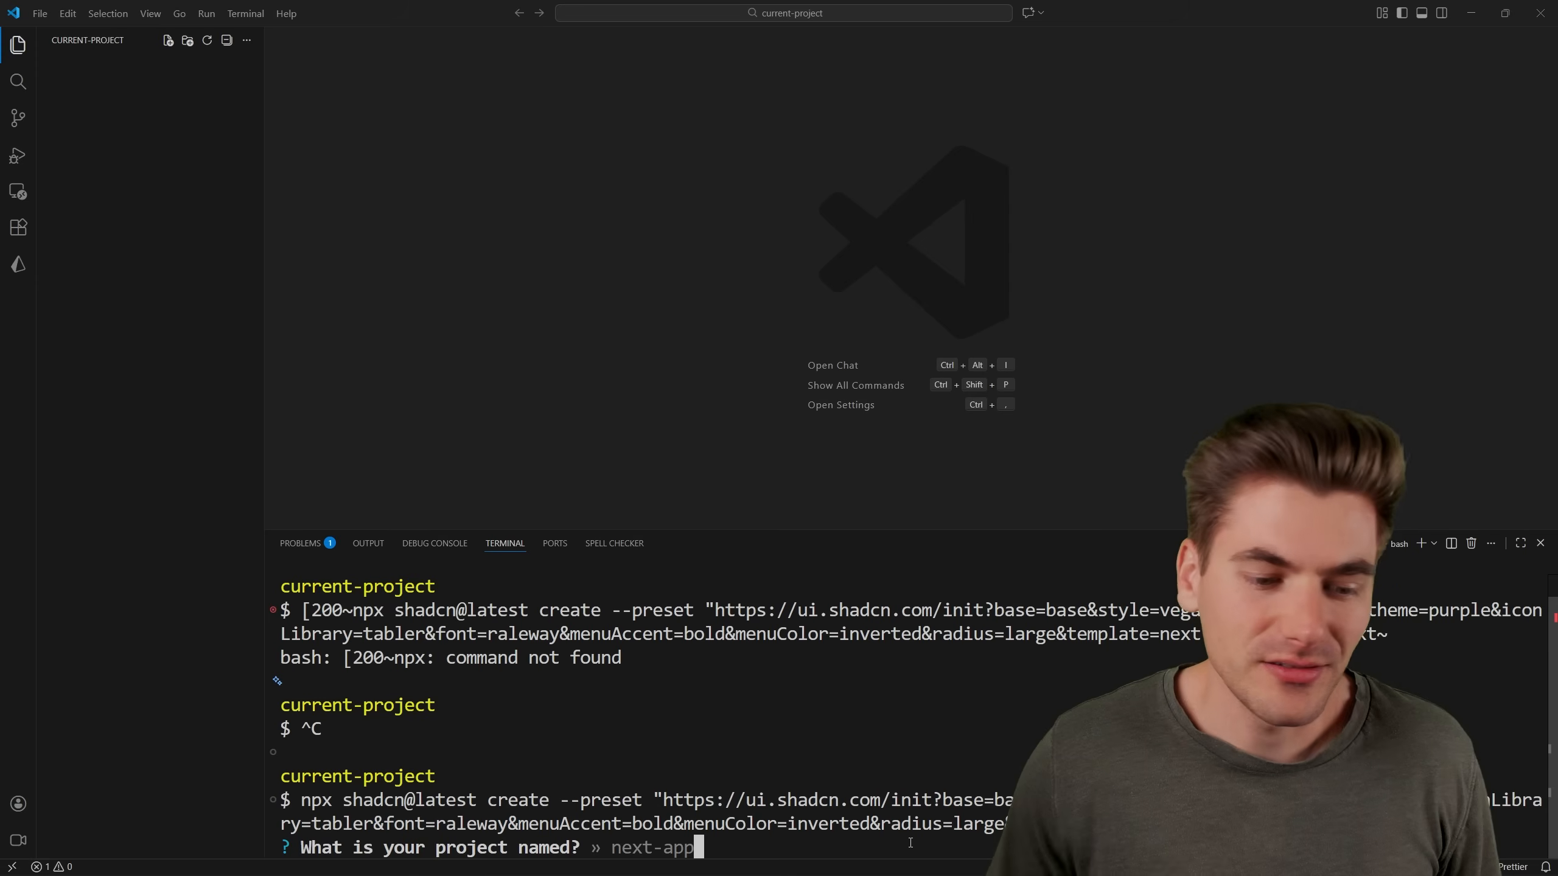
Accept next-app as the project name and expand the newly scaffolded folder.
{"action": "key", "text": "Enter"}
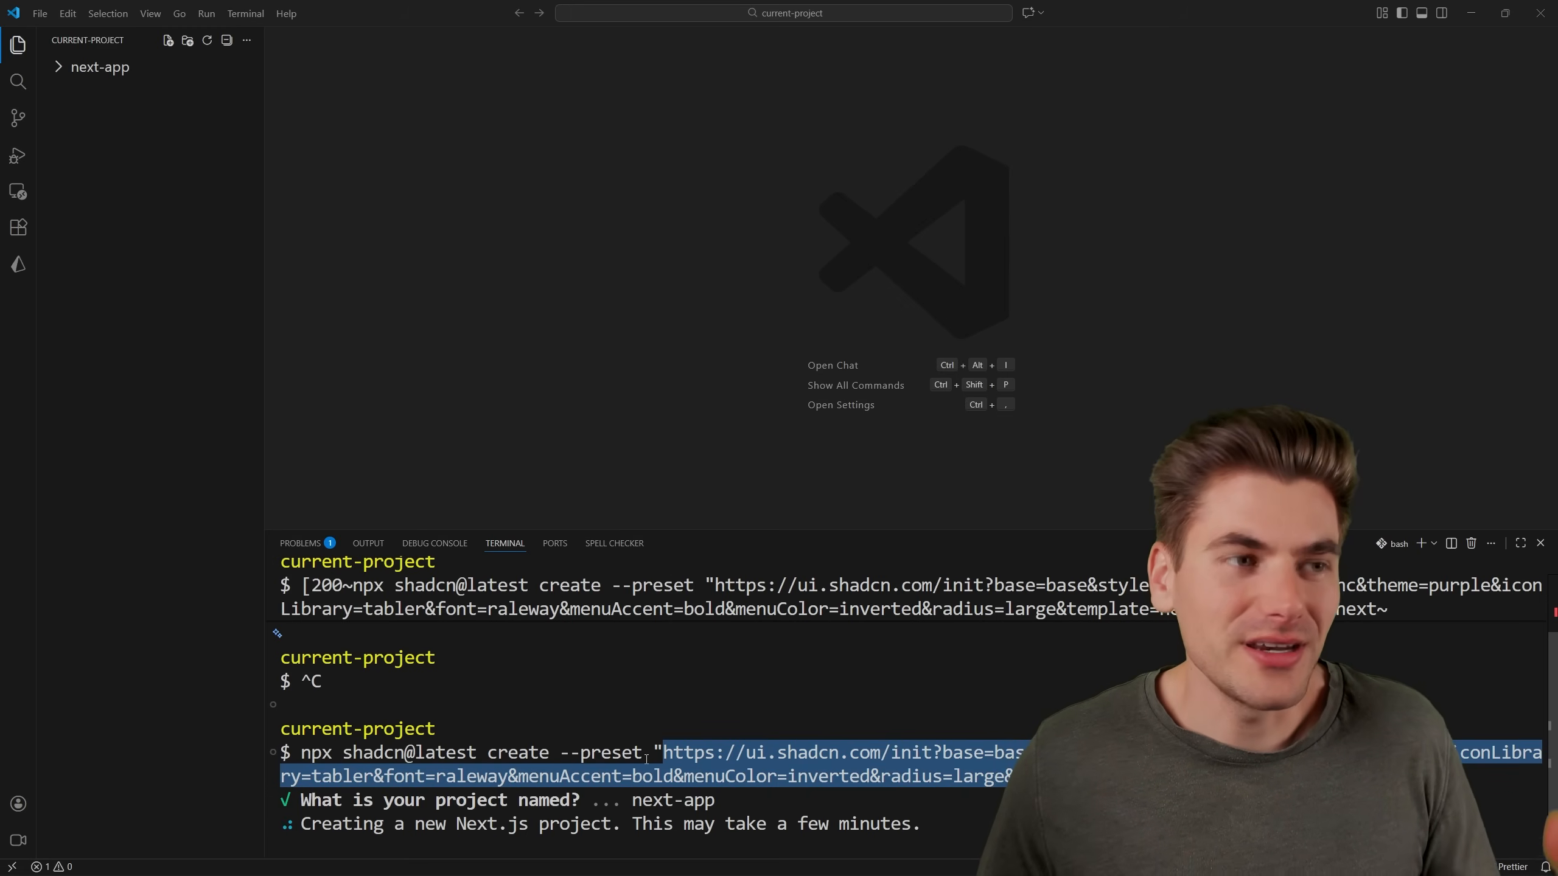
{"action": "left_click", "coordinate": [97, 67]}
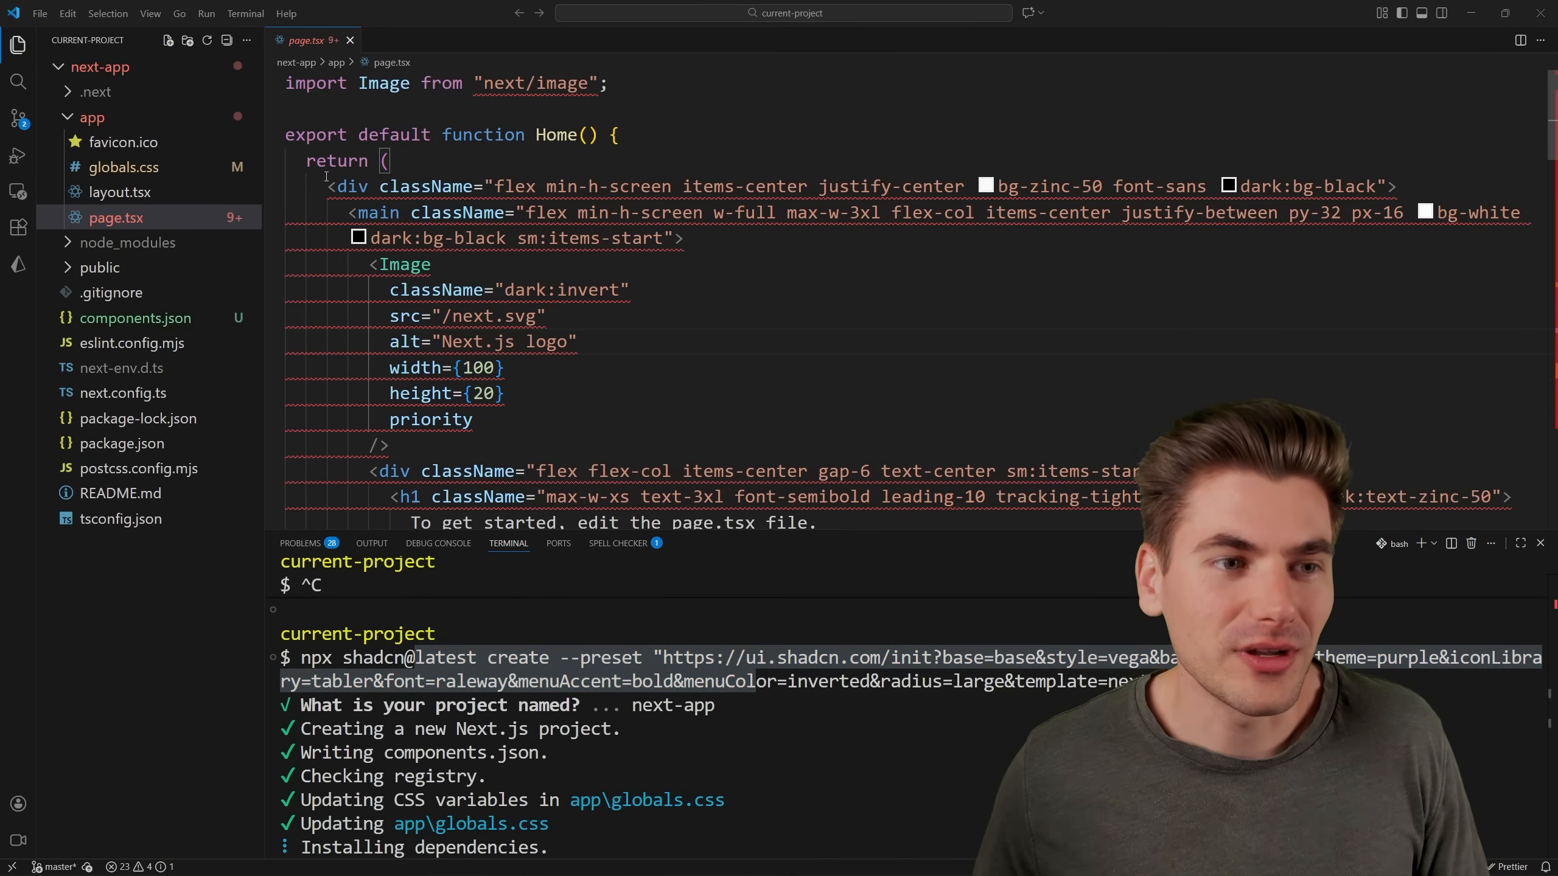
Inspect the generated globals.css, page.tsx and components.json files.
{"action": "left_click", "coordinate": [122, 168]}
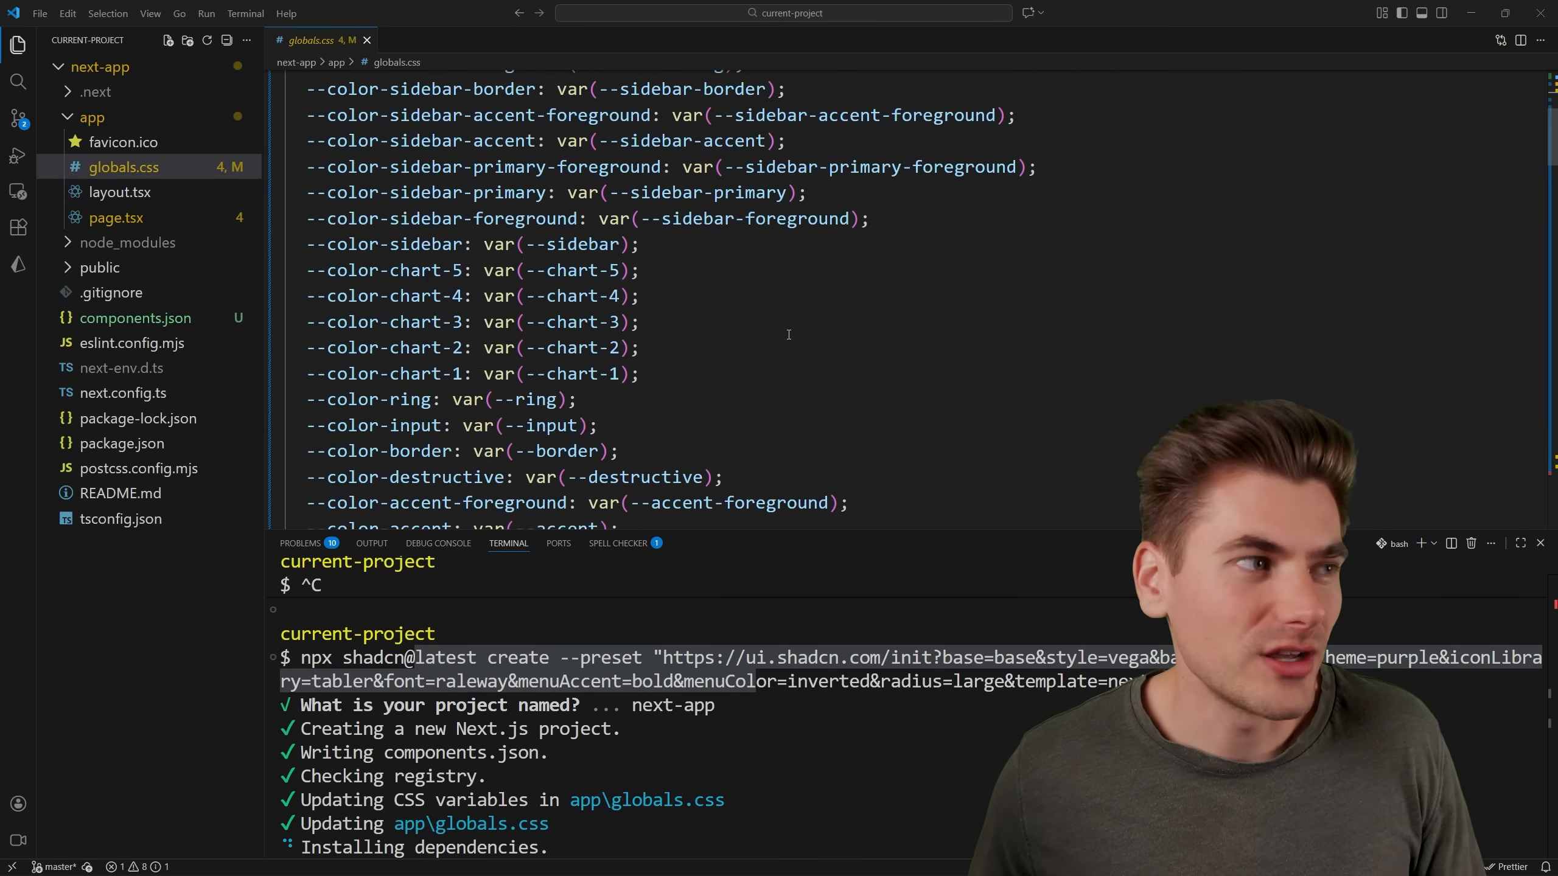
{"action": "left_click", "coordinate": [116, 218]}
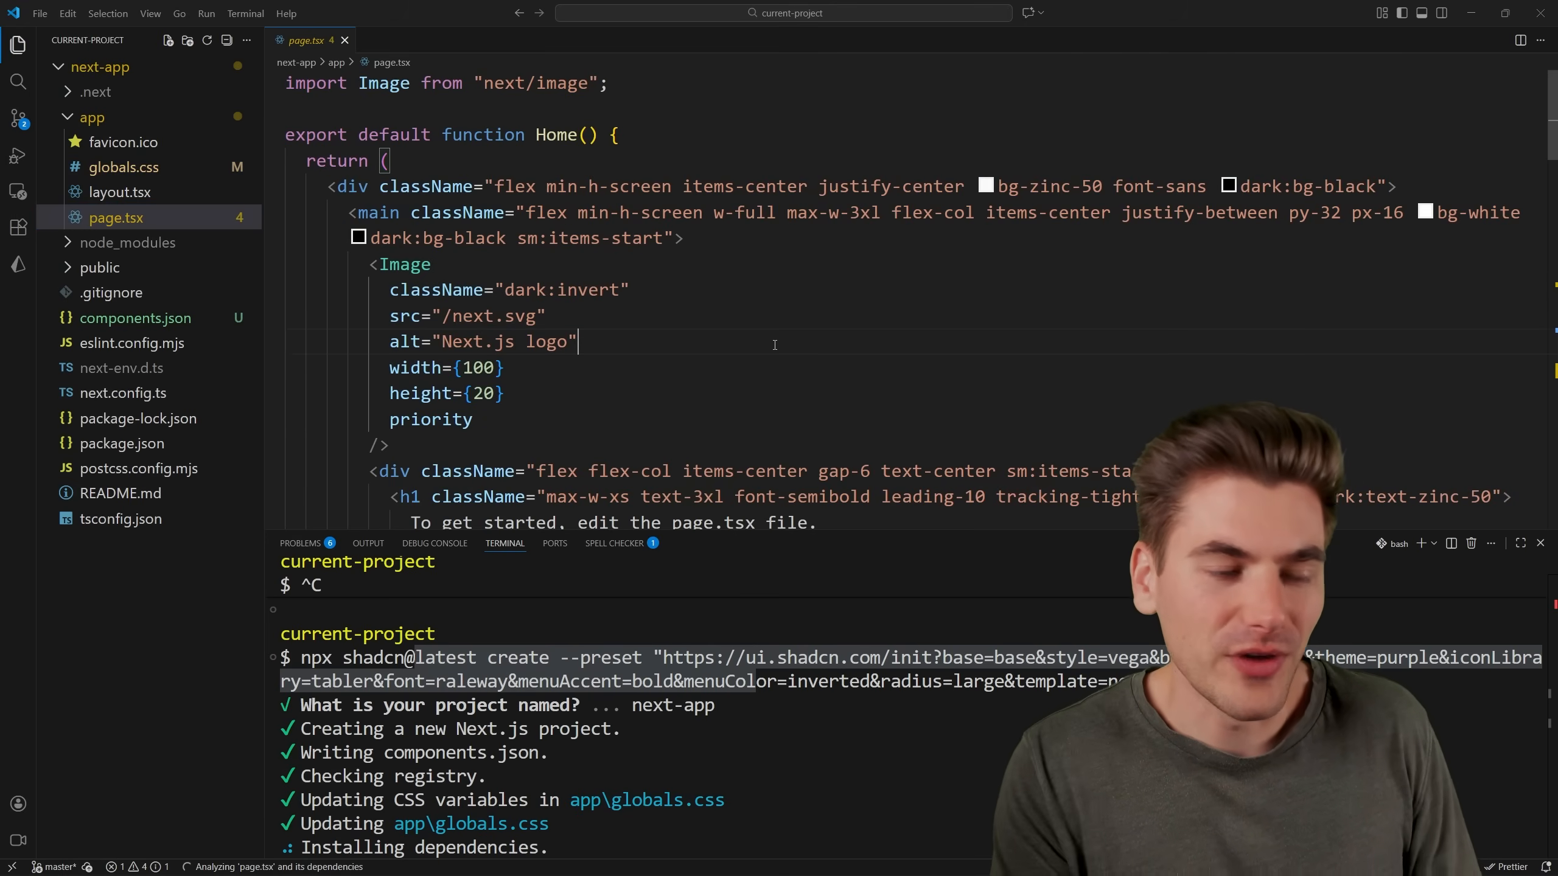
{"action": "left_click", "coordinate": [136, 318]}
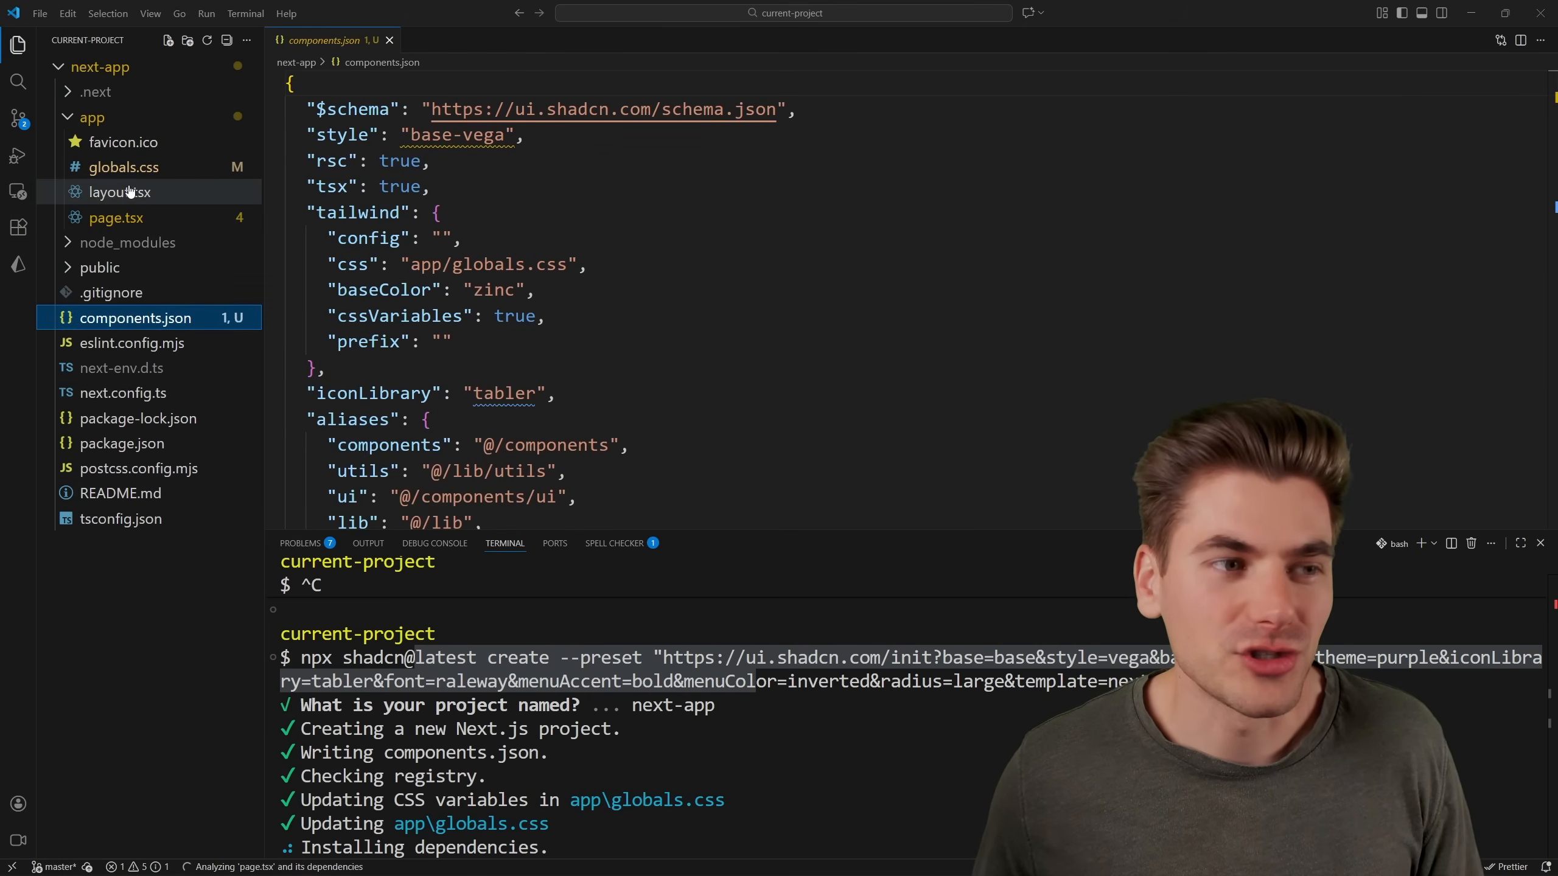
{"action": "left_click", "coordinate": [123, 167]}
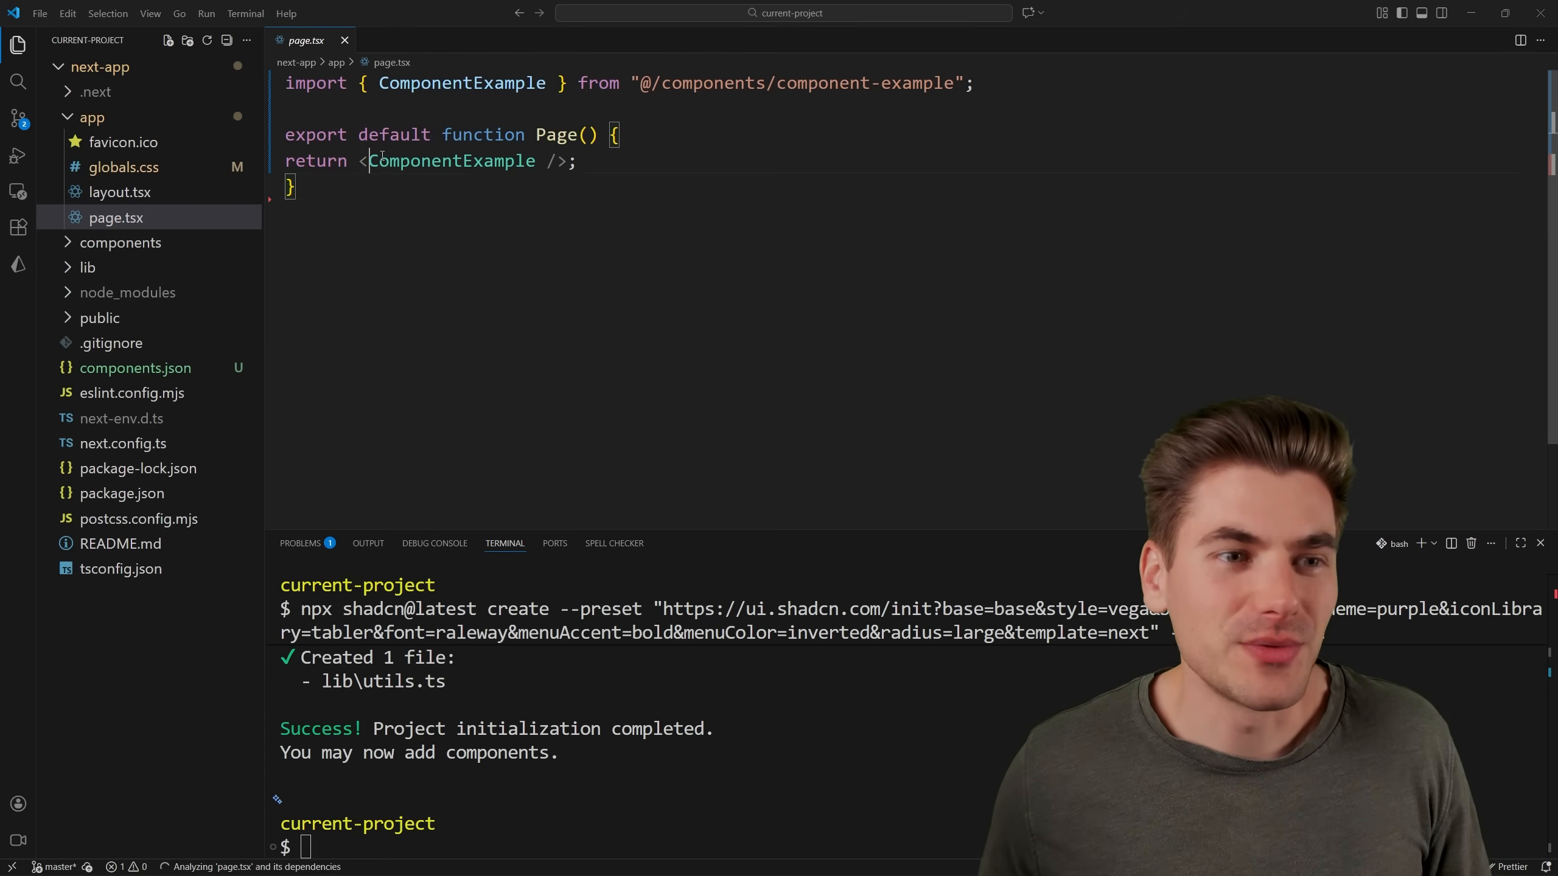
View component-example.tsx under components and its imports from the ui folder.
{"action": "left_click", "coordinate": [122, 244]}
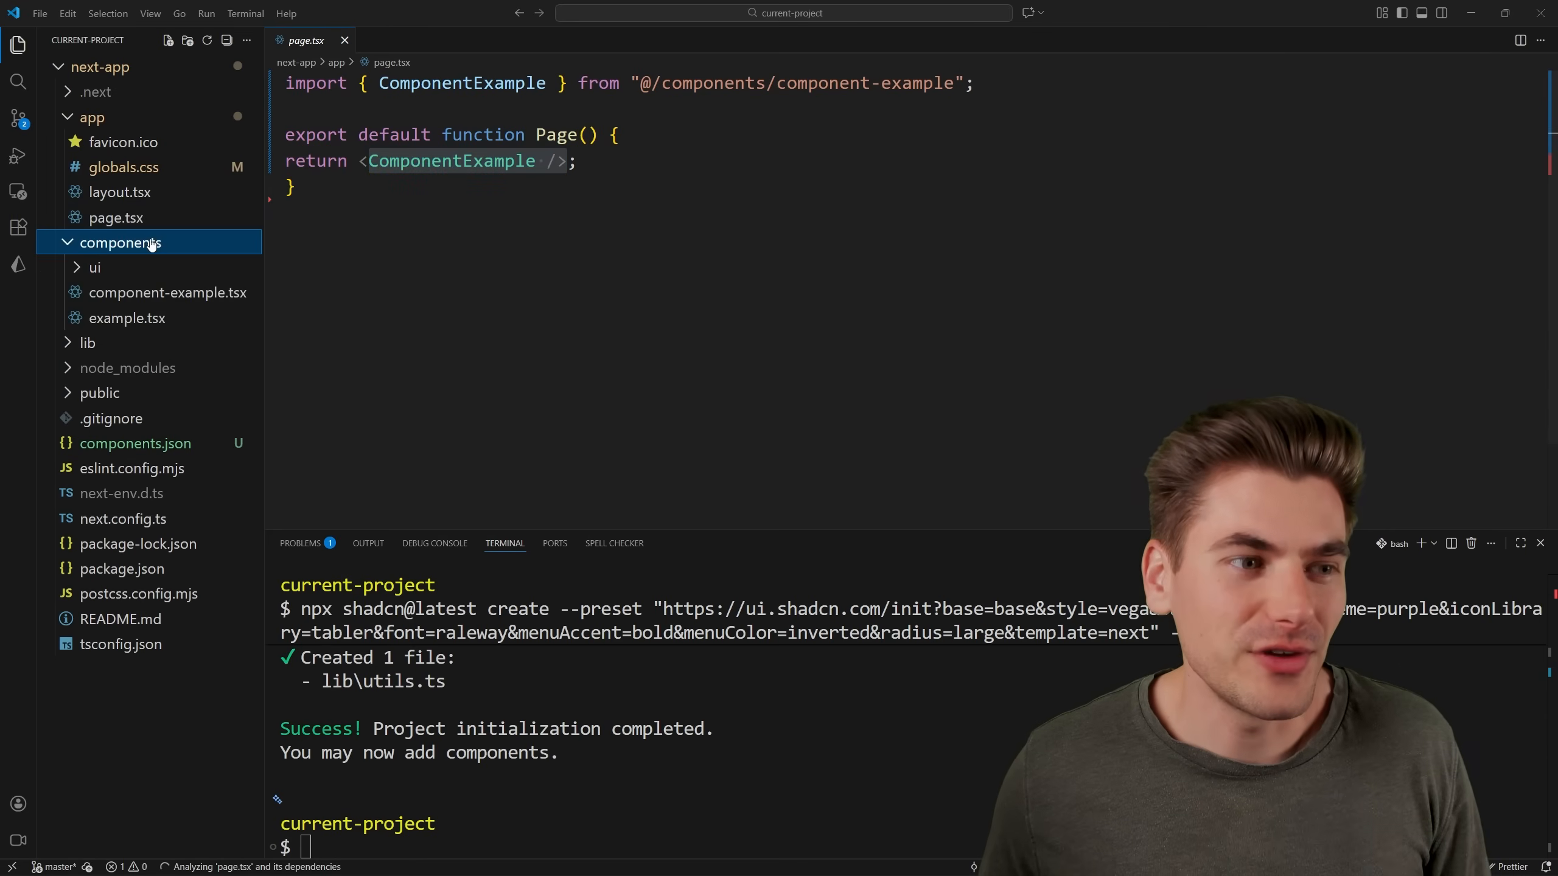
{"action": "left_click", "coordinate": [95, 268]}
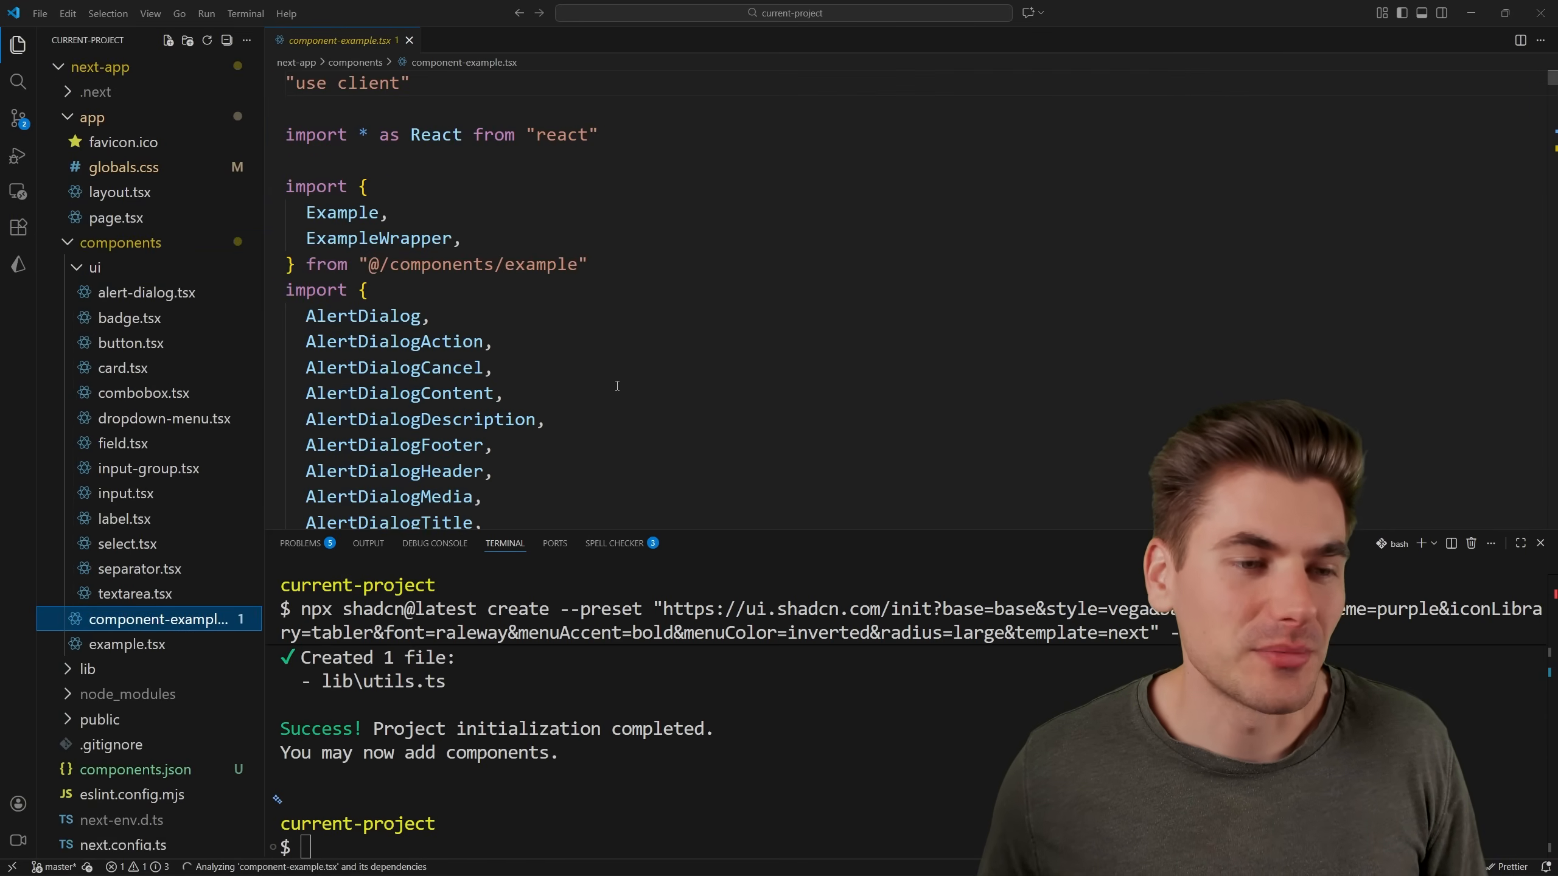
{"action": "scroll", "scroll_direction": "down", "scroll_amount": 3}
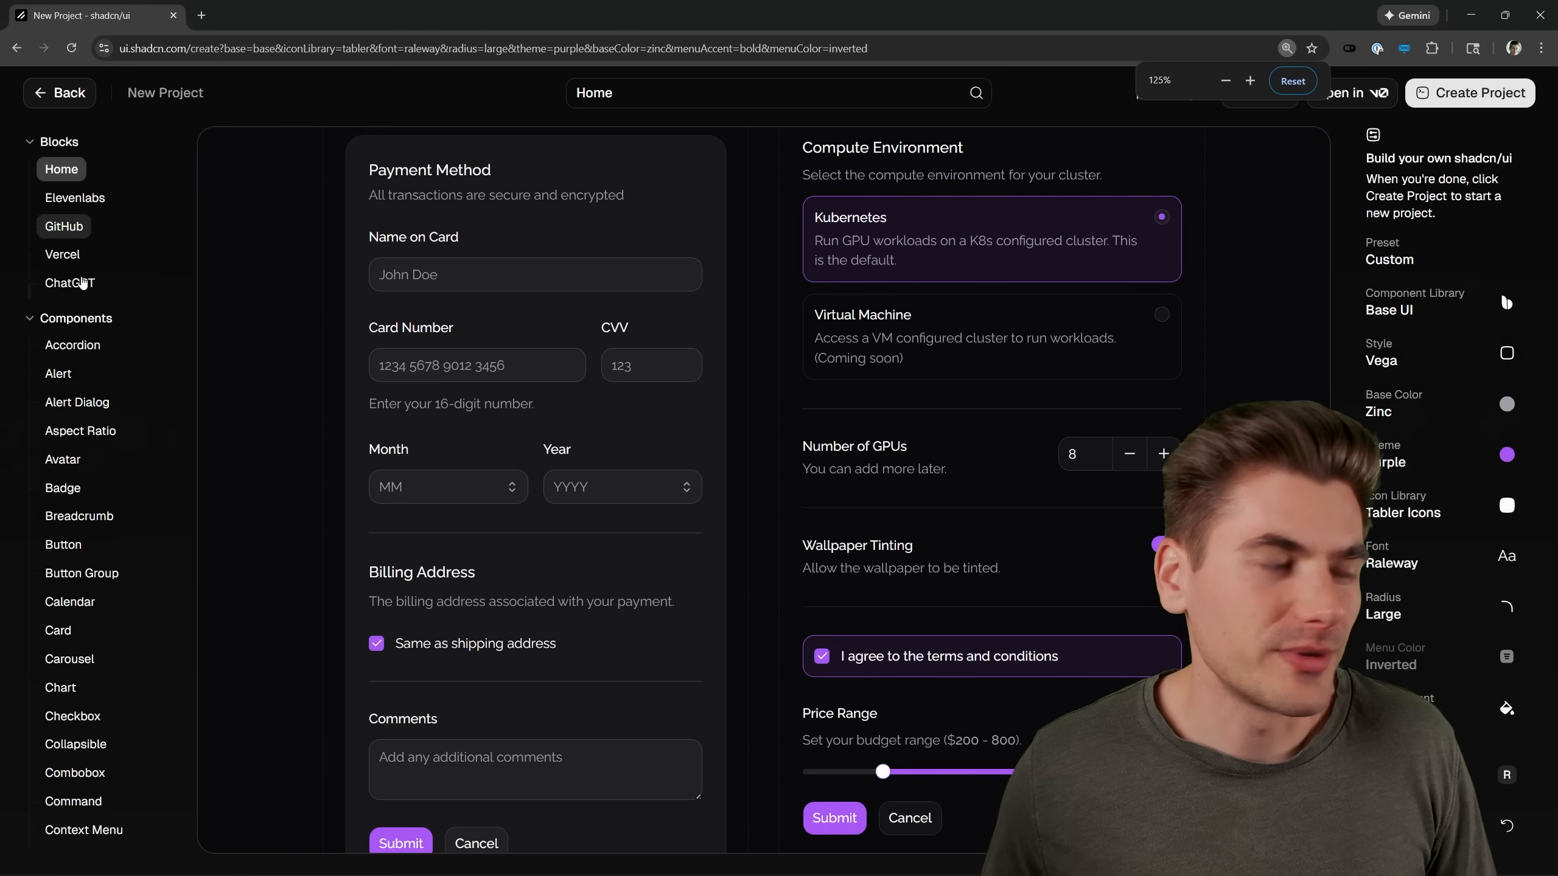
Zoom in and browse the GitHub and ChatGPT block previews, ending on Example.
{"action": "left_click", "coordinate": [1250, 81]}
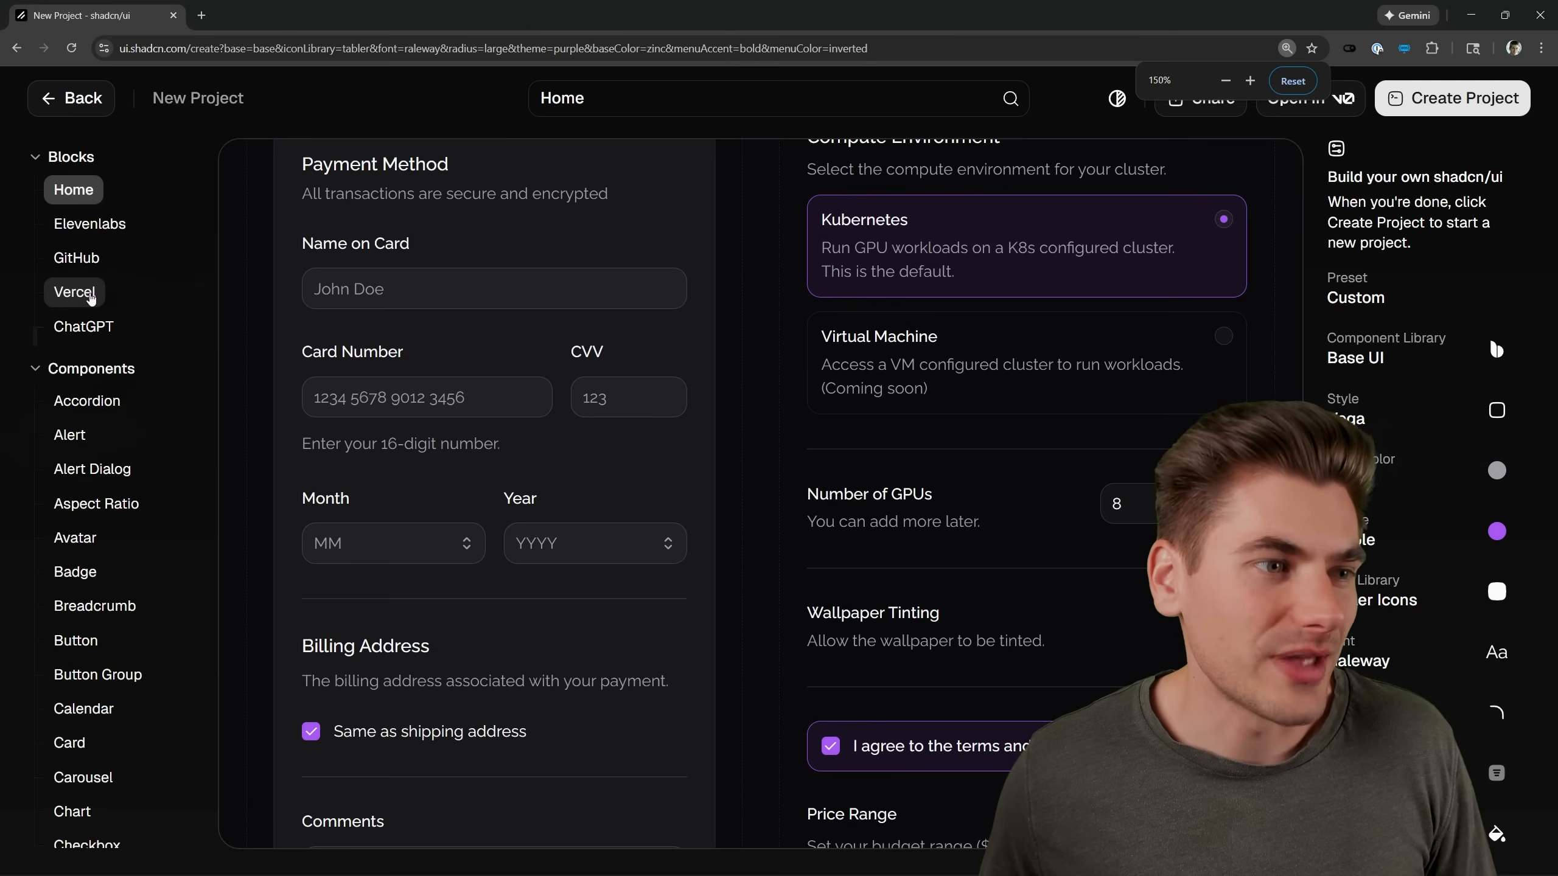
{"action": "left_click", "coordinate": [75, 258]}
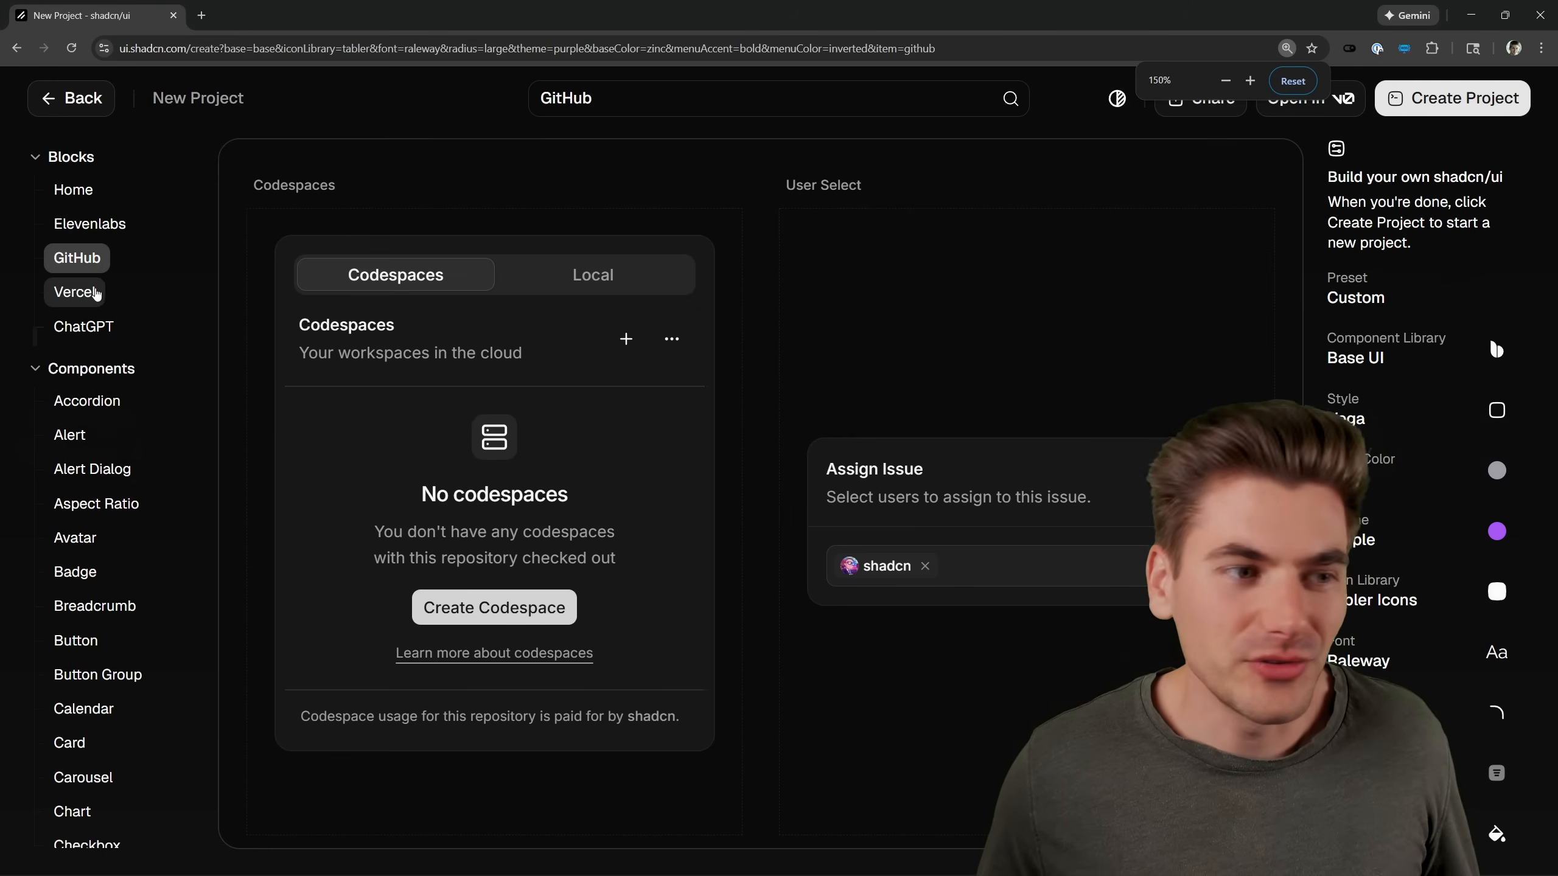
{"action": "left_click", "coordinate": [83, 326]}
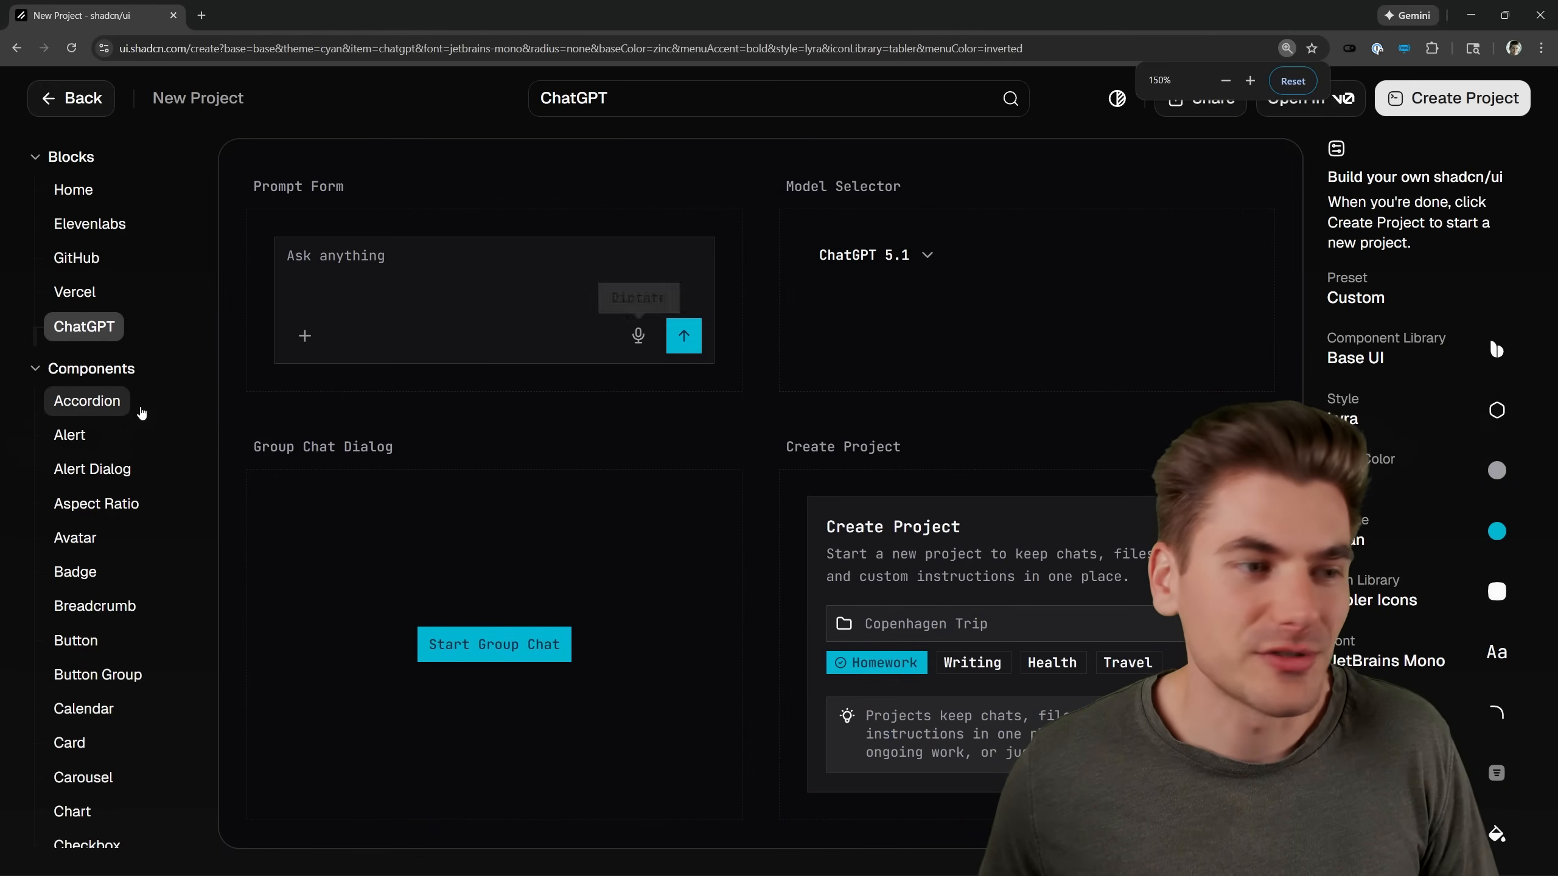
{"action": "left_click", "coordinate": [83, 829]}
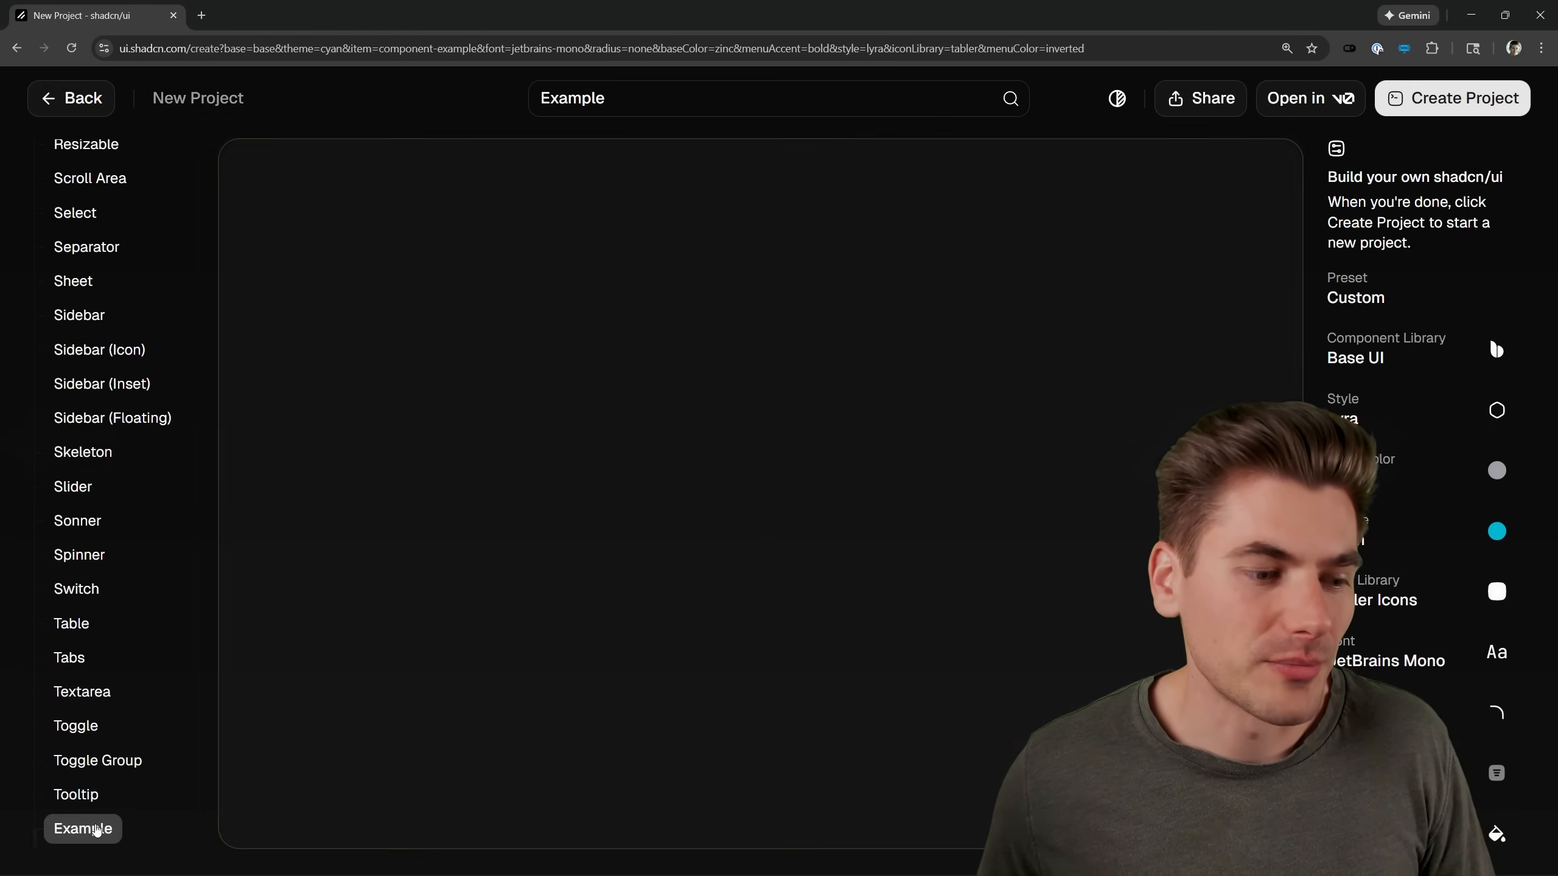
{"action": "left_click", "coordinate": [83, 829]}
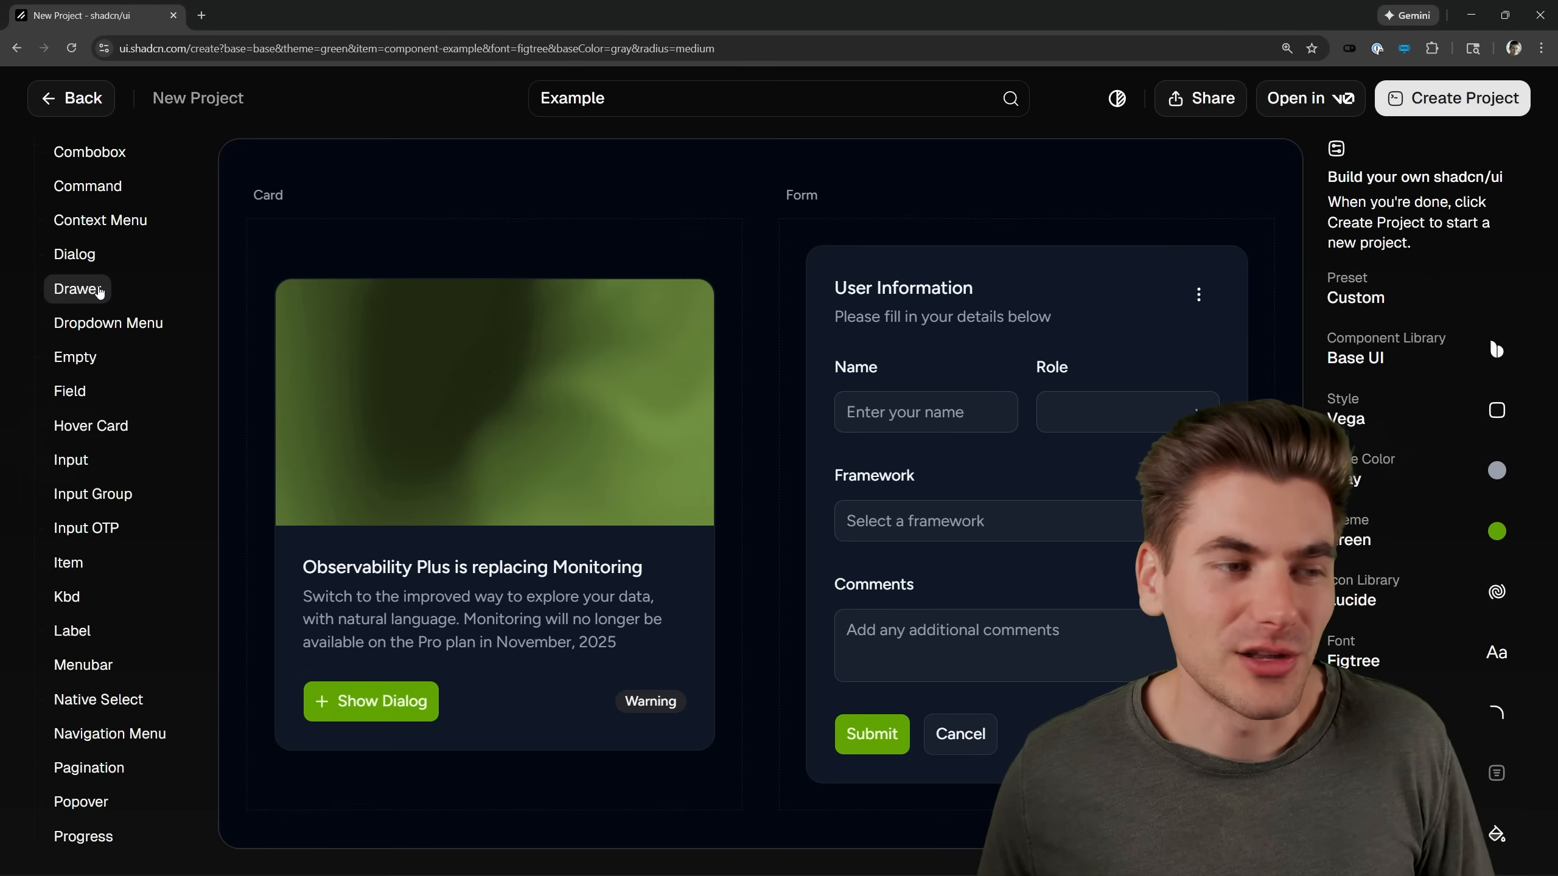
View the Drawer preview, then browse the Calendar examples down to the custom day prices.
{"action": "left_click", "coordinate": [78, 290]}
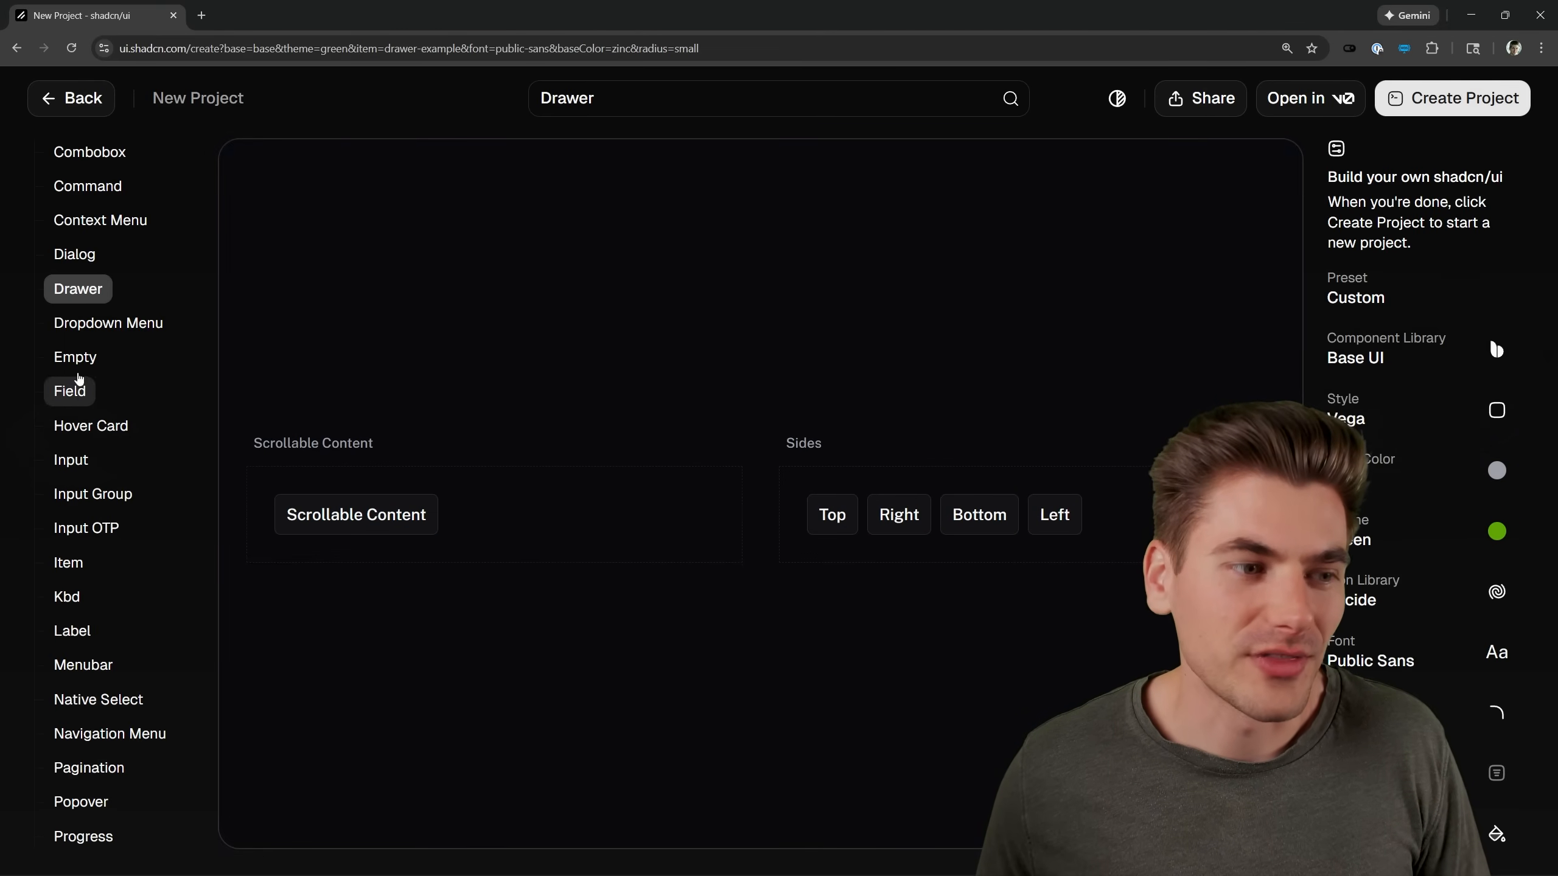
{"action": "left_click", "coordinate": [69, 392]}
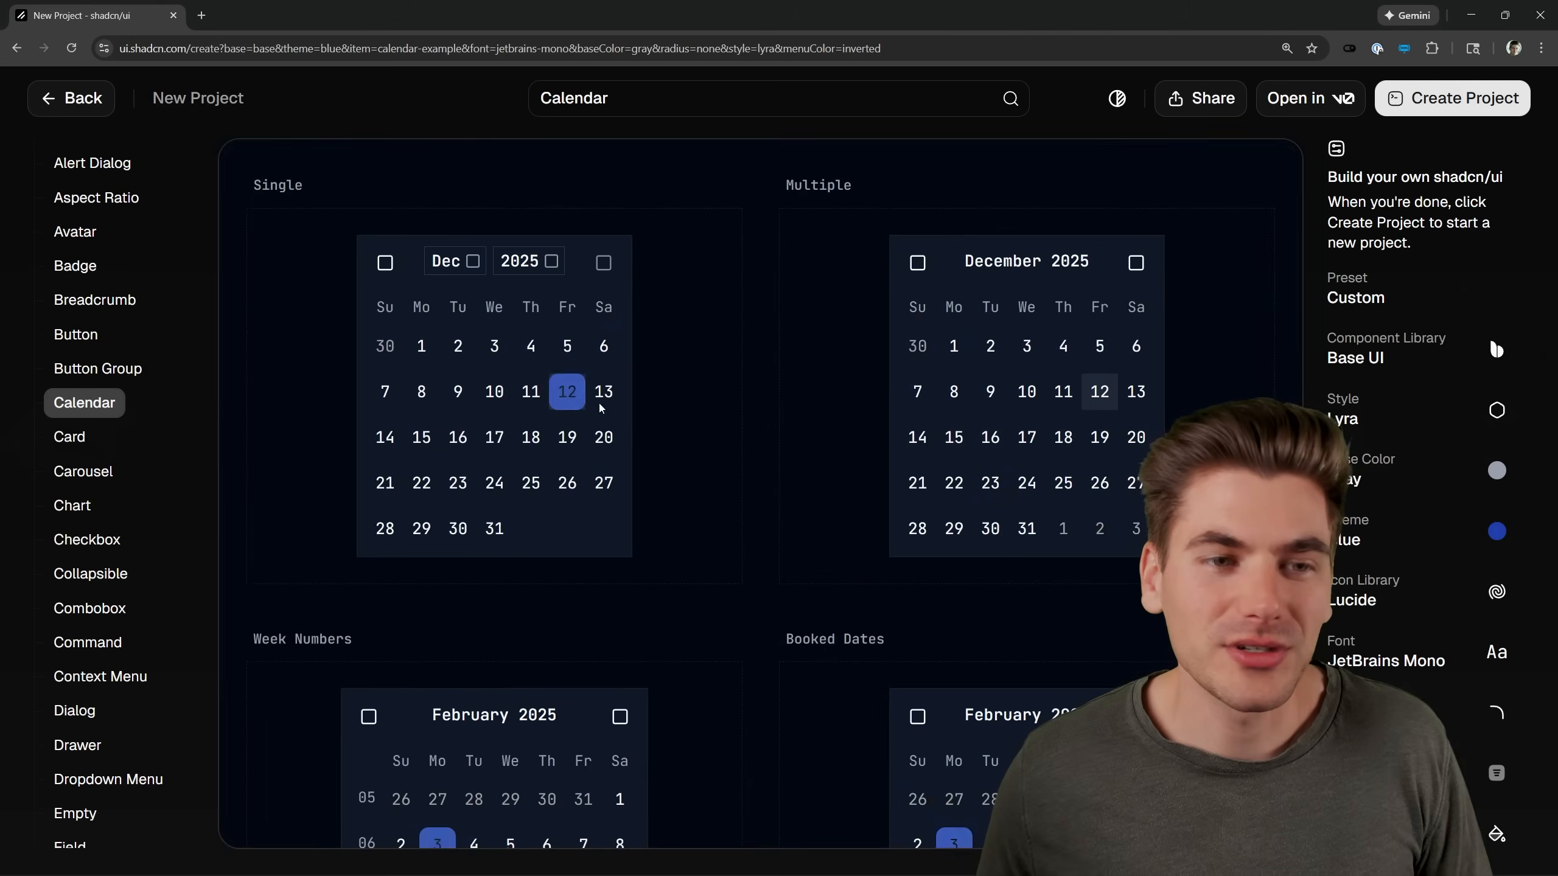
{"action": "scroll", "scroll_direction": "down", "scroll_amount": 3}
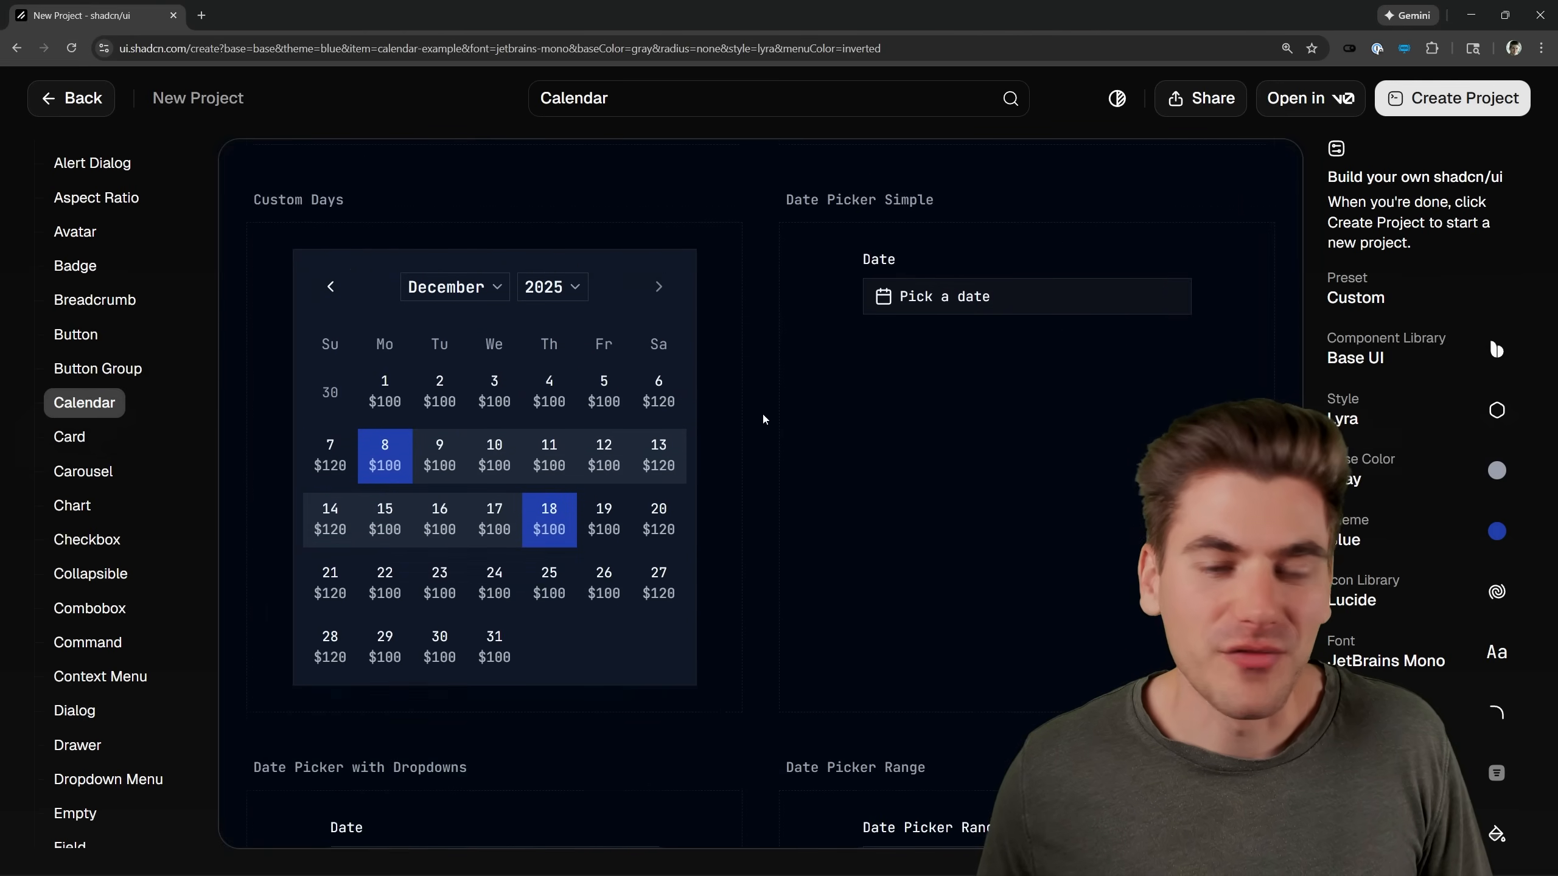
{"action": "scroll", "scroll_direction": "down", "scroll_amount": 3}
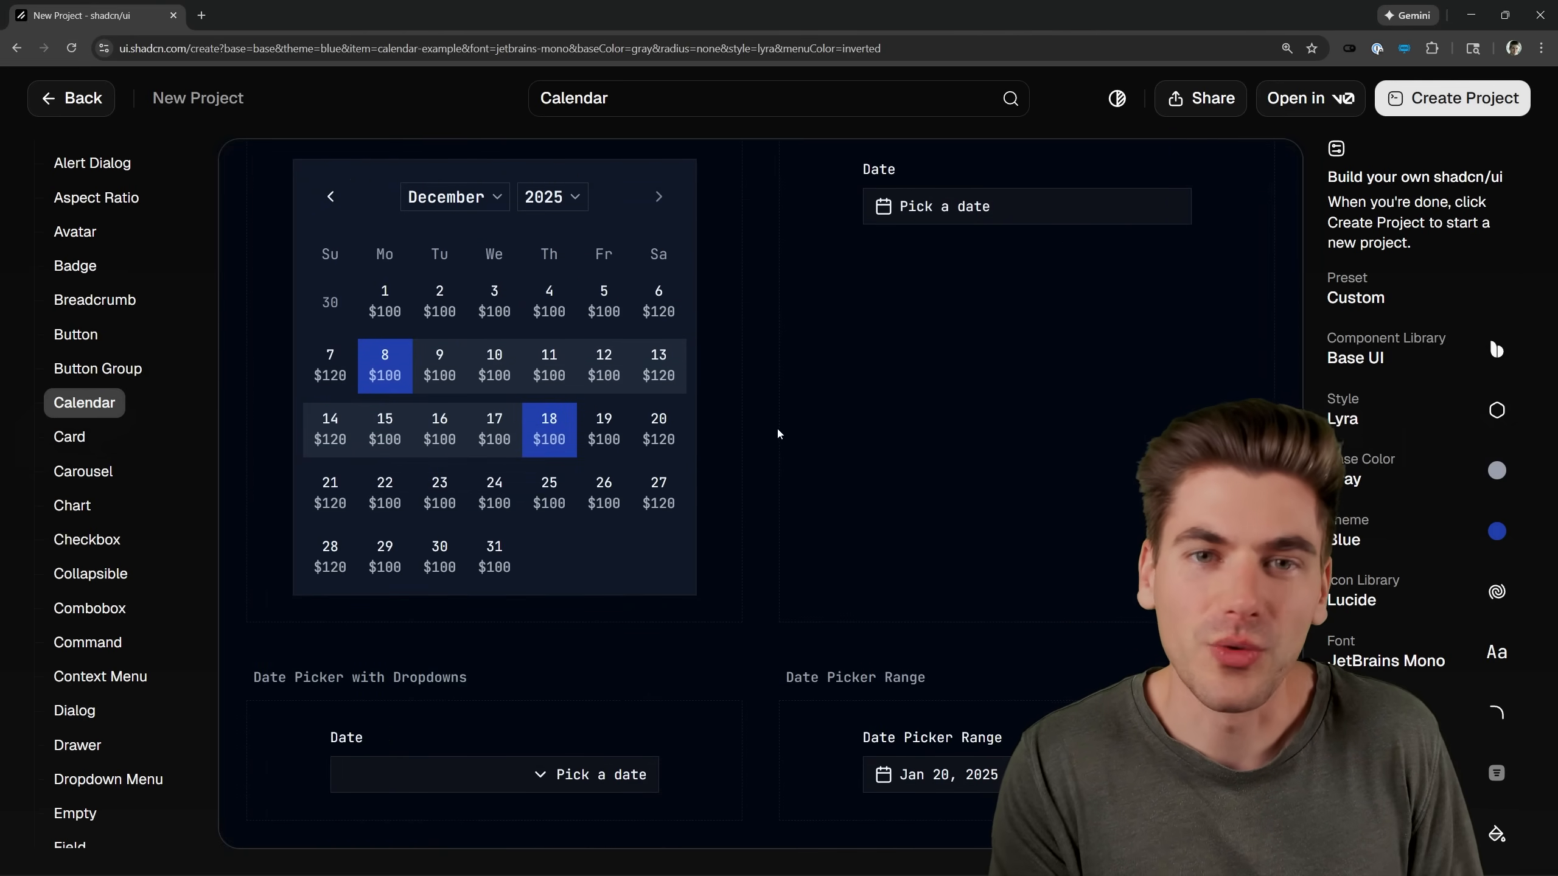
{"action": "mouse_move", "coordinate": [811, 439]}
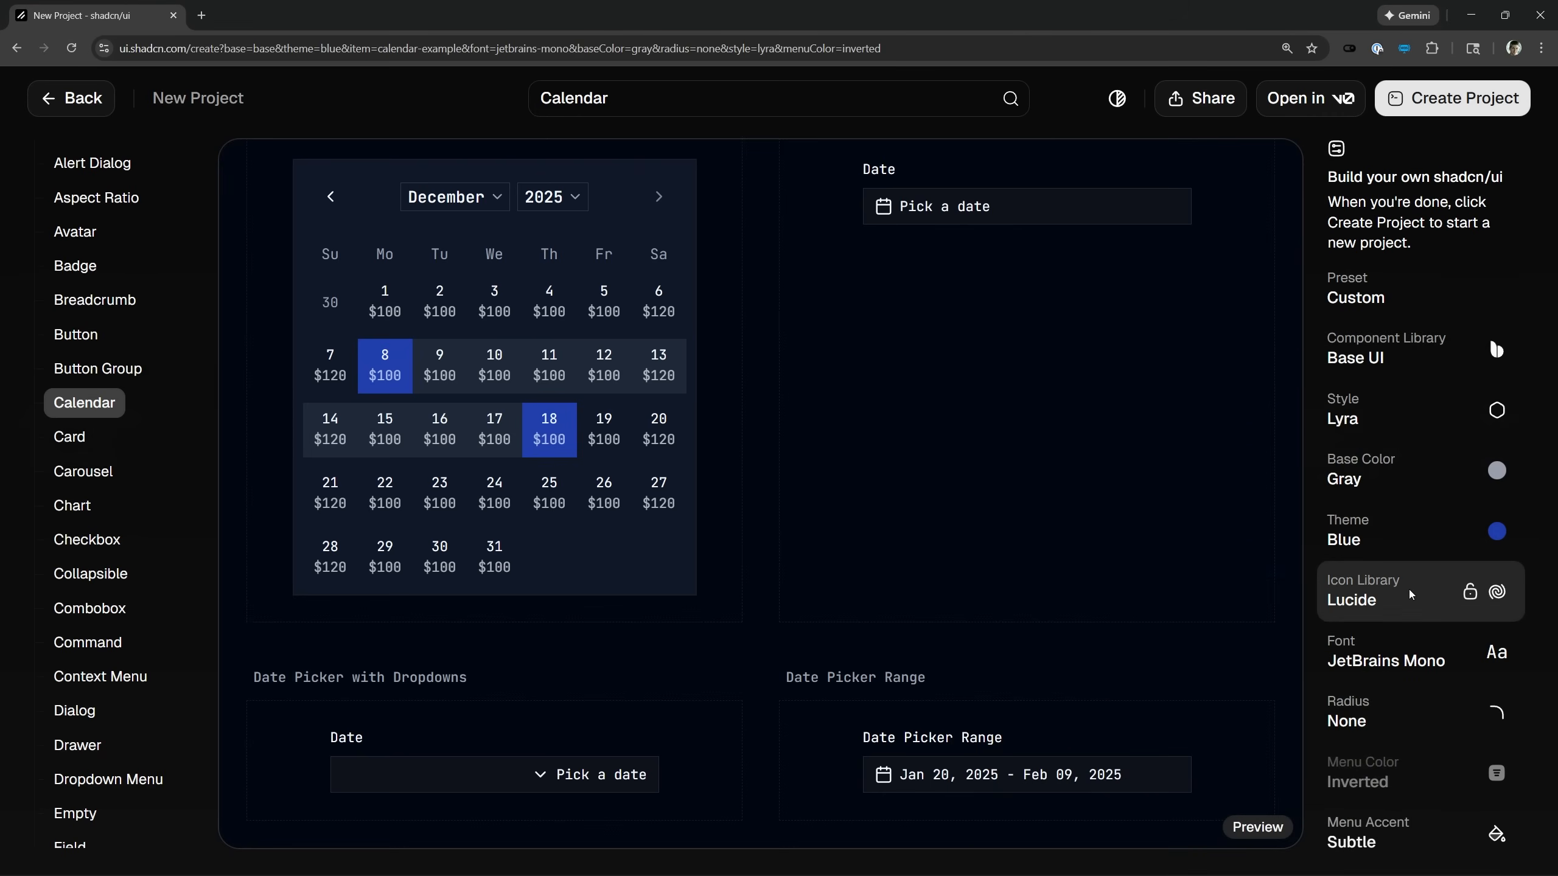
{"action": "mouse_move", "coordinate": [1087, 532]}
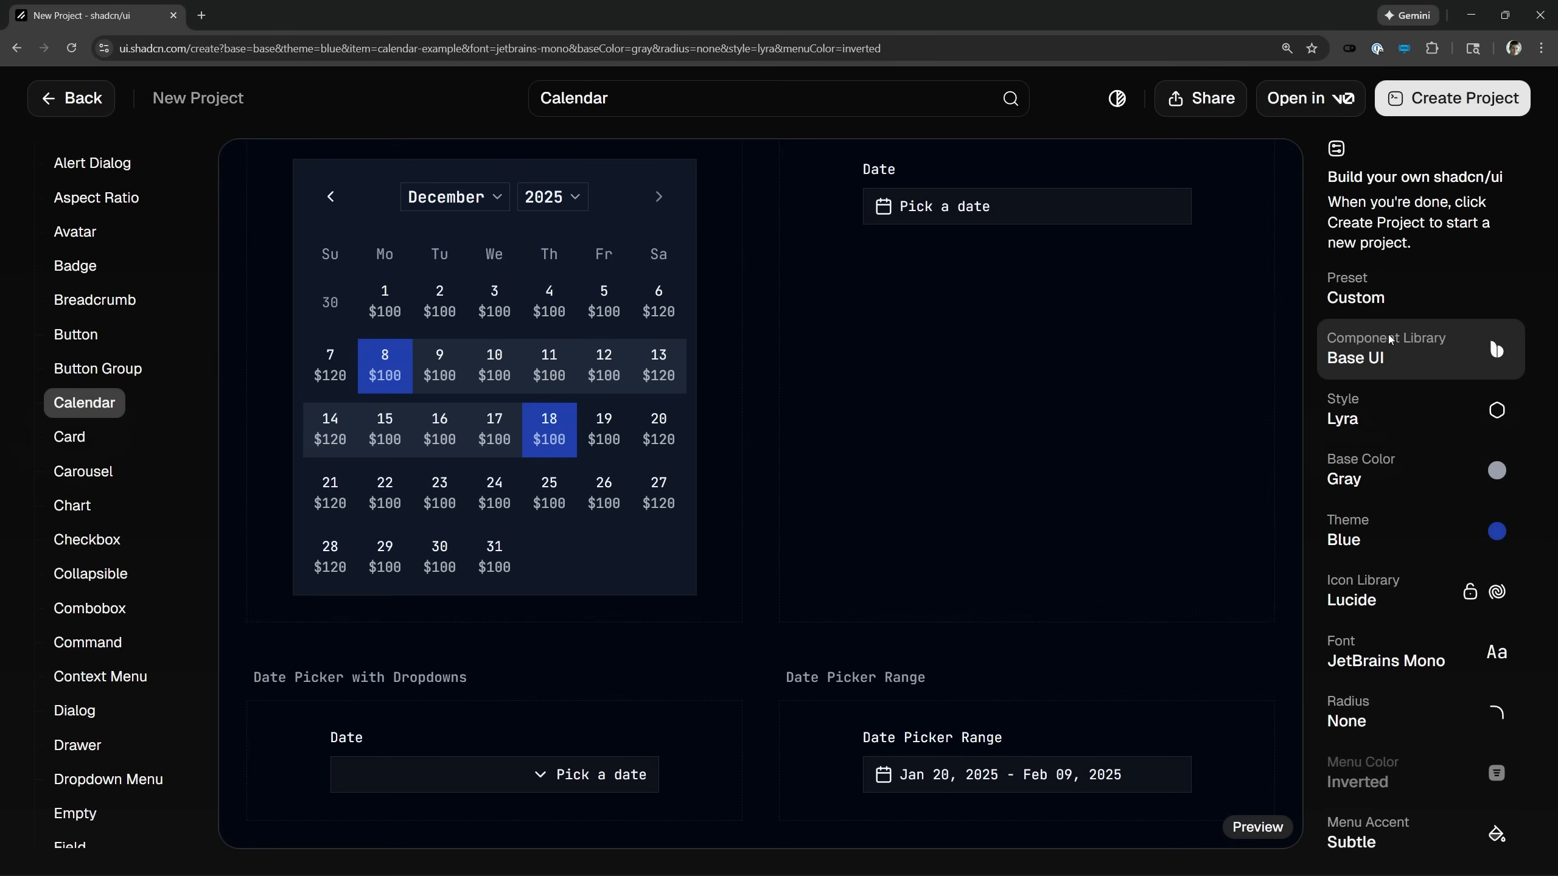
Lock the Style setting so Lyra survives randomizing the other options.
{"action": "left_click", "coordinate": [1420, 410]}
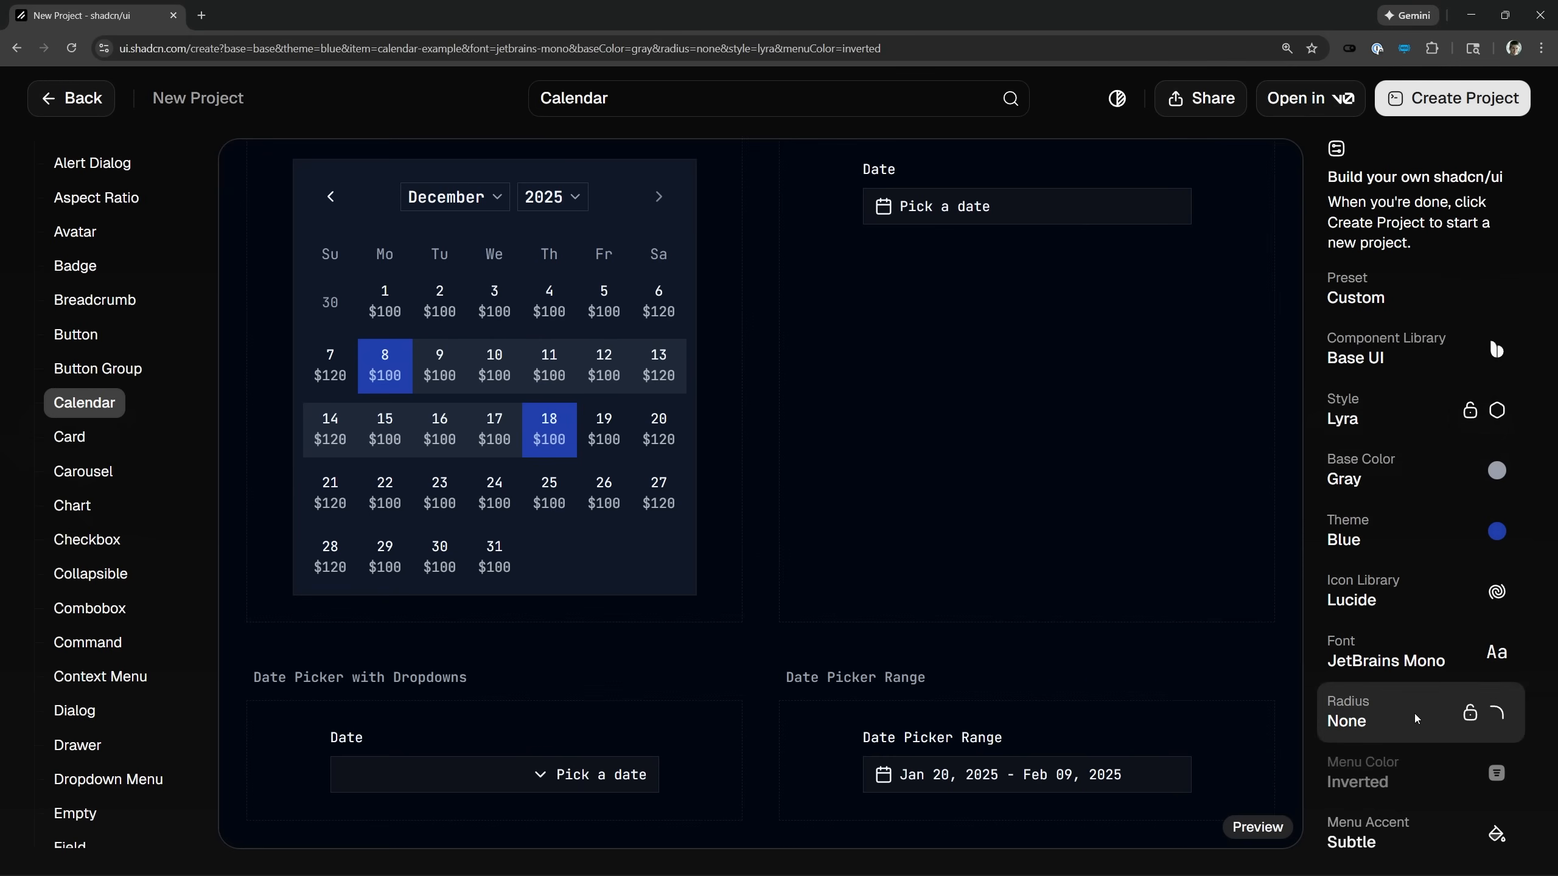
{"action": "mouse_move", "coordinate": [1041, 523]}
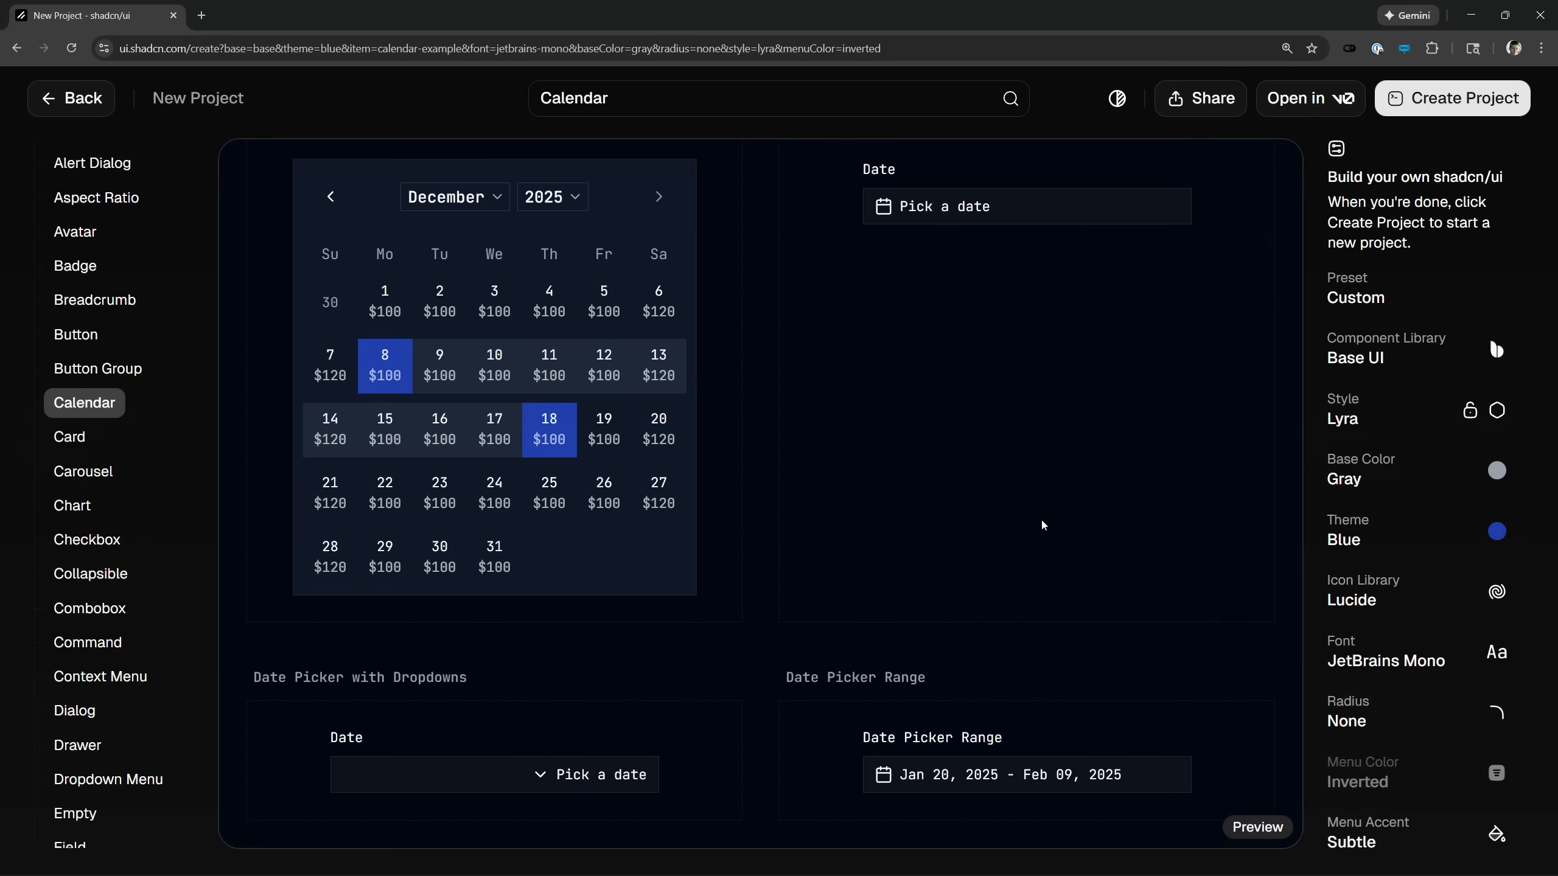